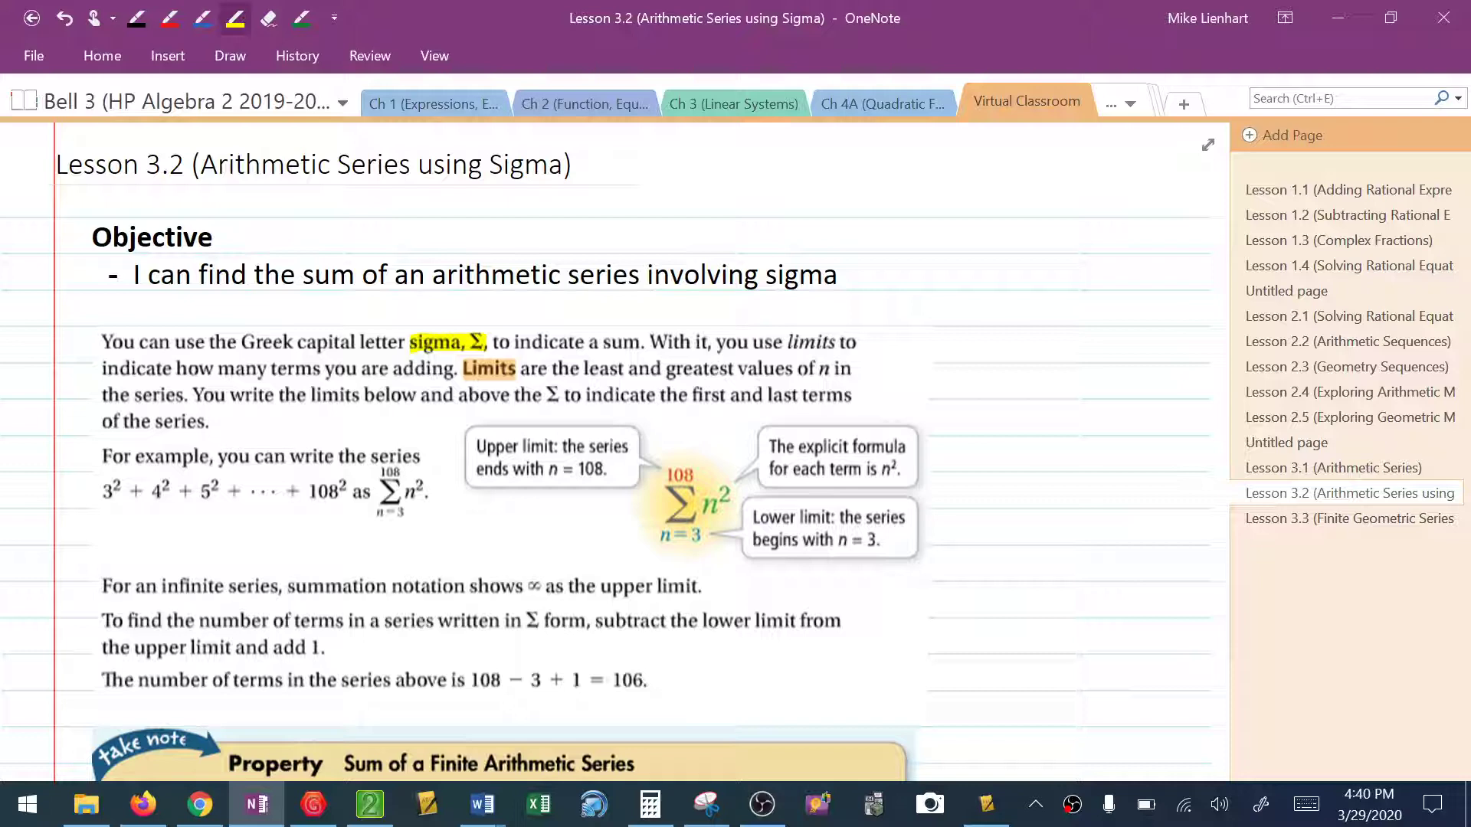
Highlight the Sn = n/2(a1 + an) formula in yellow in the Sum of a Finite Arithmetic Series box.
{"action": "scroll", "scroll_direction": "down", "scroll_amount": 3}
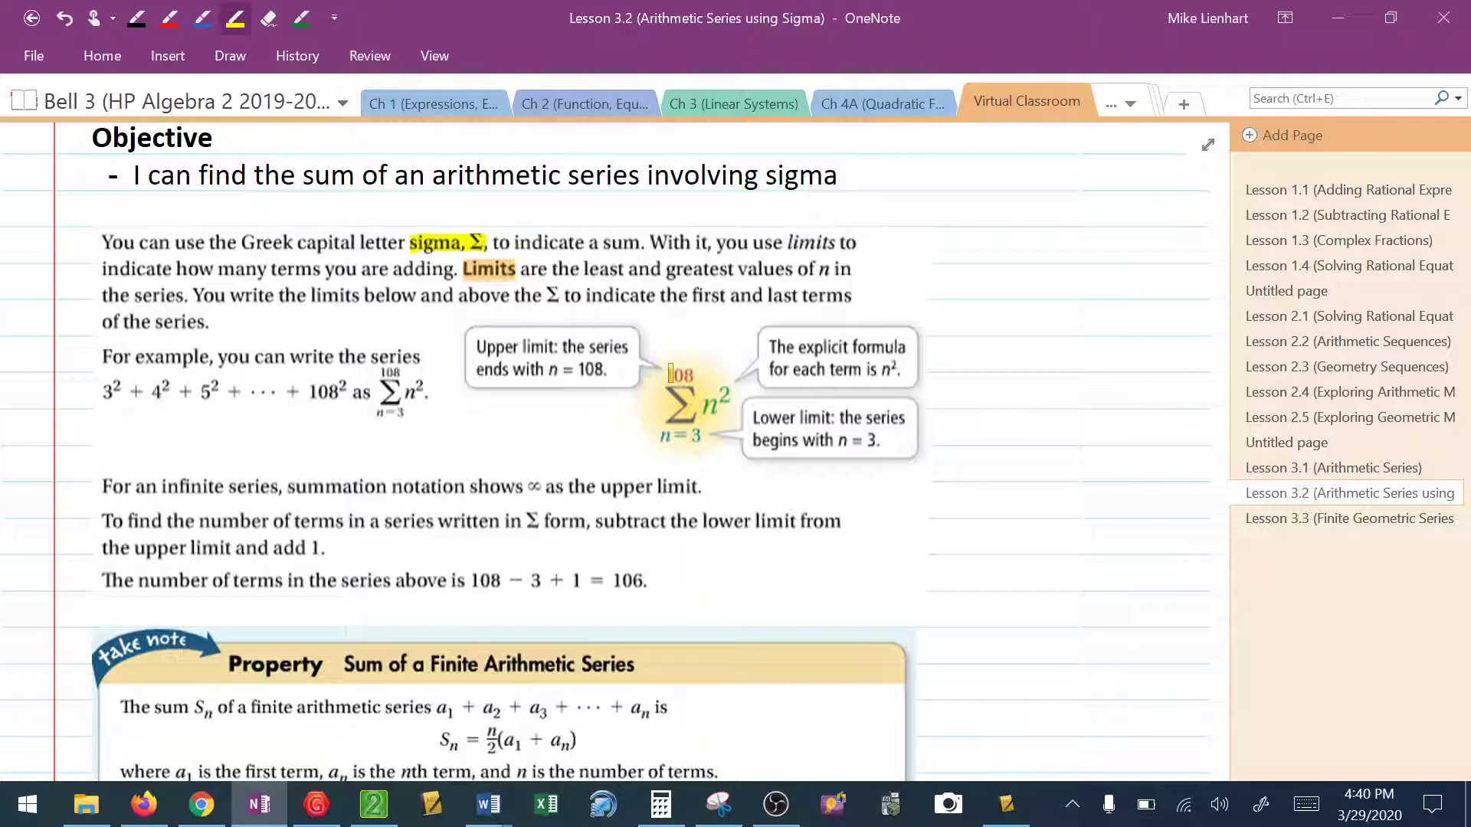
{"action": "scroll", "scroll_direction": "down", "scroll_amount": 3}
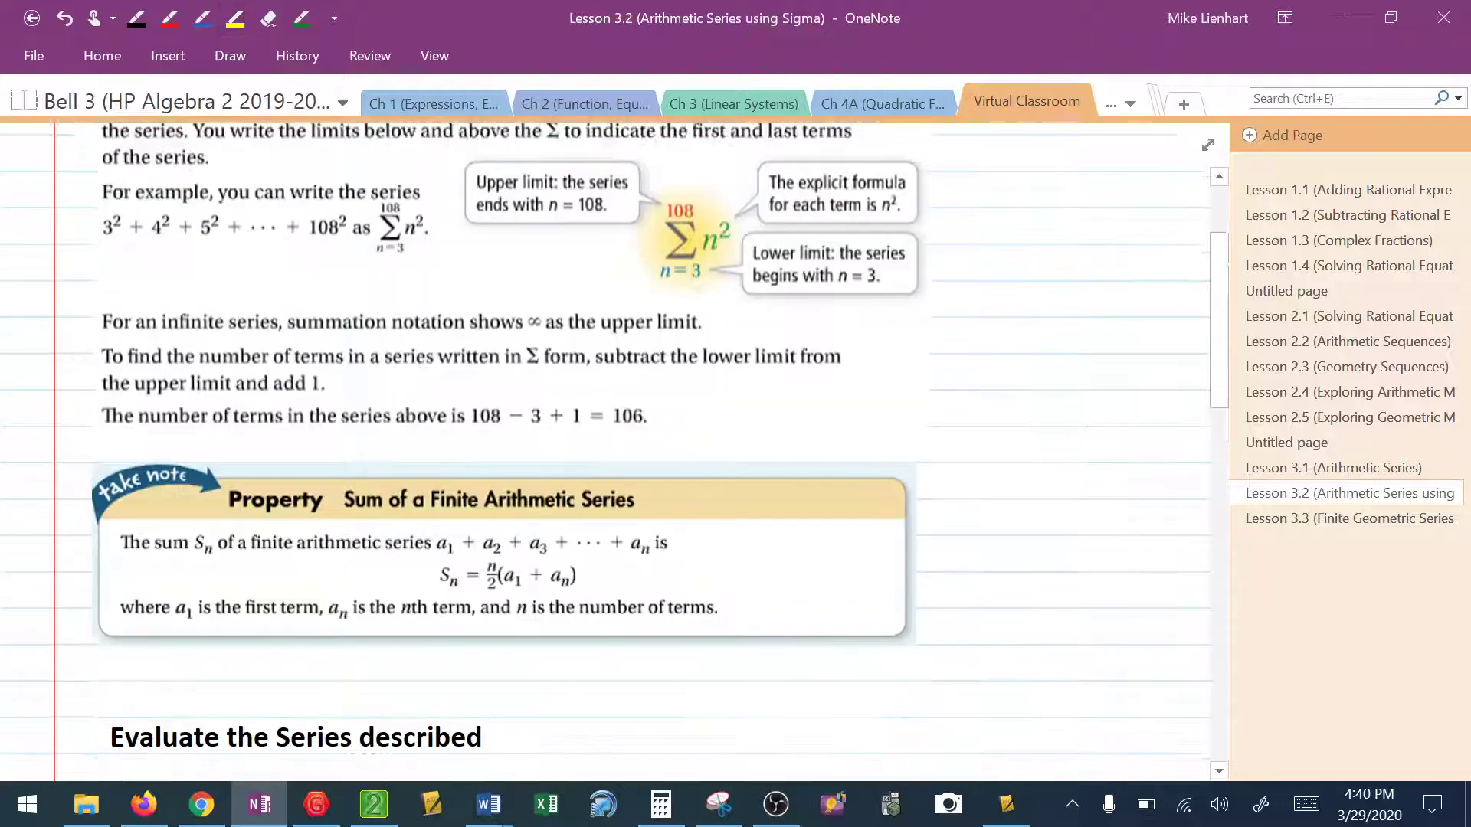
{"action": "scroll", "scroll_direction": "down", "scroll_amount": 3}
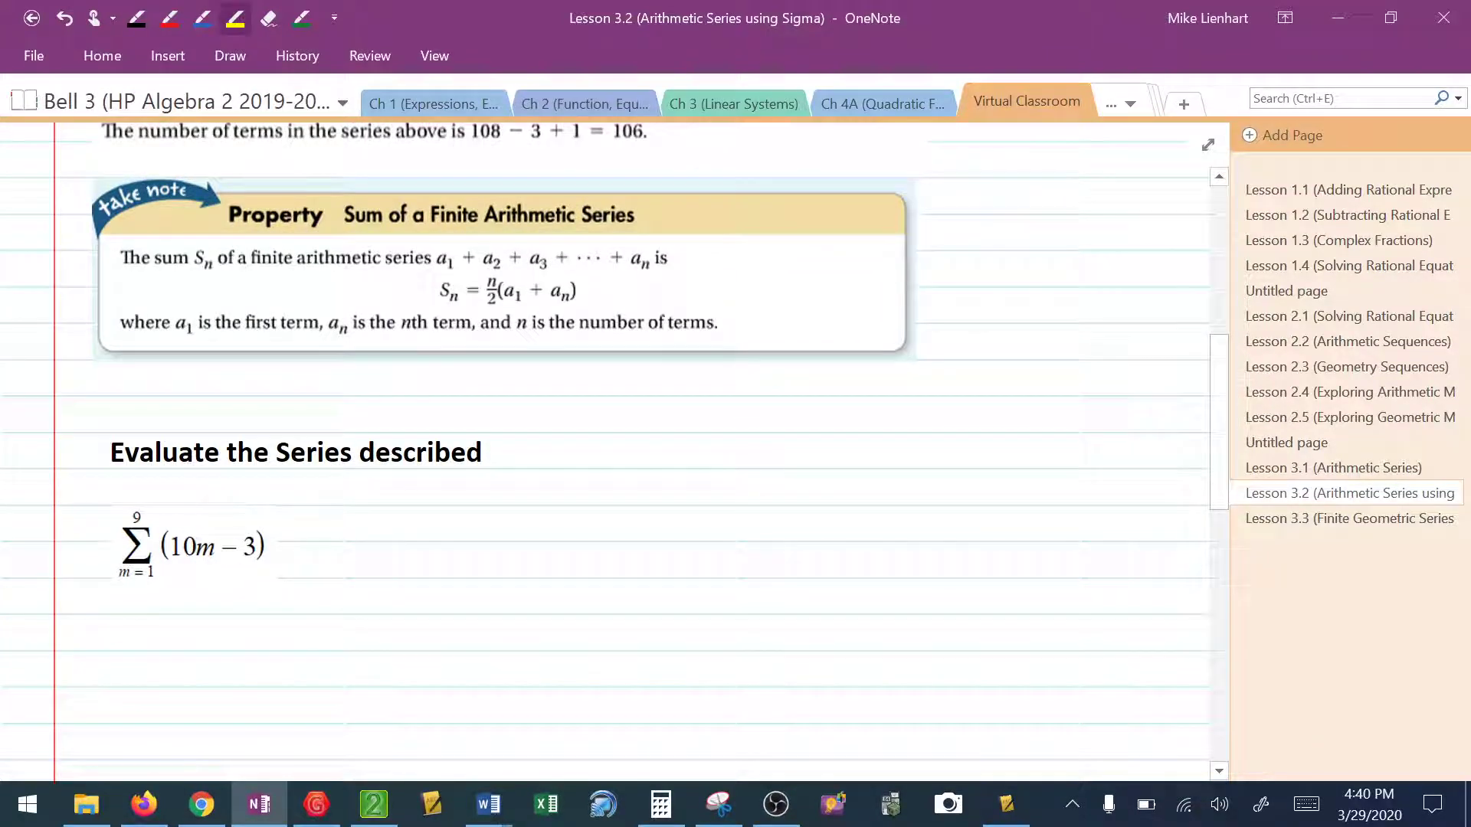
{"action": "left_click_drag", "start_coordinate": [437, 291], "coordinate": [587, 291]}
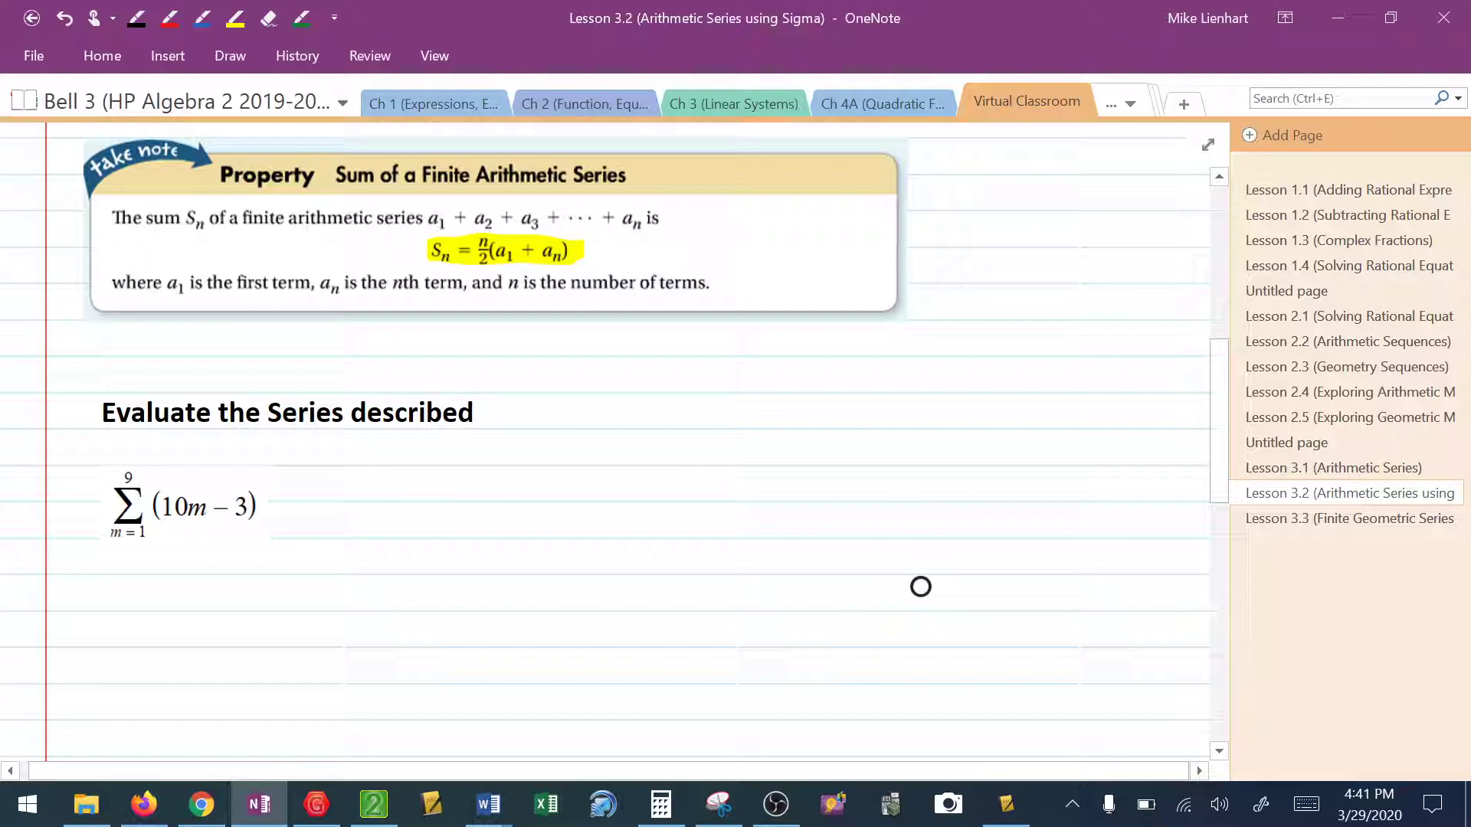
Highlight the sigma limits 9 and m = 1 on the first problem.
{"action": "scroll", "scroll_direction": "down", "scroll_amount": 3}
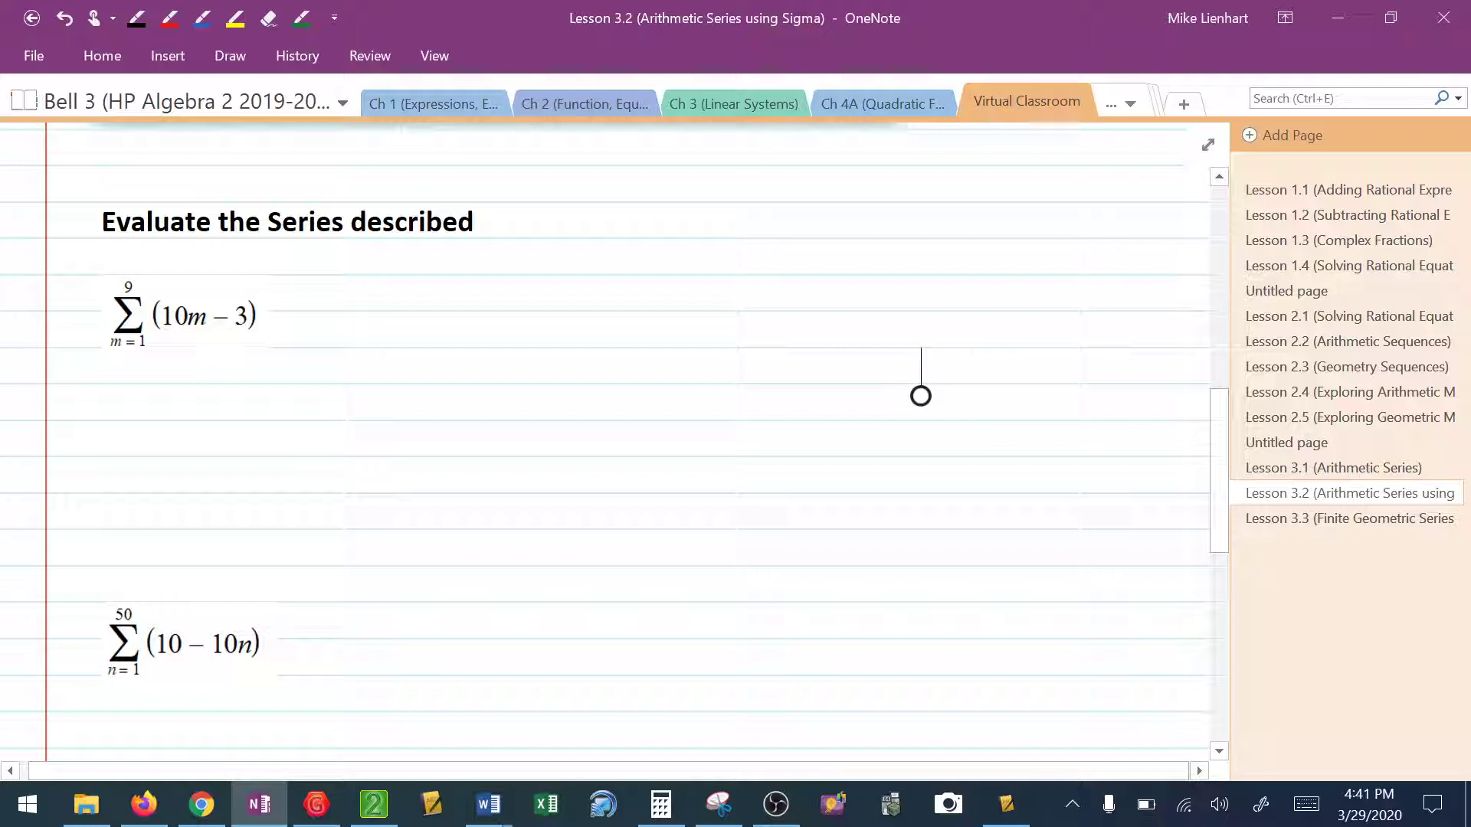
{"action": "left_click", "coordinate": [168, 19]}
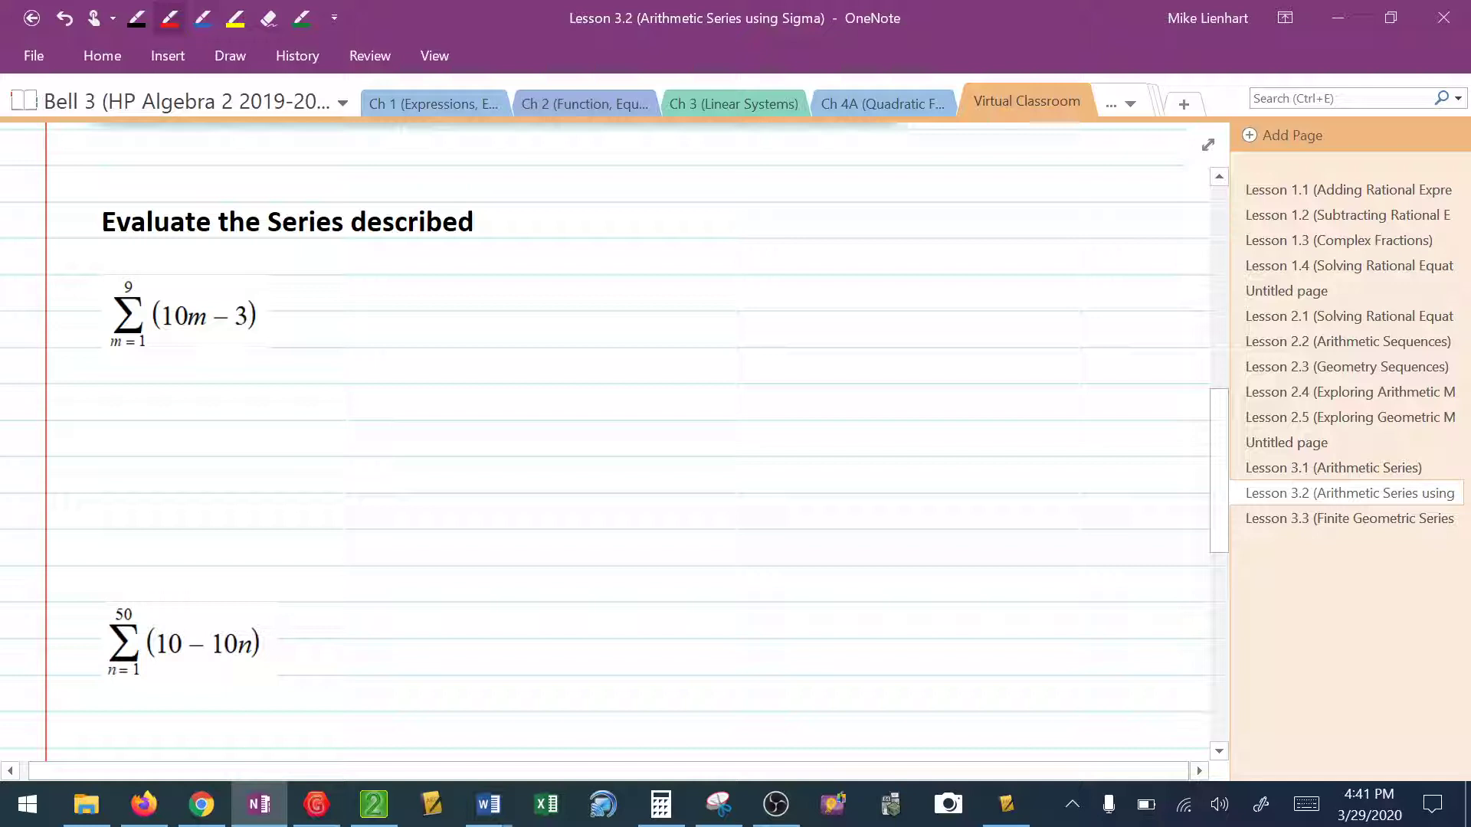
{"action": "left_click_drag", "start_coordinate": [112, 342], "coordinate": [145, 342]}
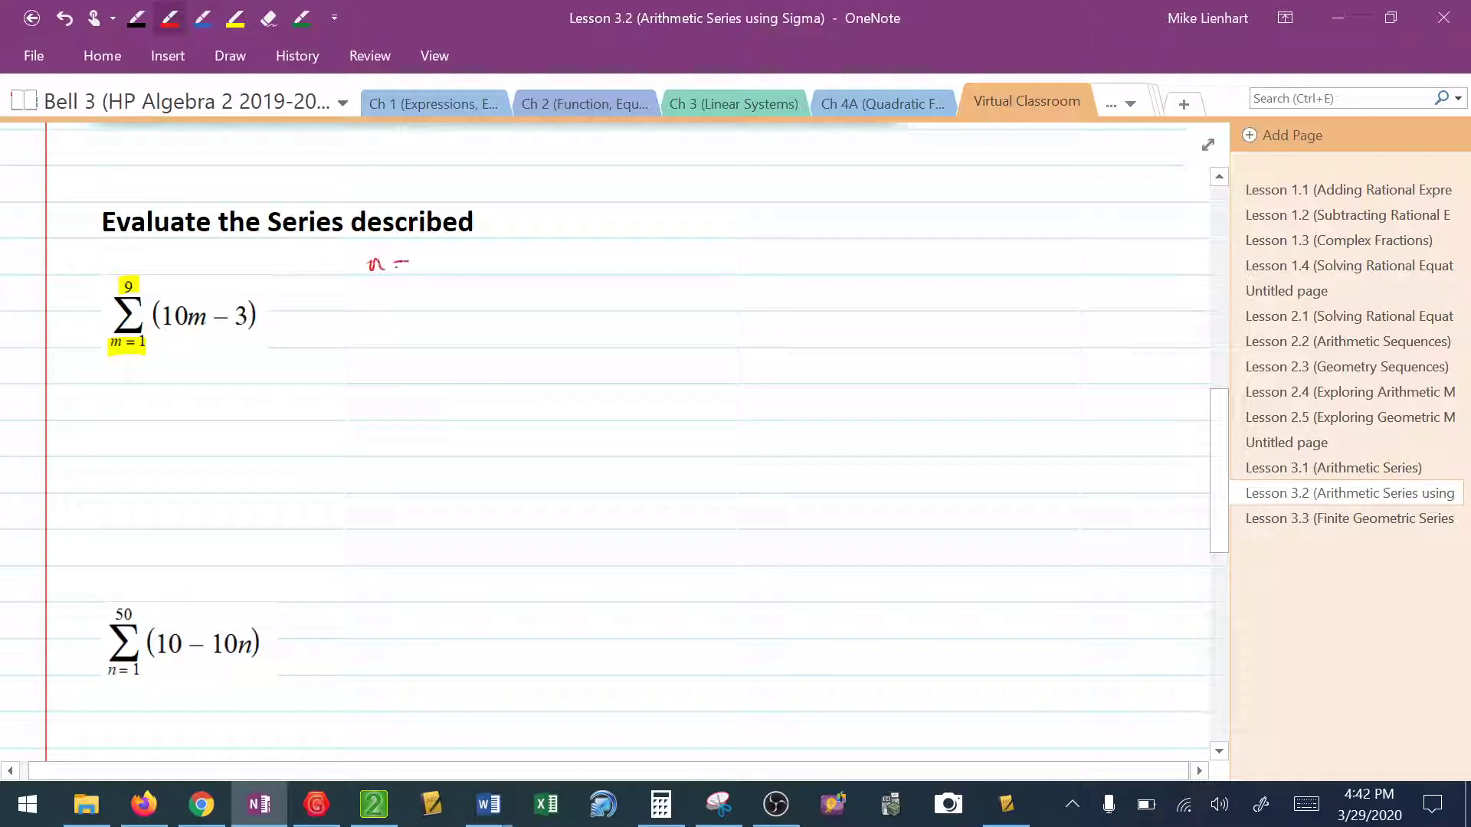
Handwrite n = 9 with the term count (9 − 1 + 1) beside the first problem in red.
{"action": "left_click_drag", "start_coordinate": [425, 273], "coordinate": [434, 253]}
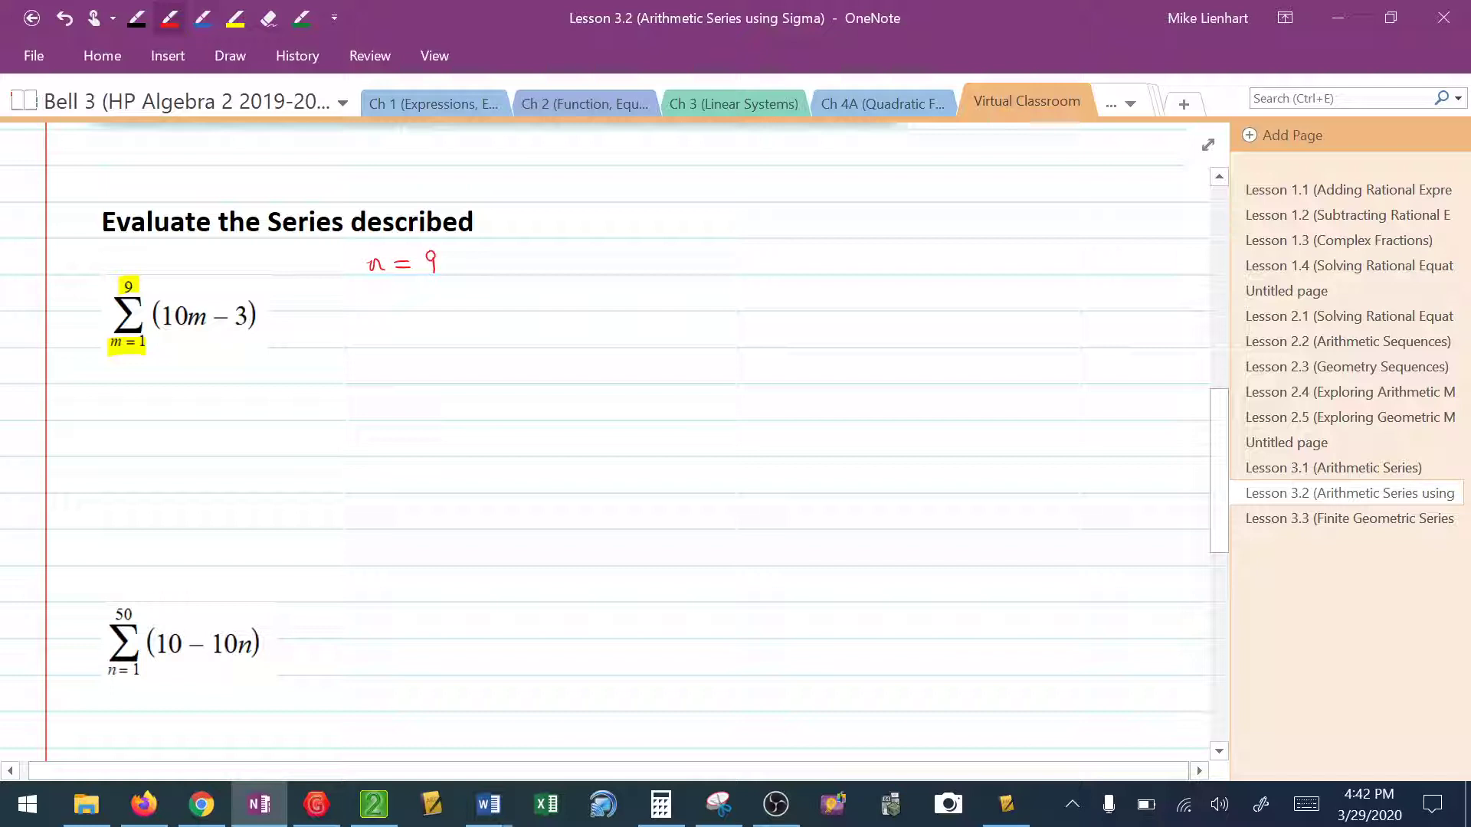
{"action": "left_click_drag", "start_coordinate": [474, 249], "coordinate": [488, 277]}
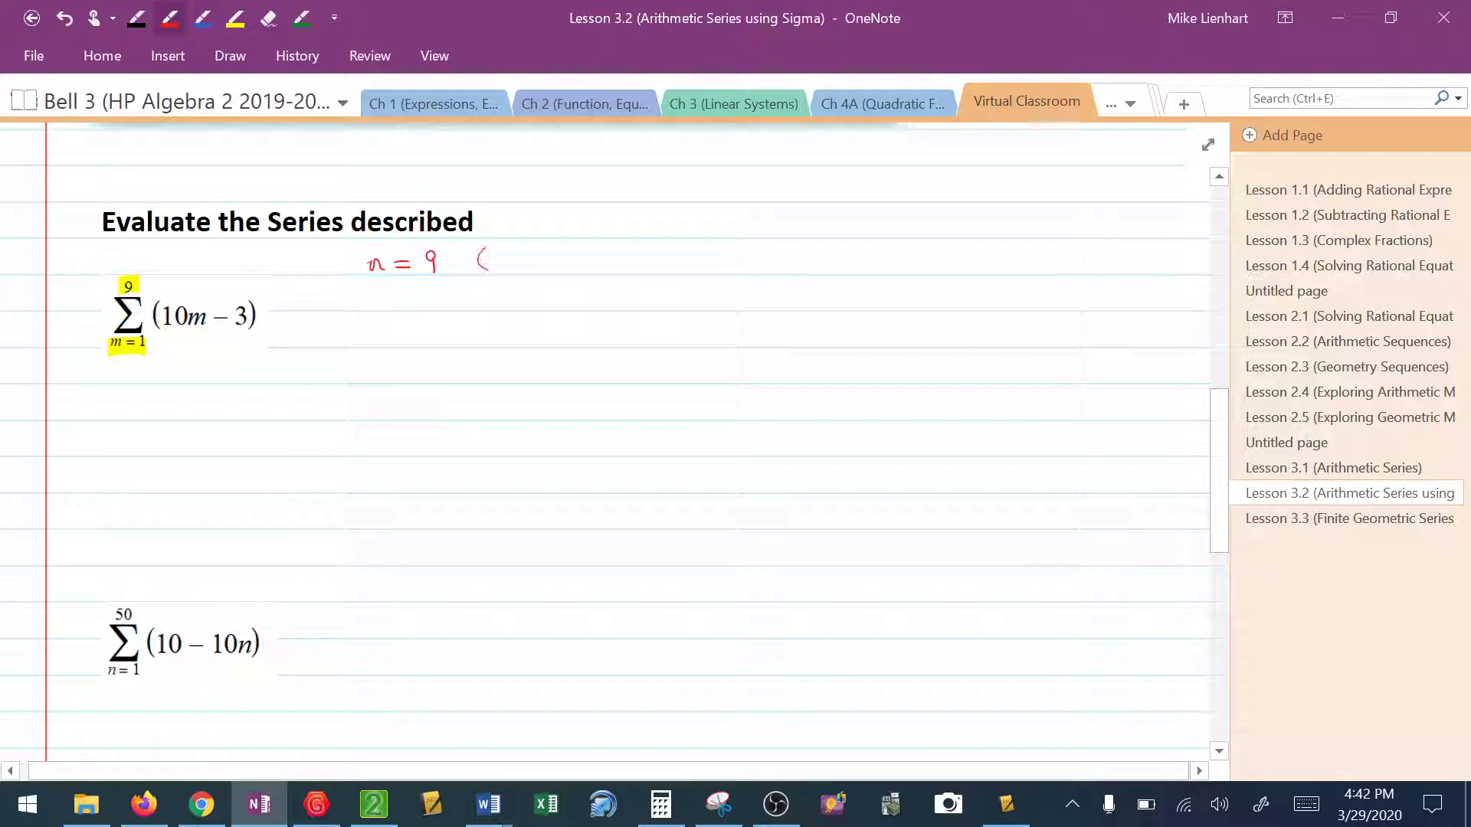
{"action": "left_click_drag", "start_coordinate": [483, 261], "coordinate": [530, 261]}
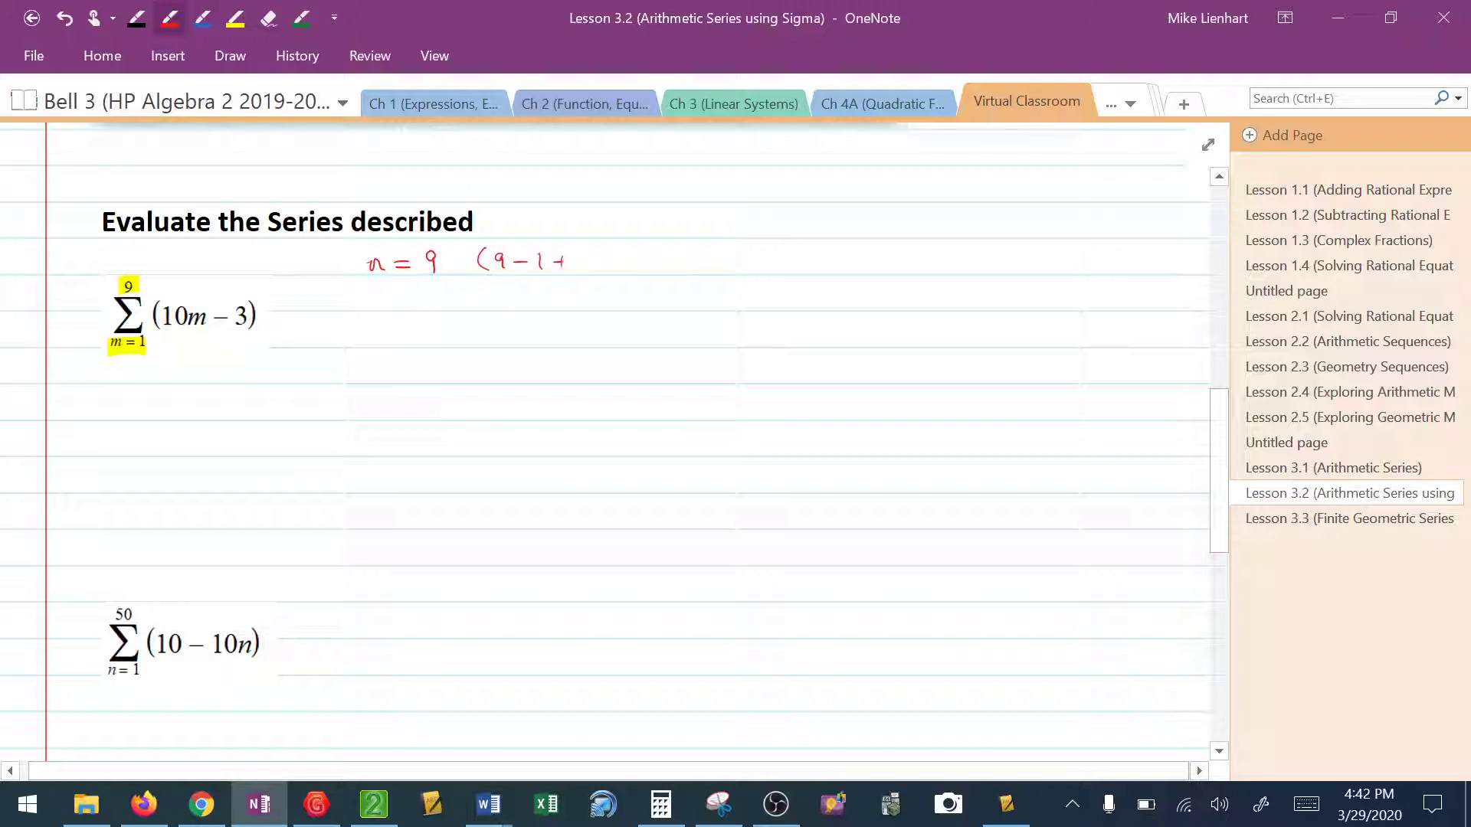
{"action": "left_click_drag", "start_coordinate": [561, 260], "coordinate": [601, 261]}
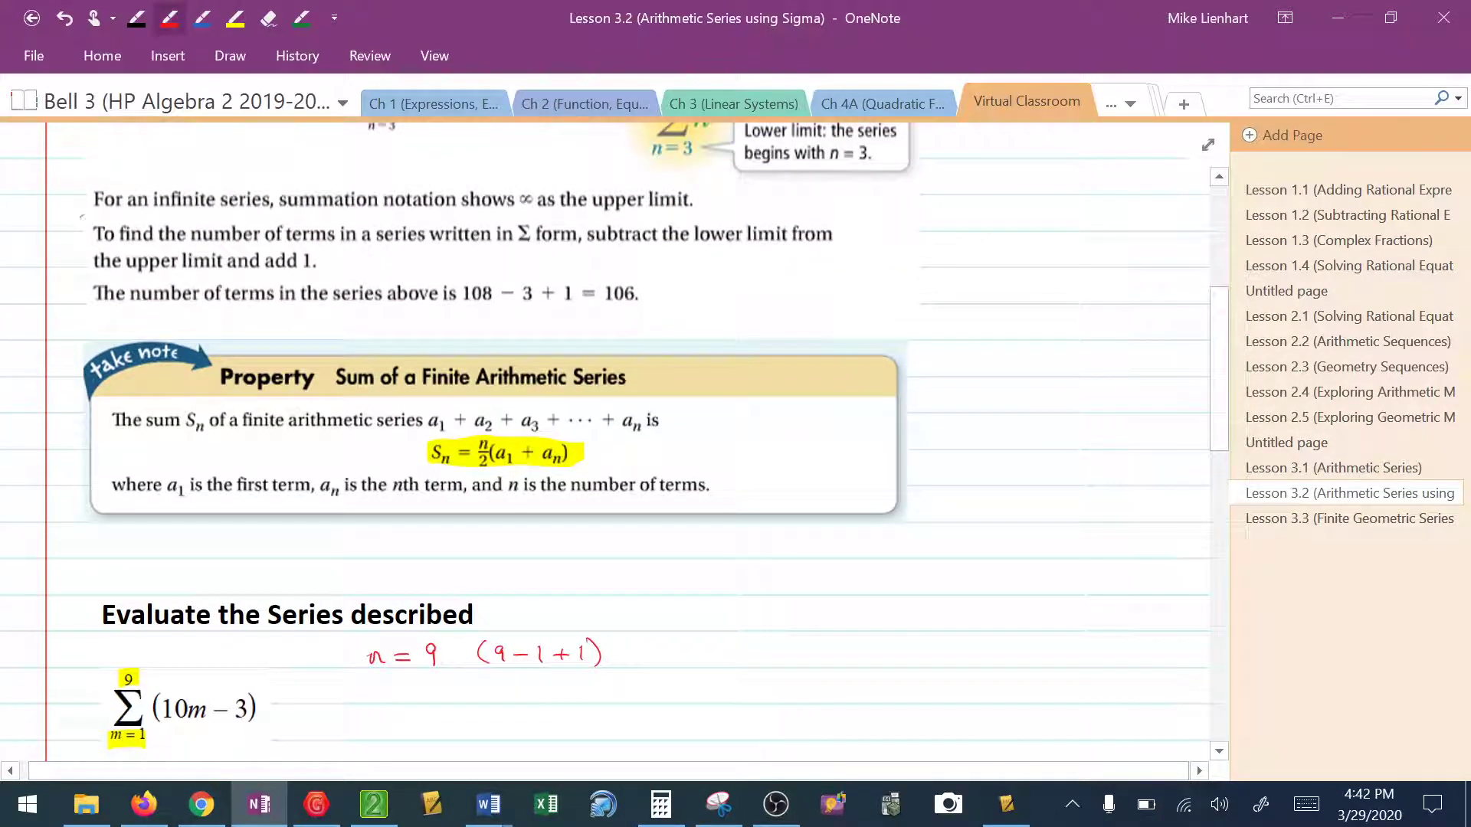
{"action": "scroll", "scroll_direction": "down", "scroll_amount": 3}
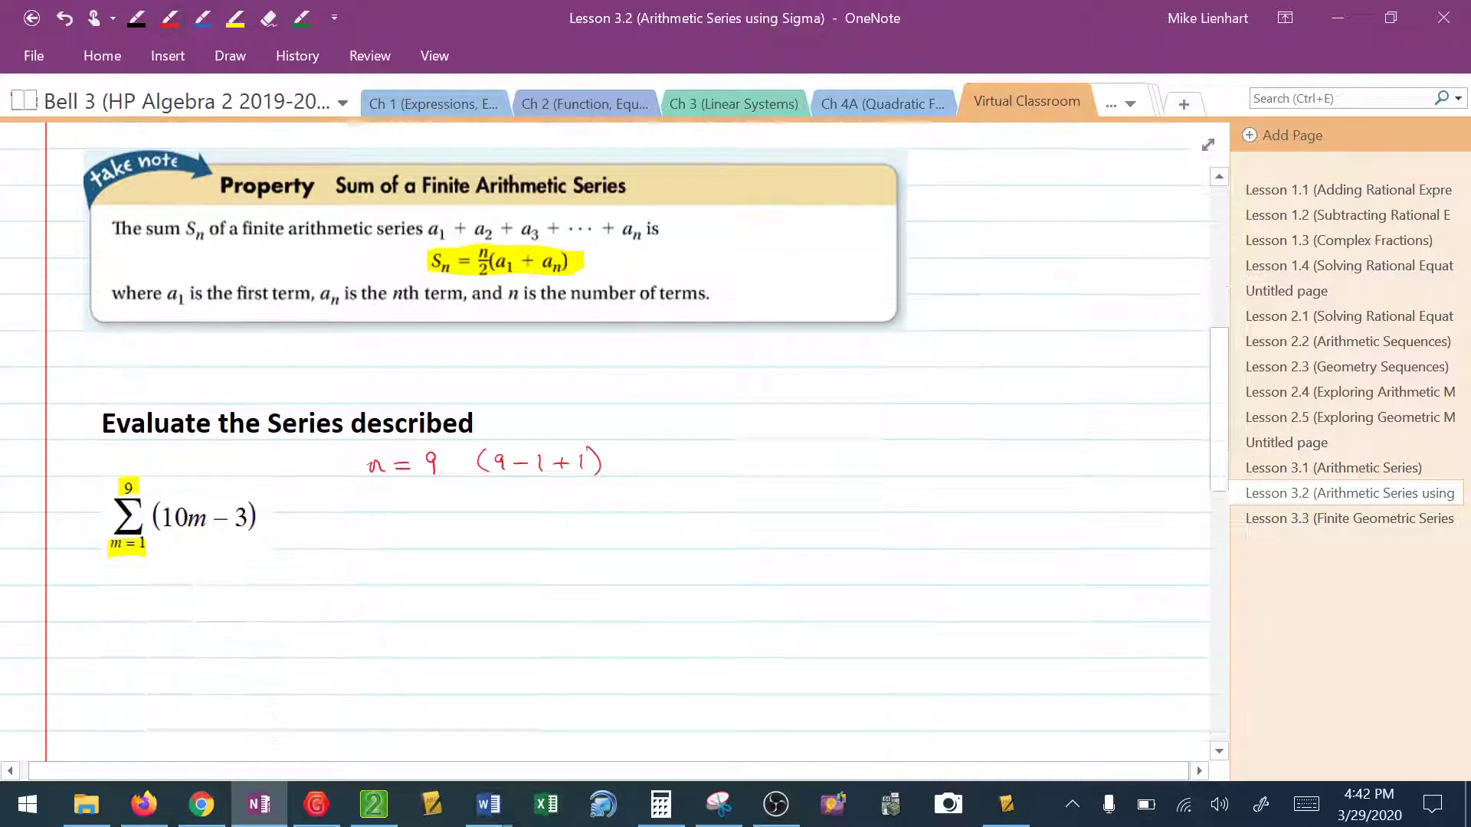
{"action": "scroll", "scroll_direction": "down", "scroll_amount": 3}
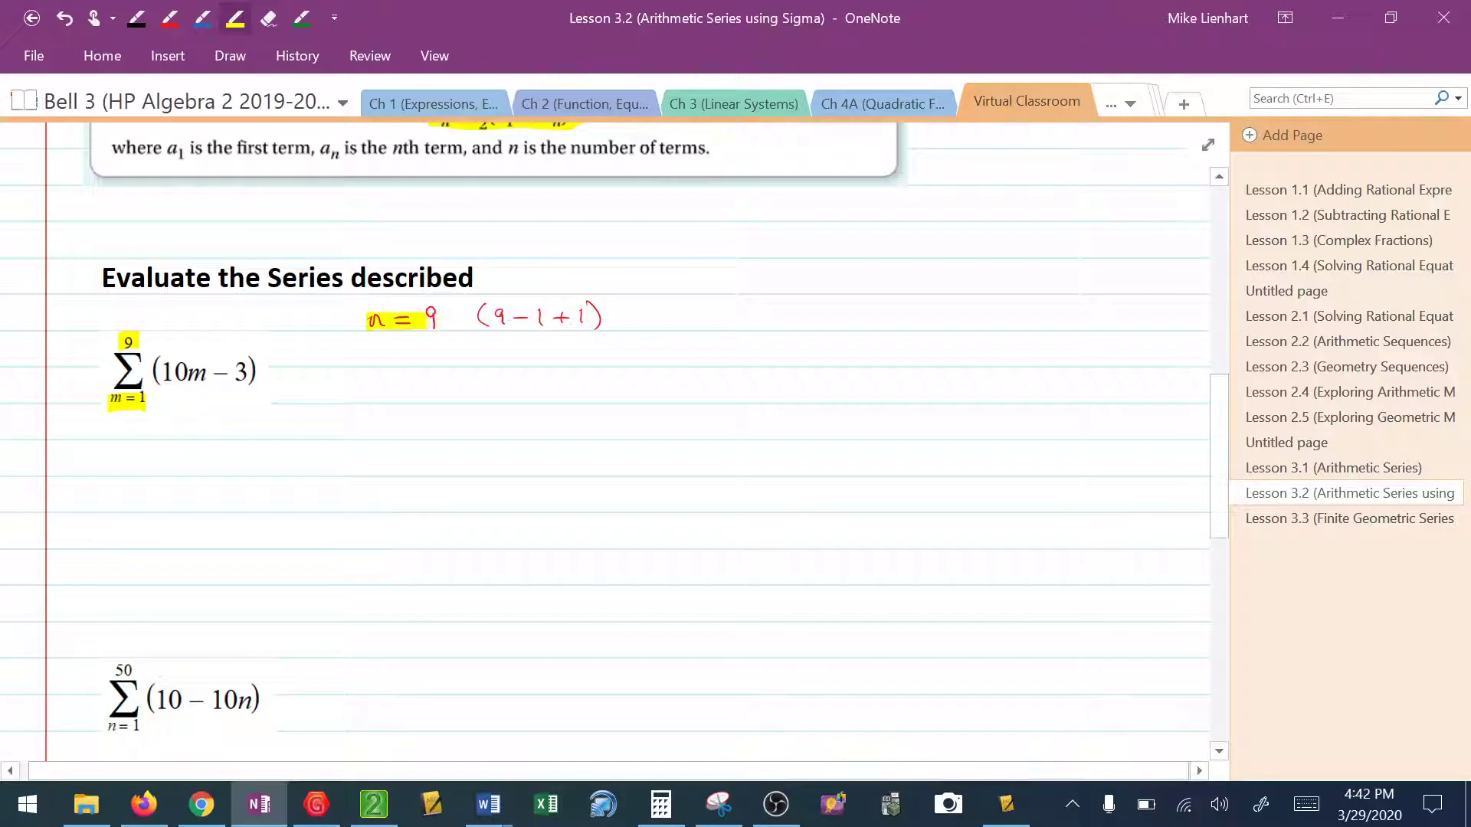
{"action": "scroll", "scroll_direction": "down", "scroll_amount": 3}
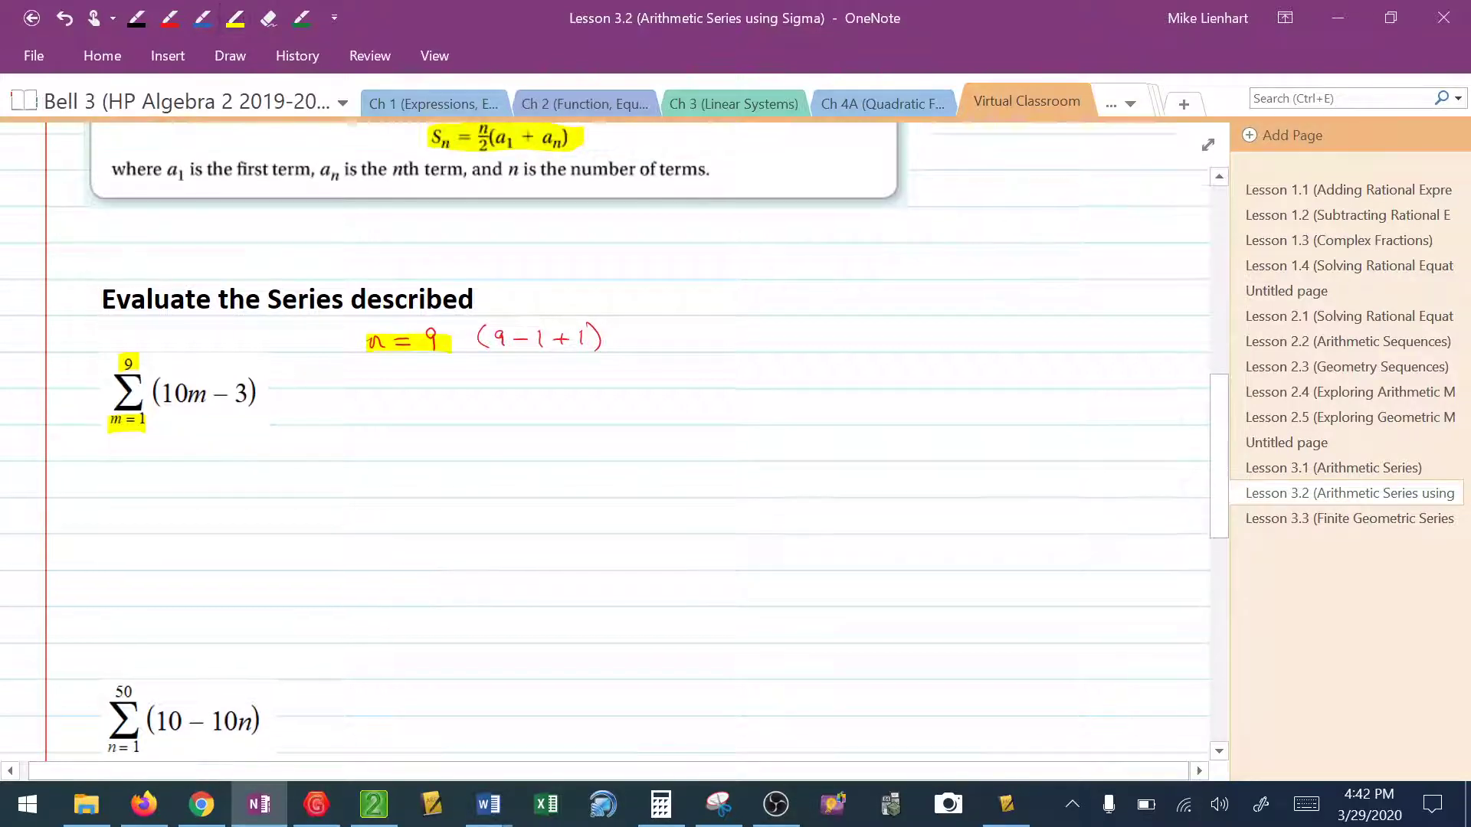
{"action": "scroll", "scroll_direction": "down", "scroll_amount": 3}
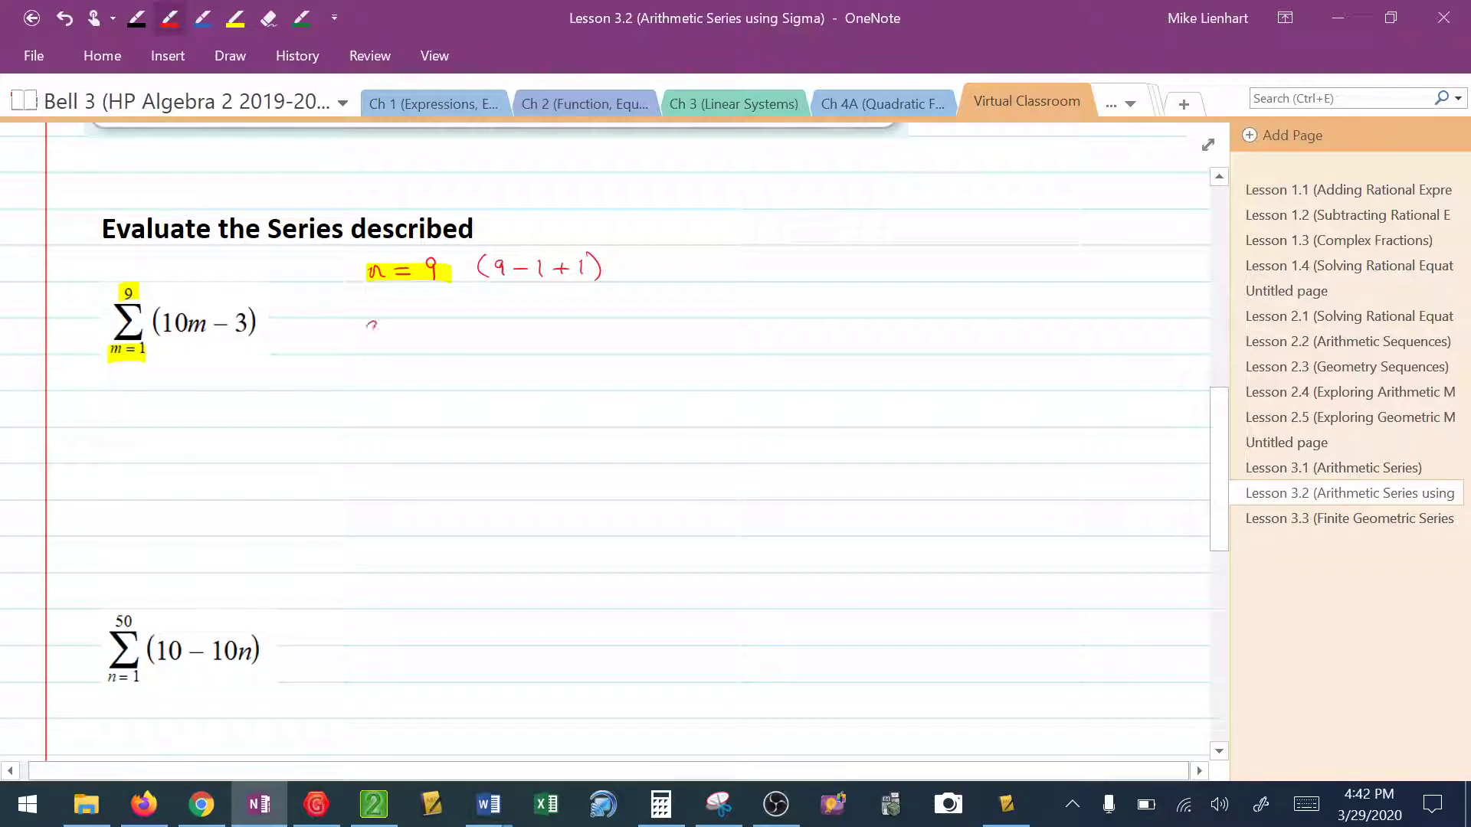
Write the first-term calculation a1 = 7 and highlight the result.
{"action": "left_click_drag", "start_coordinate": [365, 319], "coordinate": [423, 333]}
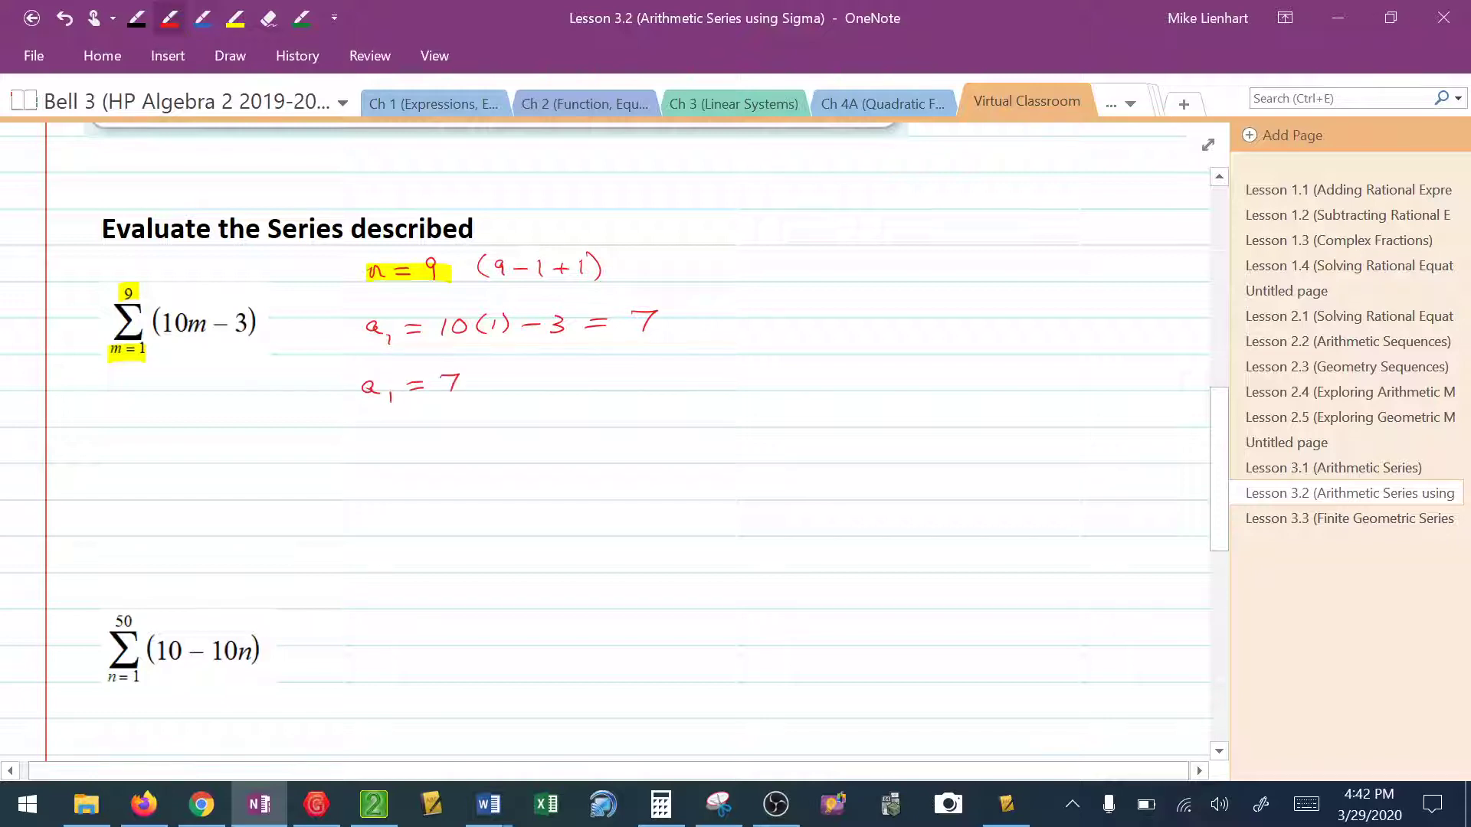
{"action": "left_click_drag", "start_coordinate": [357, 387], "coordinate": [469, 387]}
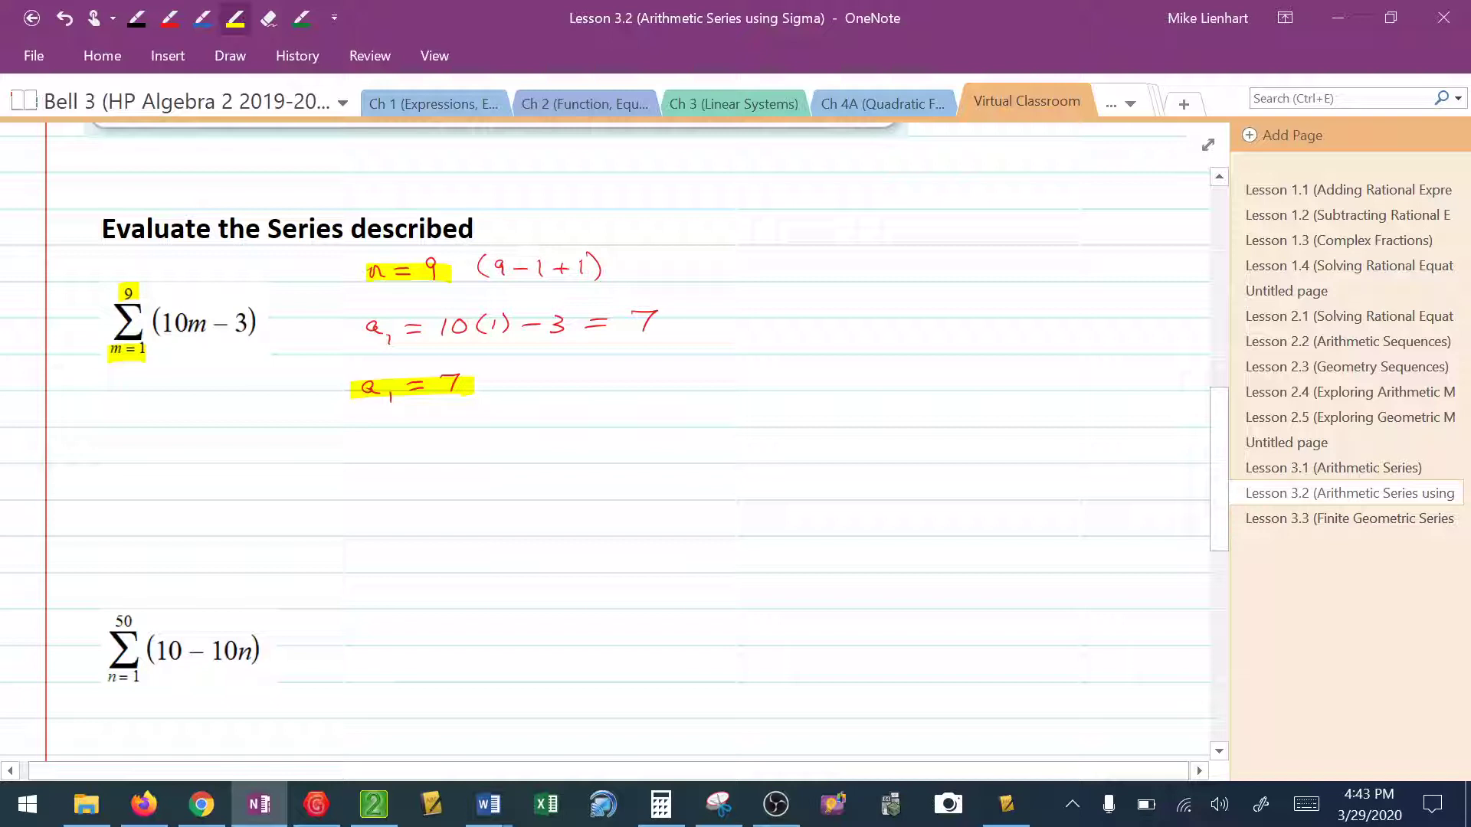
{"action": "left_click", "coordinate": [169, 18]}
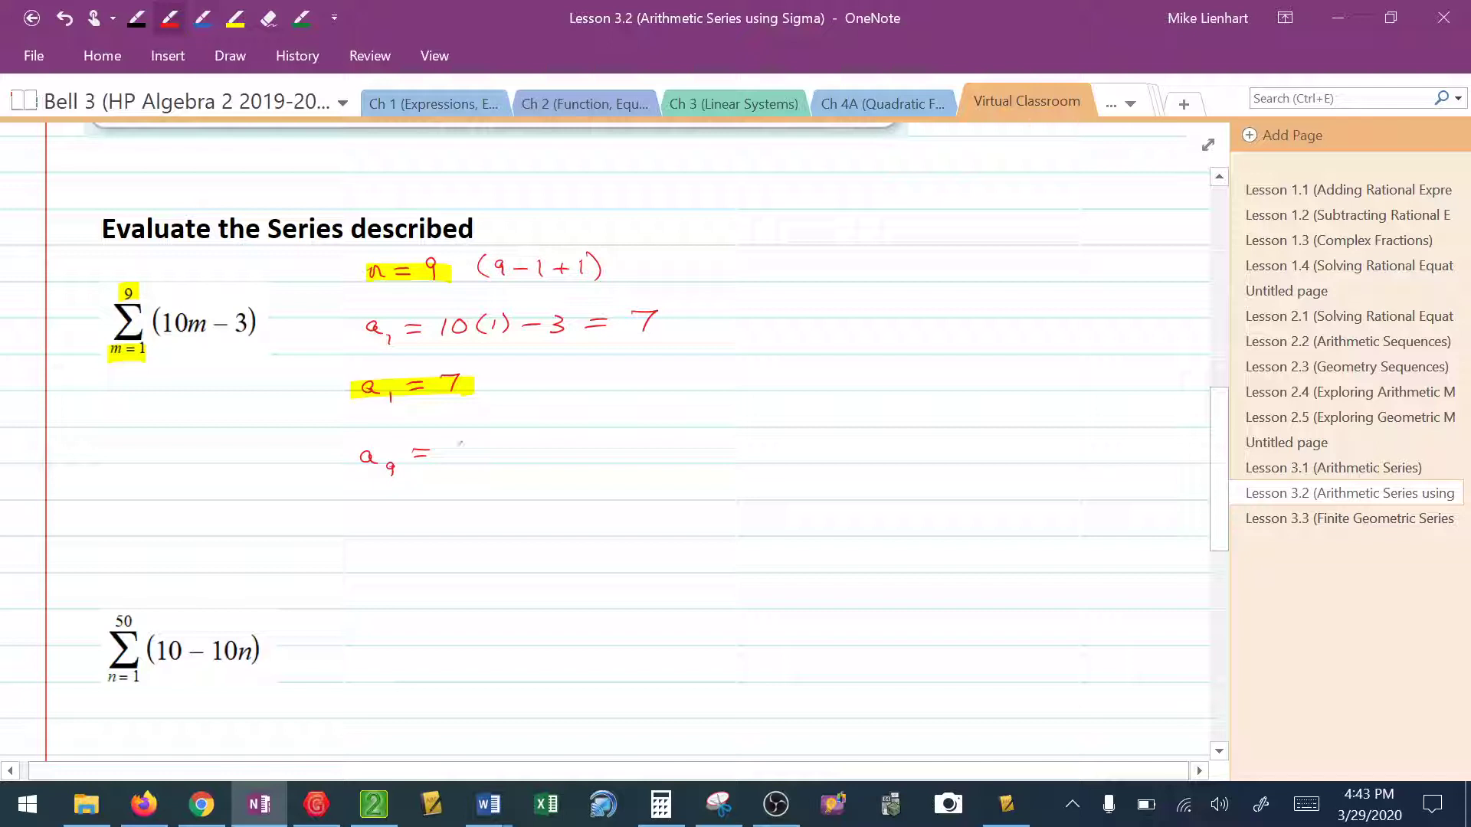
Write the ninth term a9 = 10(9) − 3 = 87.
{"action": "left_click_drag", "start_coordinate": [442, 449], "coordinate": [521, 451]}
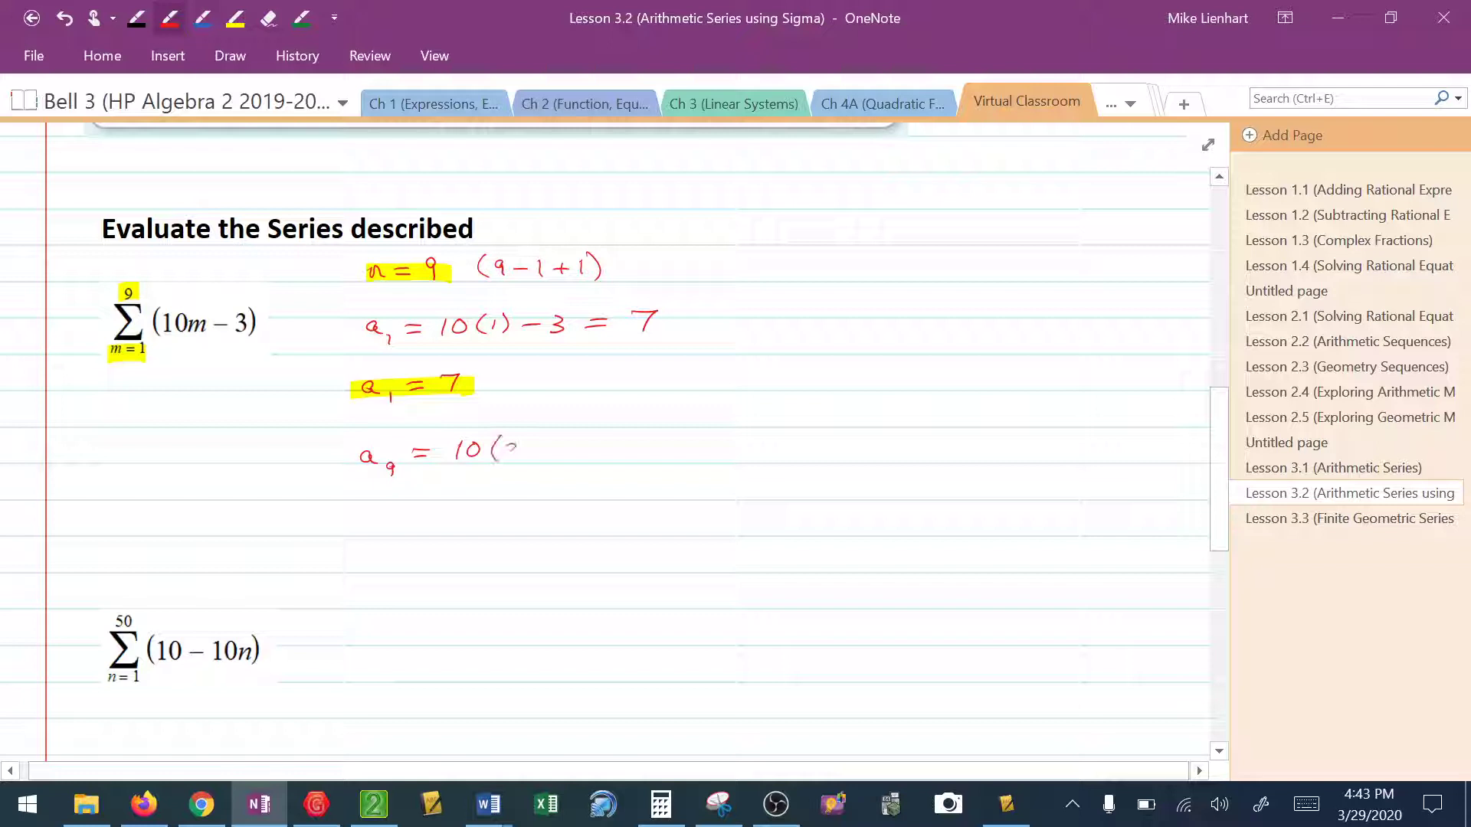
{"action": "left_click_drag", "start_coordinate": [497, 449], "coordinate": [601, 449]}
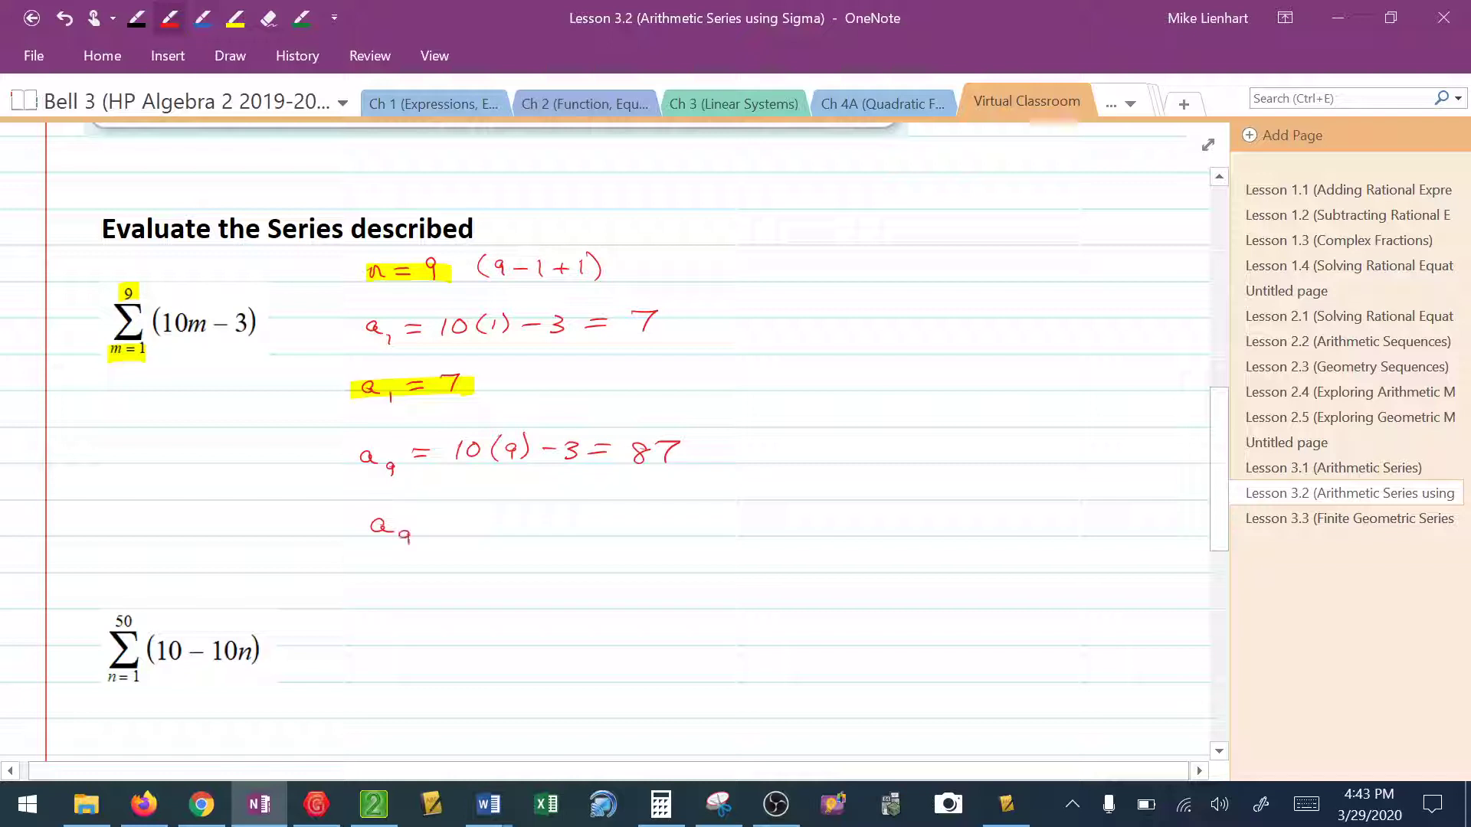
{"action": "type", "text": "= 87"}
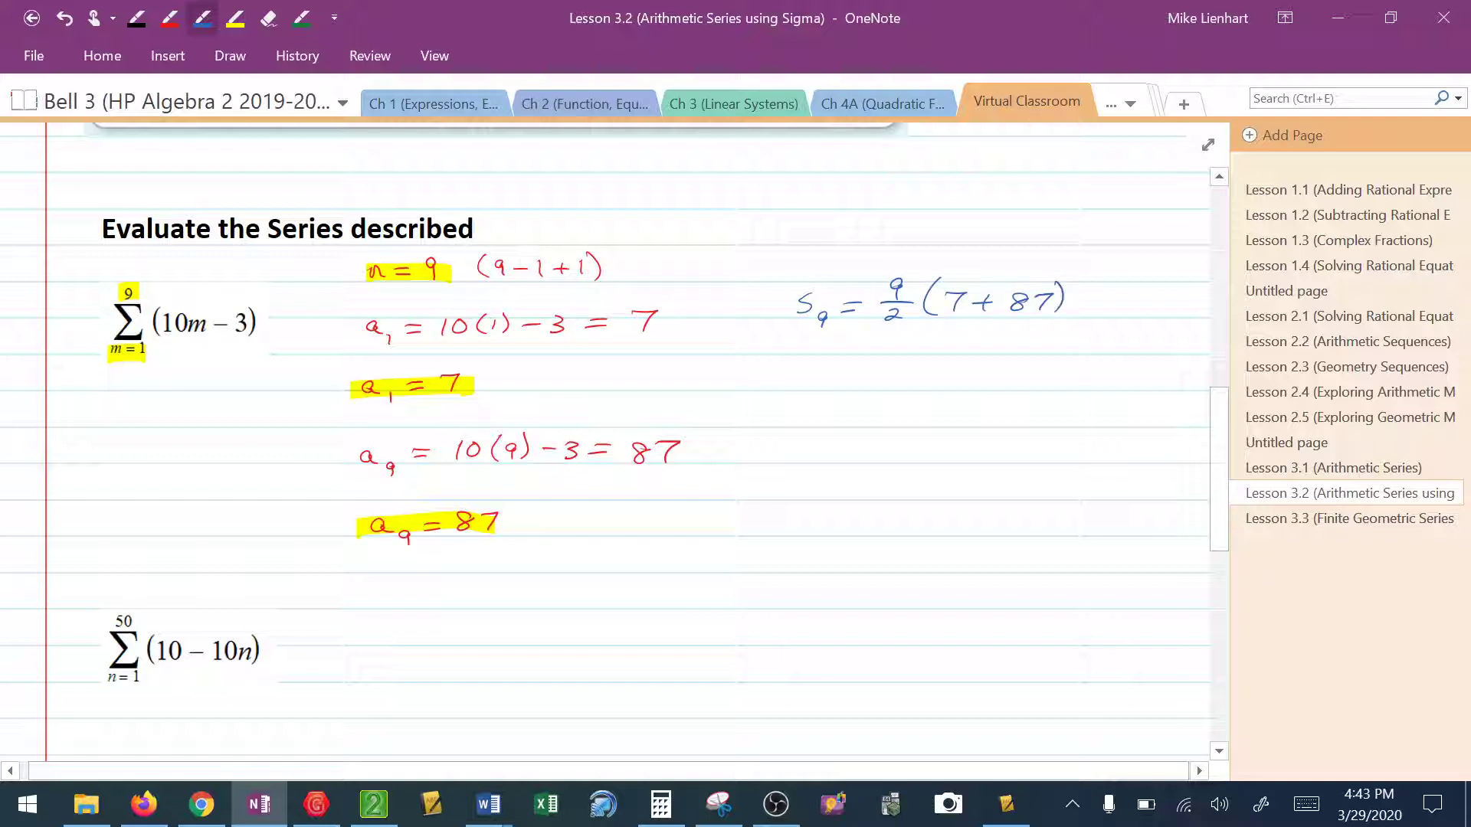
Write S9 = 4.5(94) and check 4.5 × 94 in Calculator.
{"action": "left_click_drag", "start_coordinate": [809, 380], "coordinate": [867, 383]}
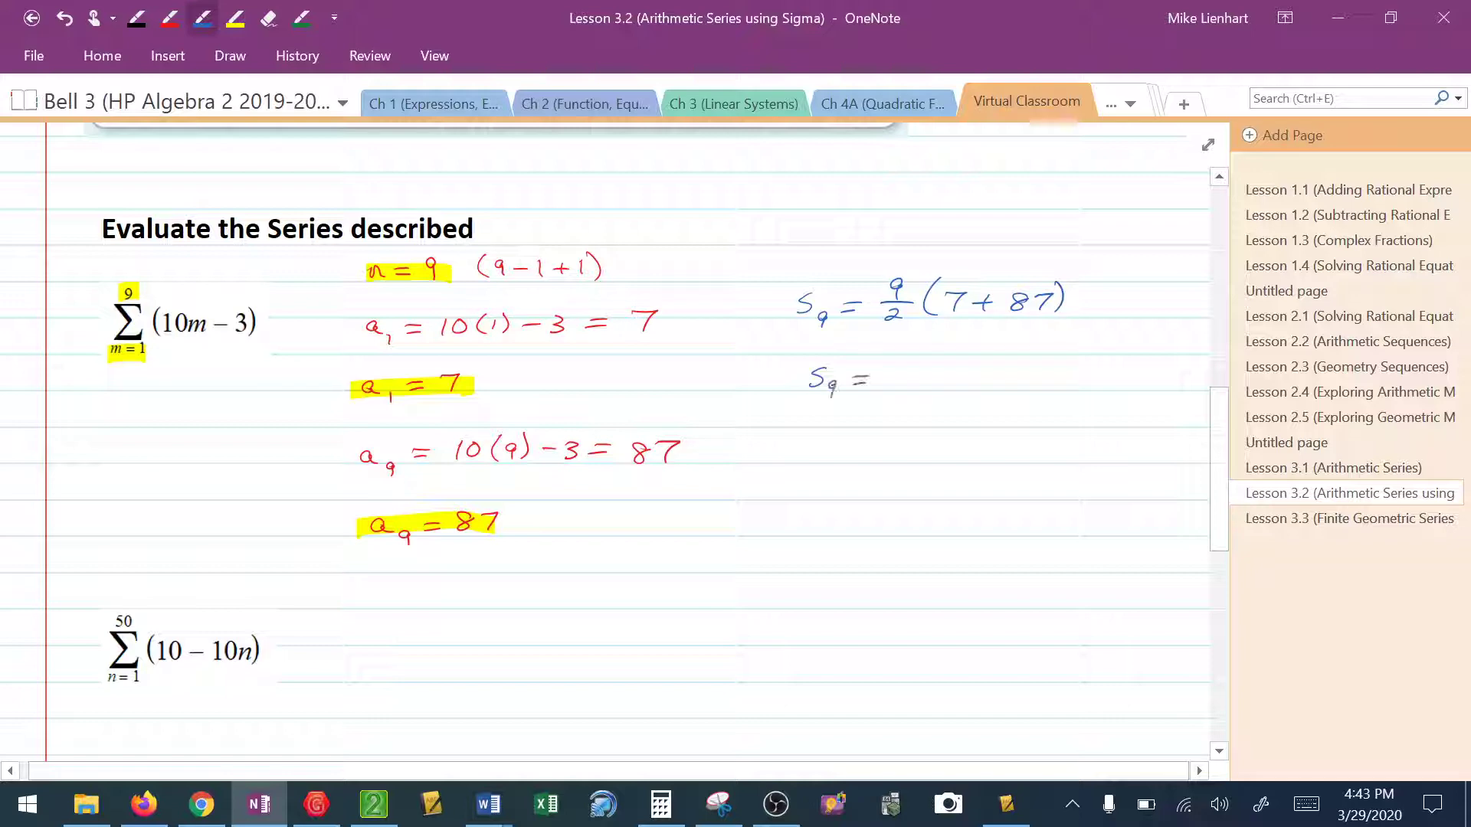
{"action": "type", "text": "4.5(94"}
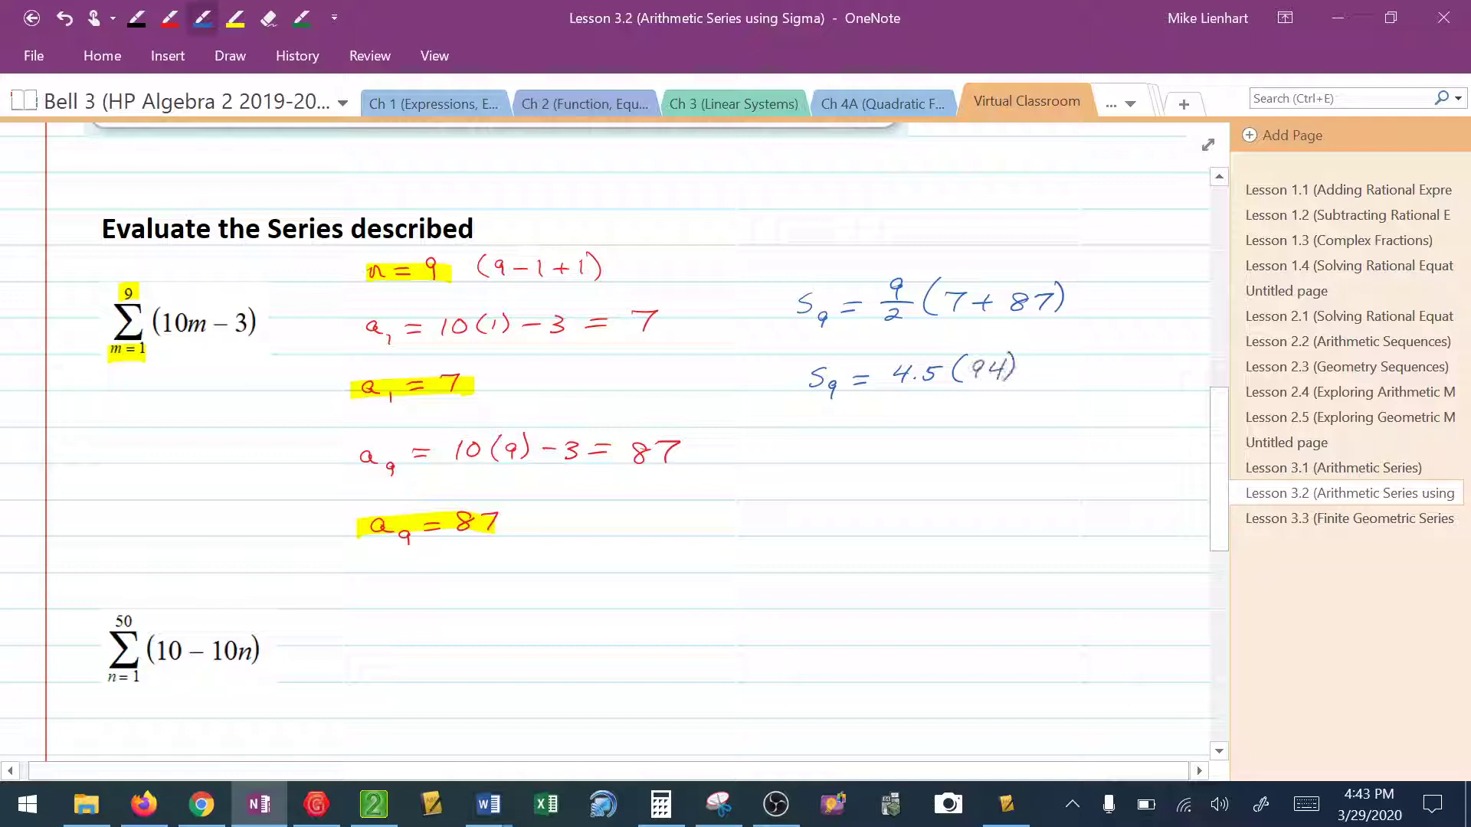
{"action": "left_click_drag", "start_coordinate": [801, 460], "coordinate": [867, 455]}
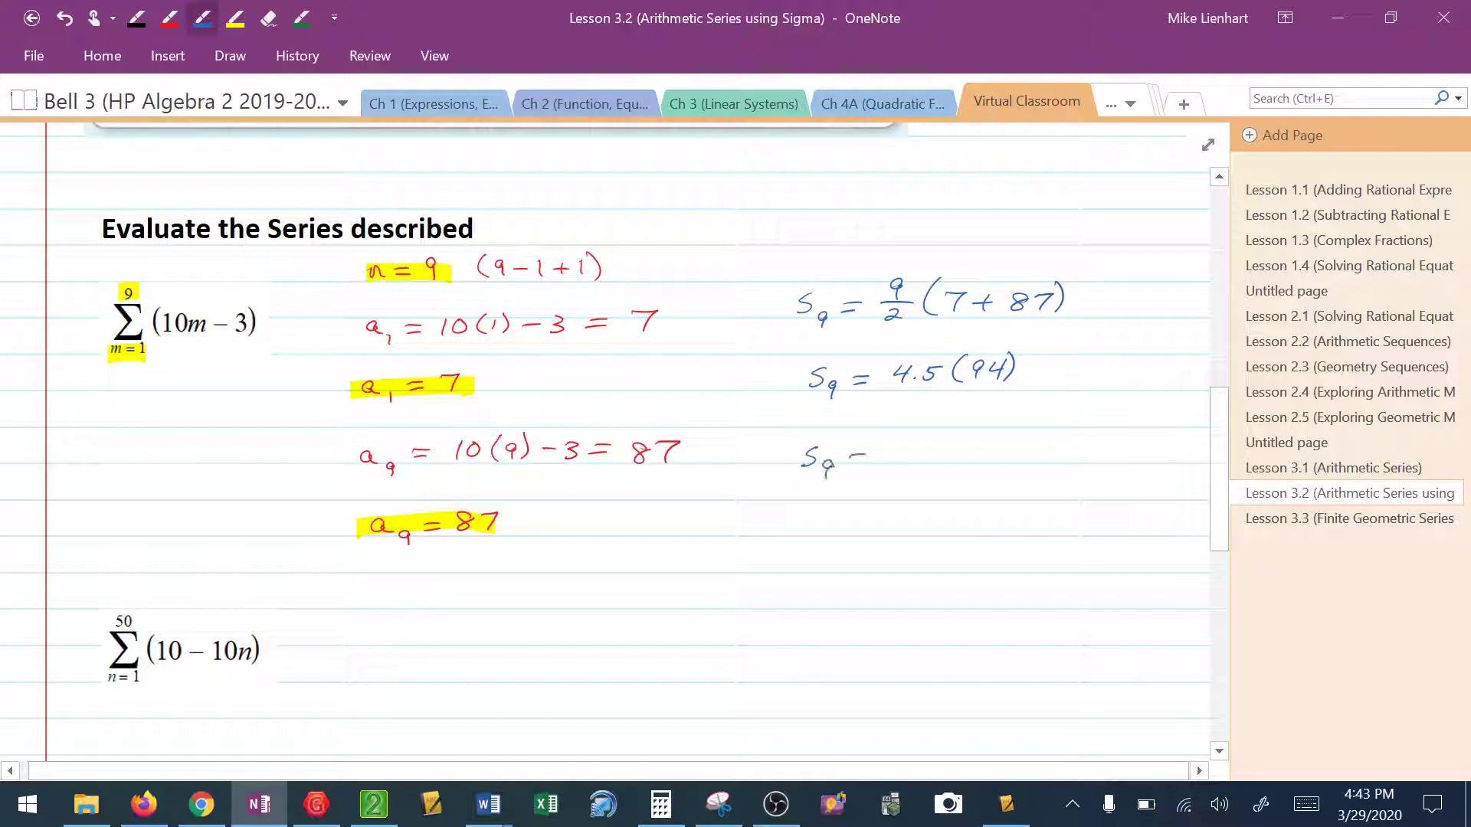
{"action": "left_click", "coordinate": [659, 805]}
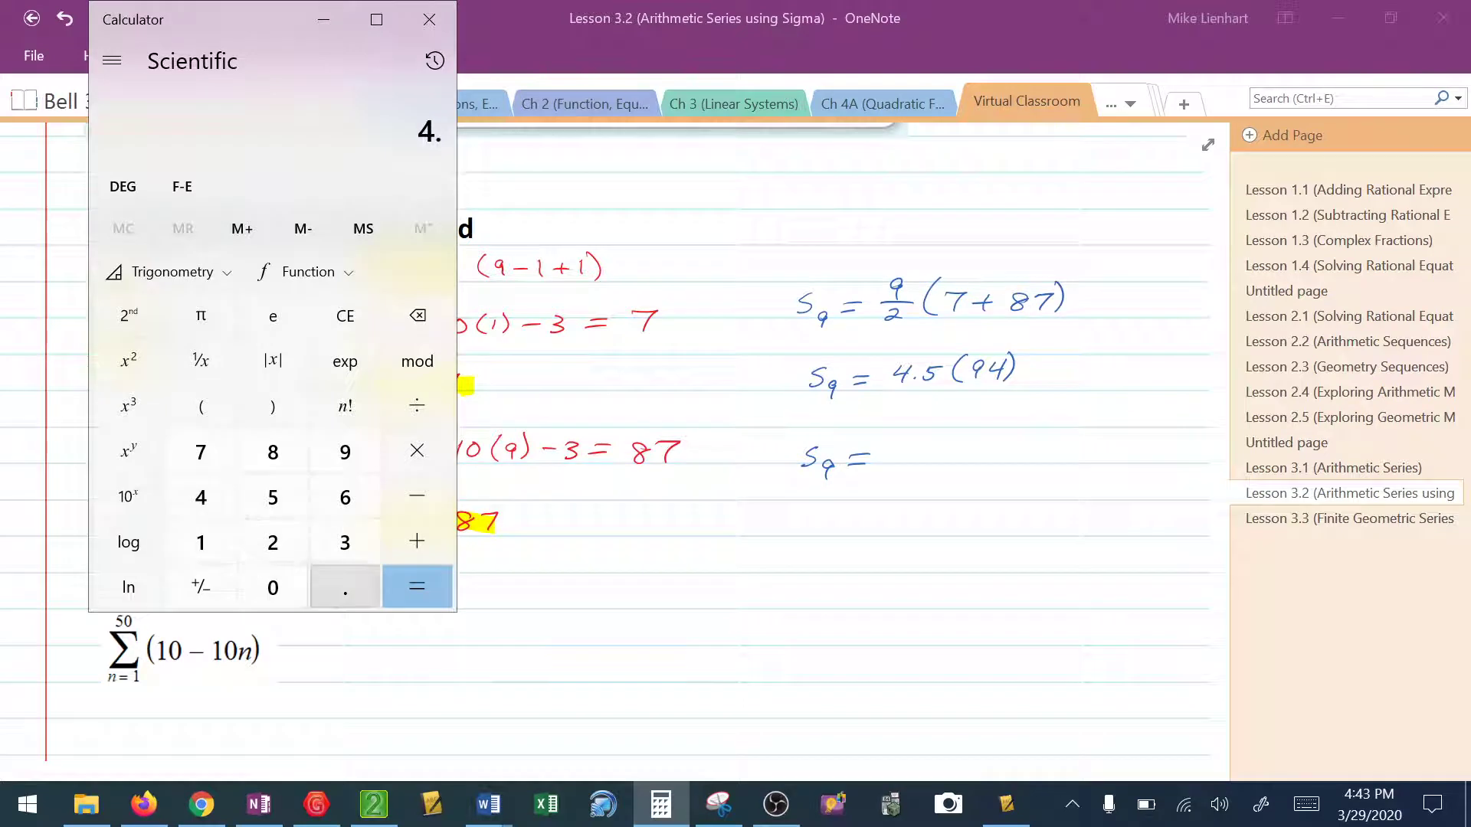
{"action": "left_click", "coordinate": [416, 587]}
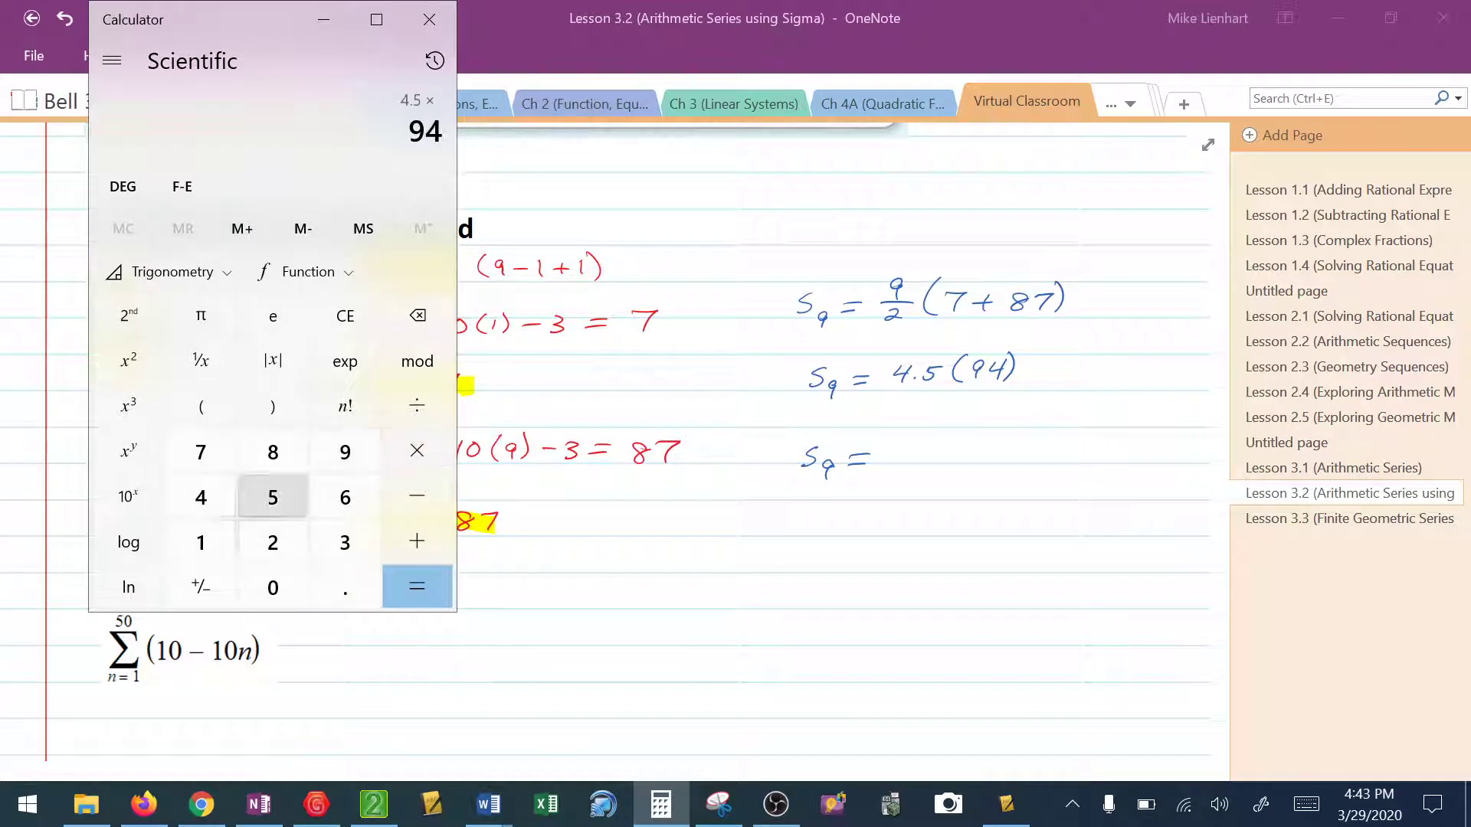
{"action": "left_click", "coordinate": [429, 19]}
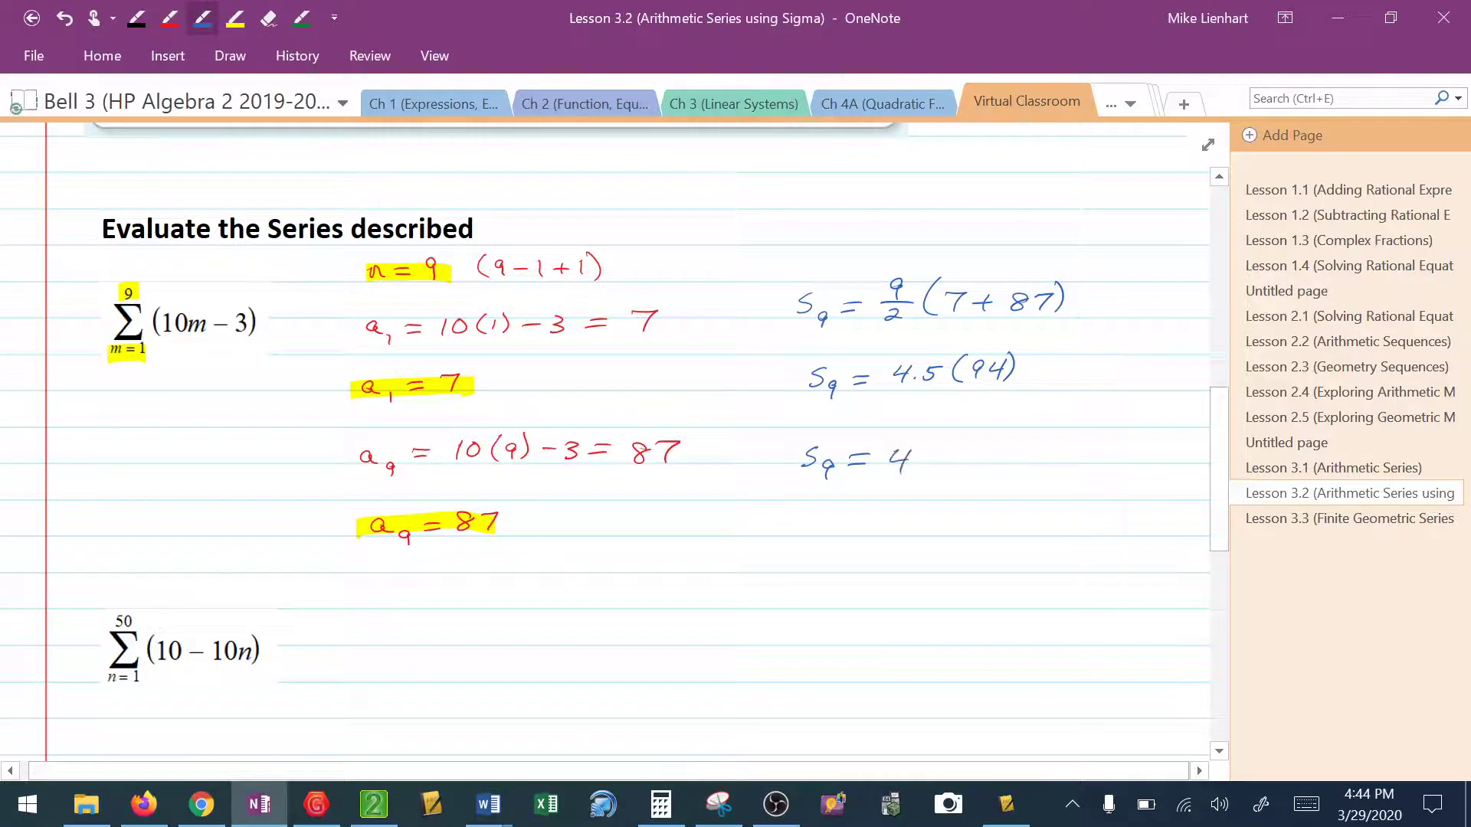
Write the final sum S9 = 423 and box it.
{"action": "type", "text": "423"}
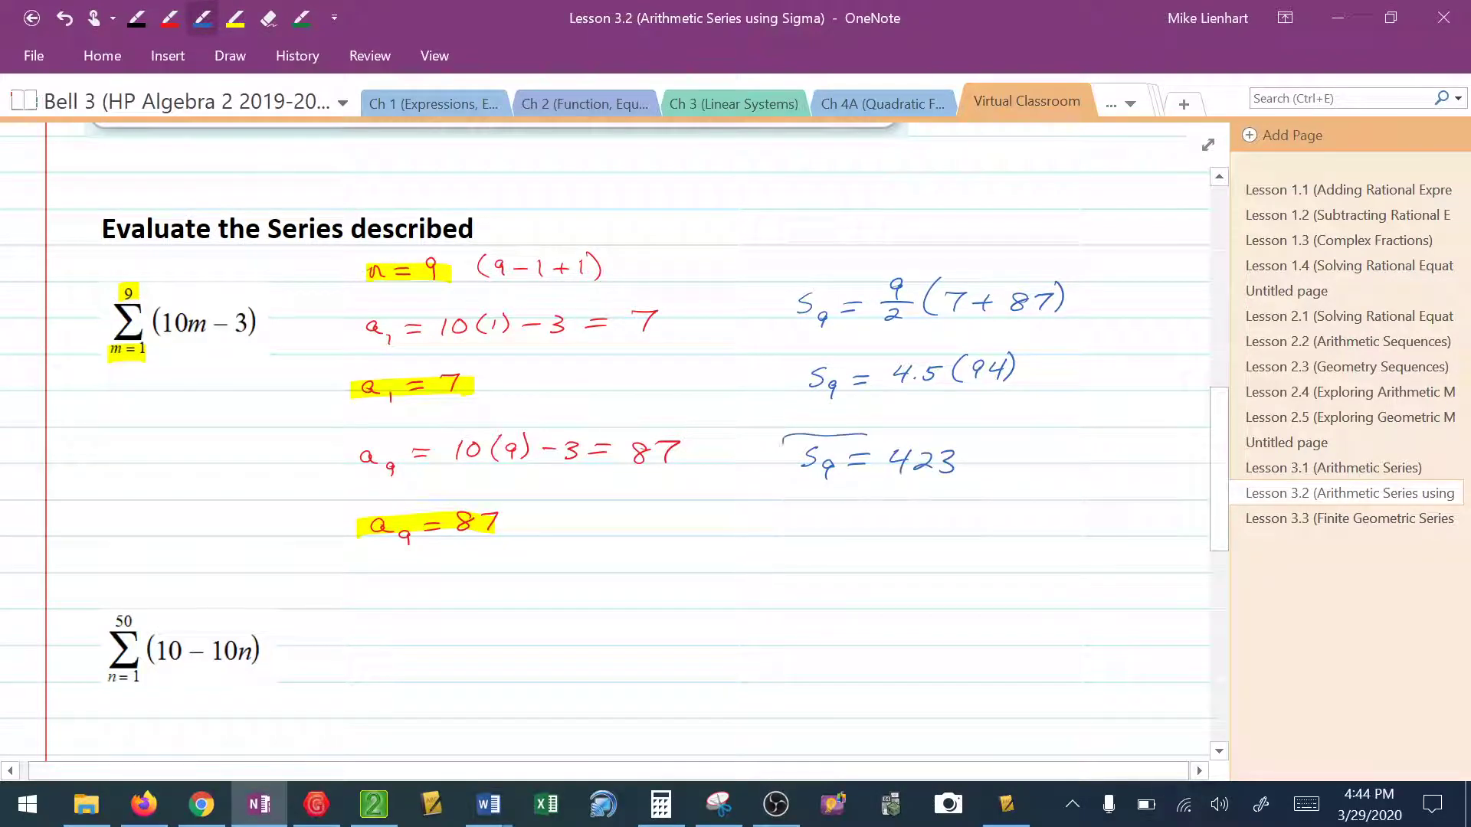
{"action": "left_click_drag", "start_coordinate": [778, 460], "coordinate": [1003, 468]}
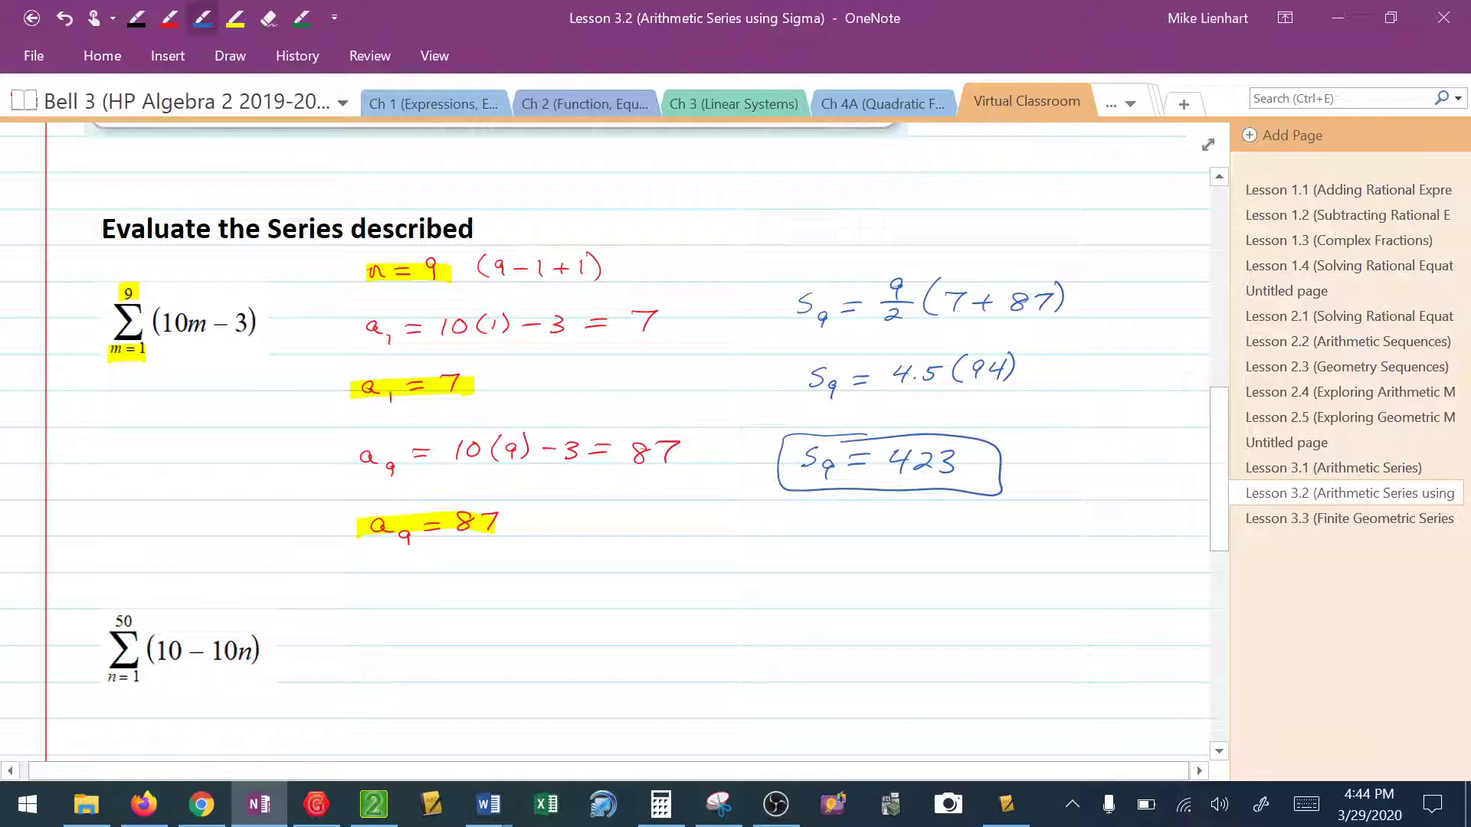
For Σ(10−10n), write n = 50 − 1 + 1 = 50 and a1 = 10 − 10(1) = 0.
{"action": "scroll", "scroll_direction": "down", "scroll_amount": 3}
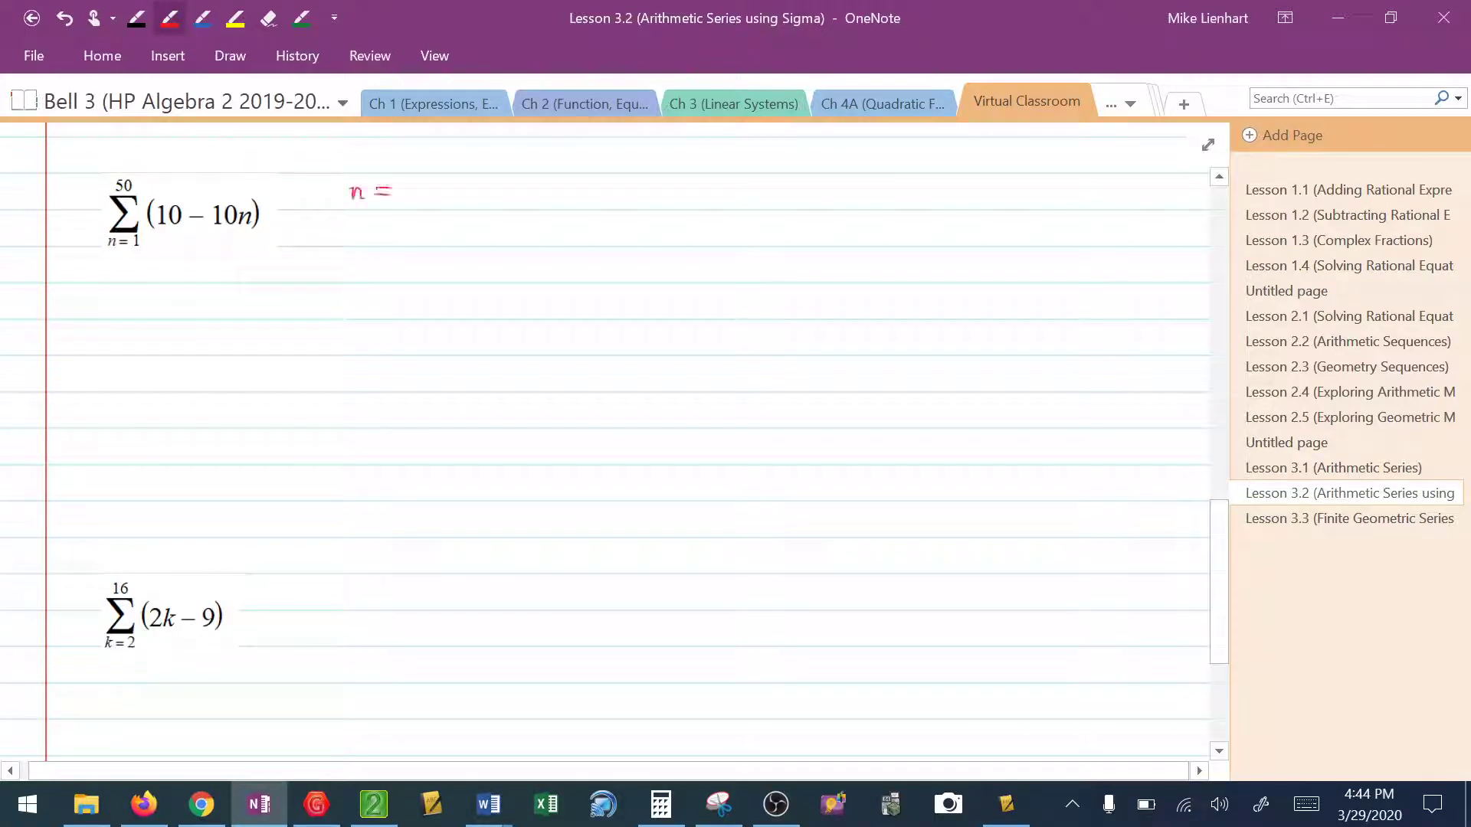
{"action": "left_click_drag", "start_coordinate": [407, 193], "coordinate": [446, 194]}
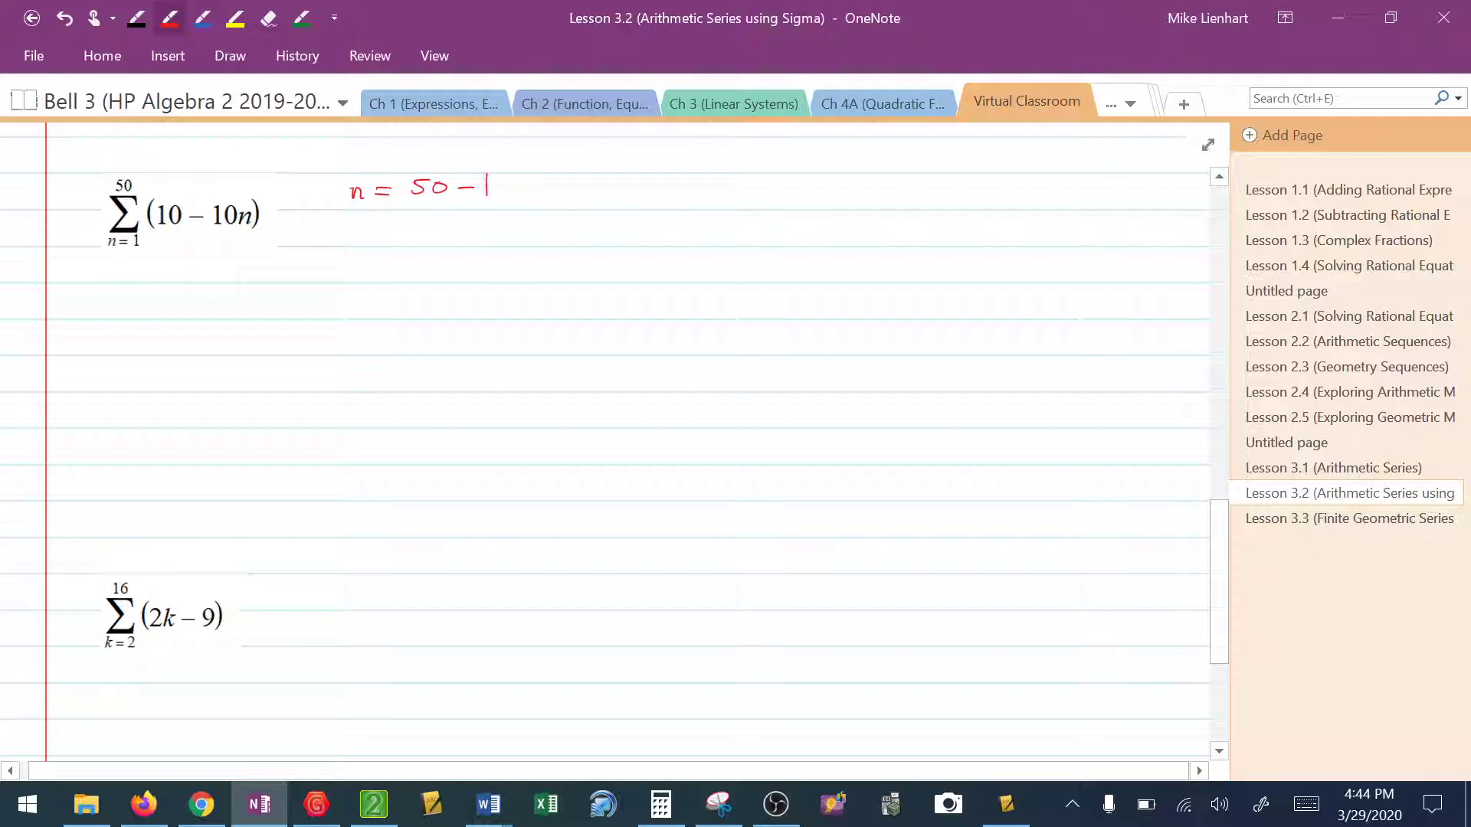
{"action": "left_click_drag", "start_coordinate": [487, 186], "coordinate": [563, 185]}
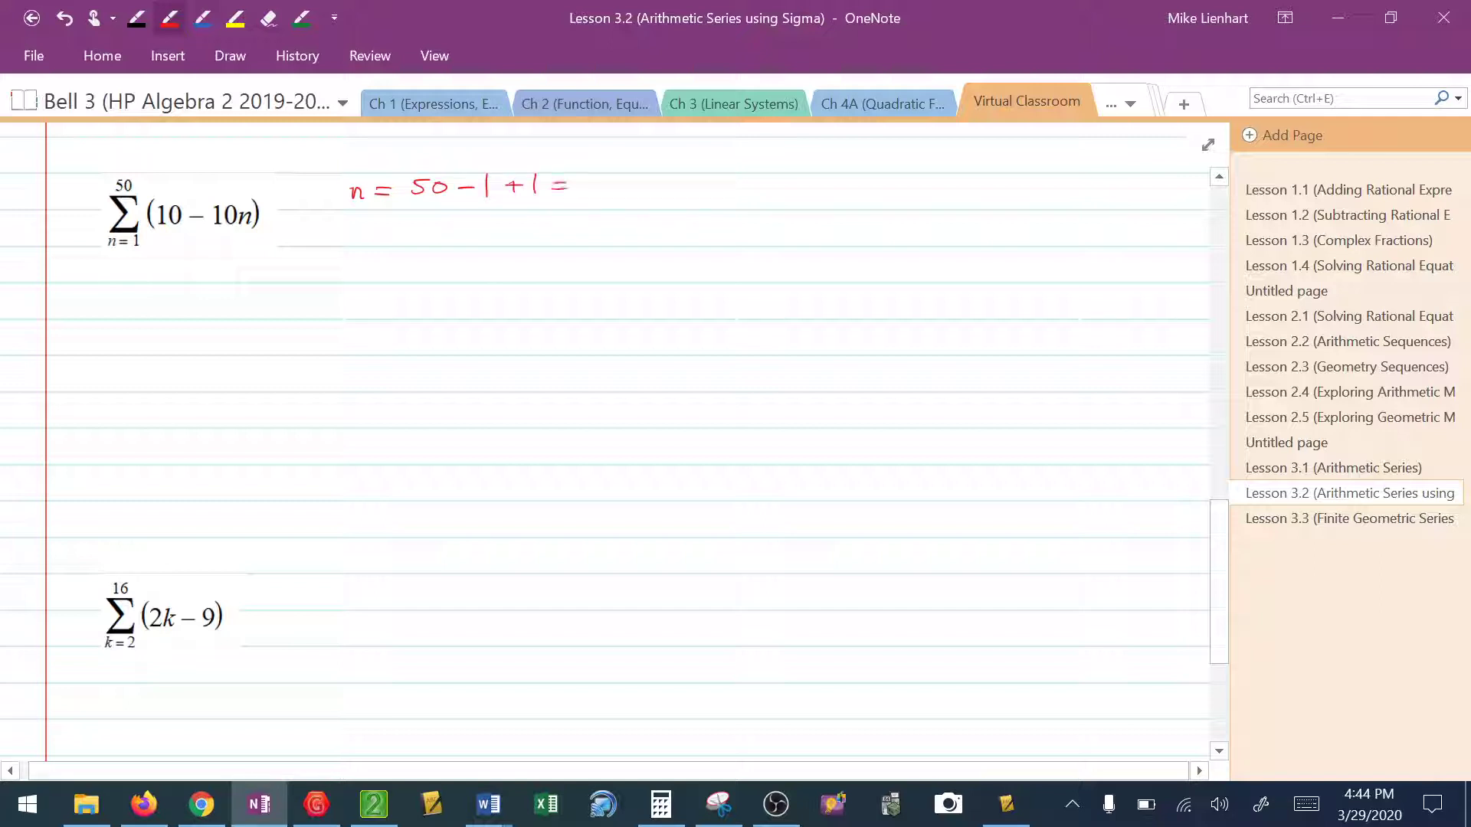
{"action": "left_click_drag", "start_coordinate": [582, 186], "coordinate": [619, 186]}
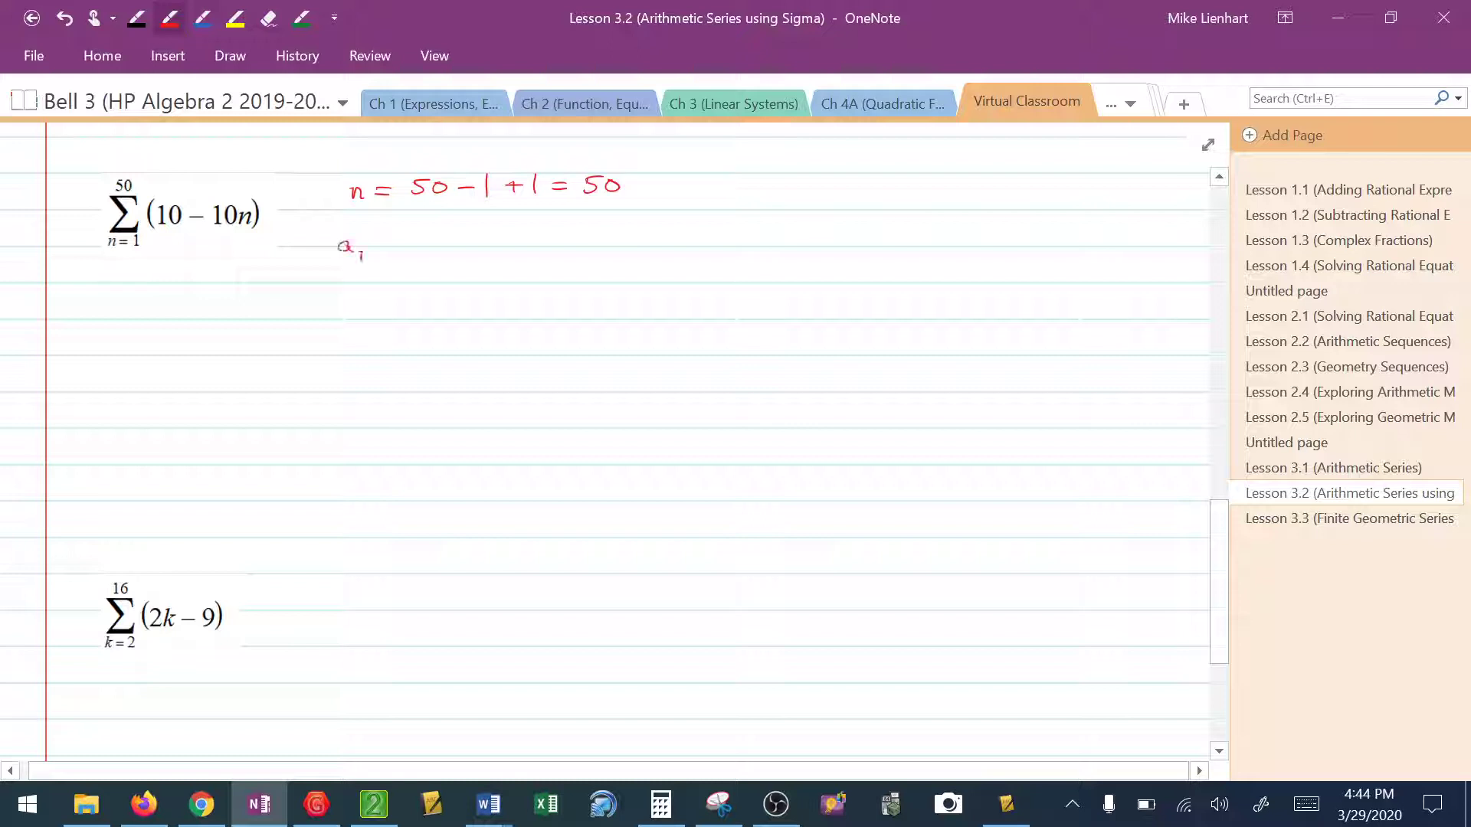
{"action": "left_click_drag", "start_coordinate": [357, 247], "coordinate": [385, 246]}
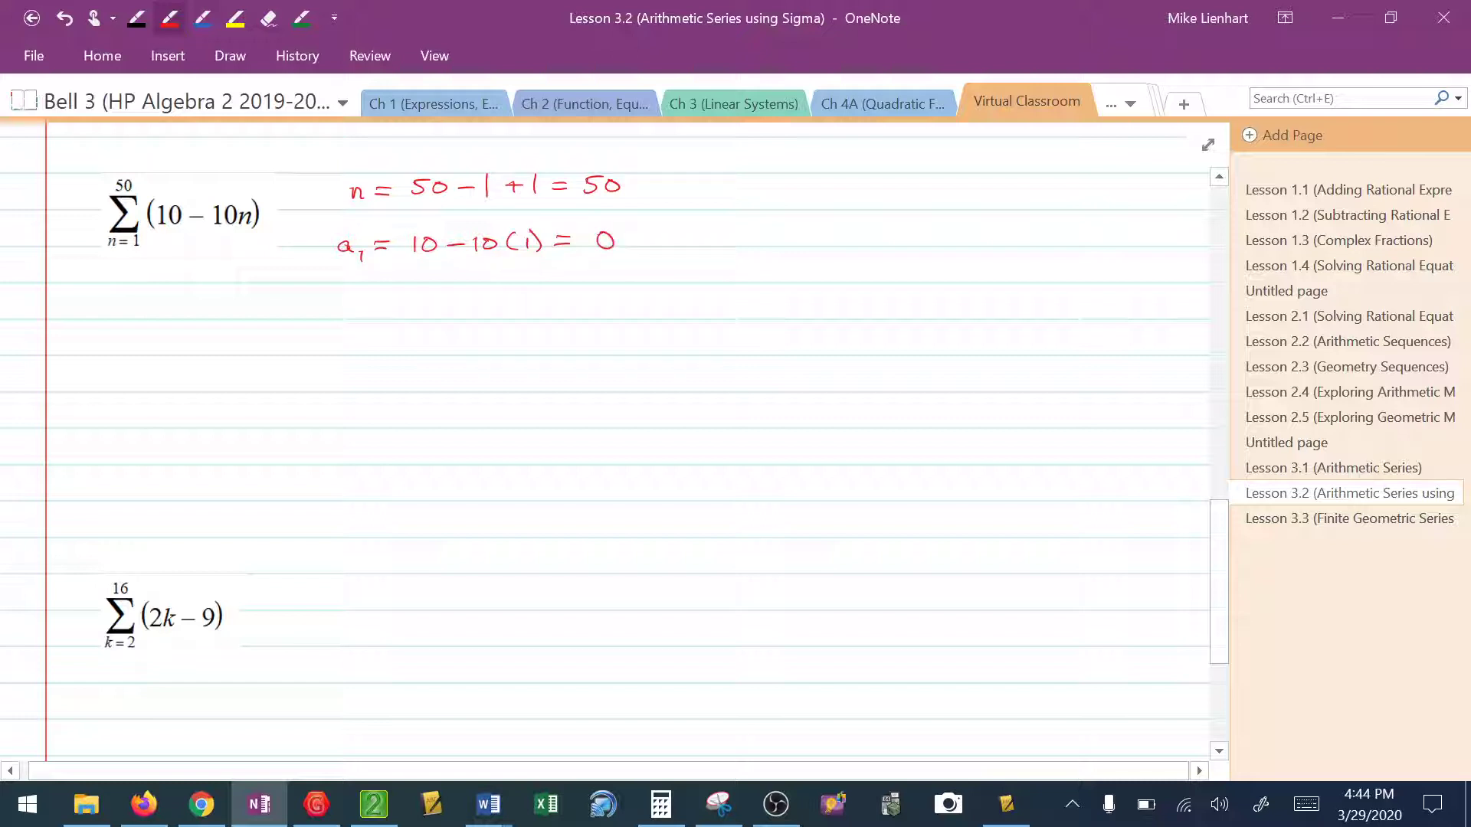
Set up a50 = 10 − 10(50) and enter it in Calculator.
{"action": "left_click_drag", "start_coordinate": [331, 318], "coordinate": [350, 305]}
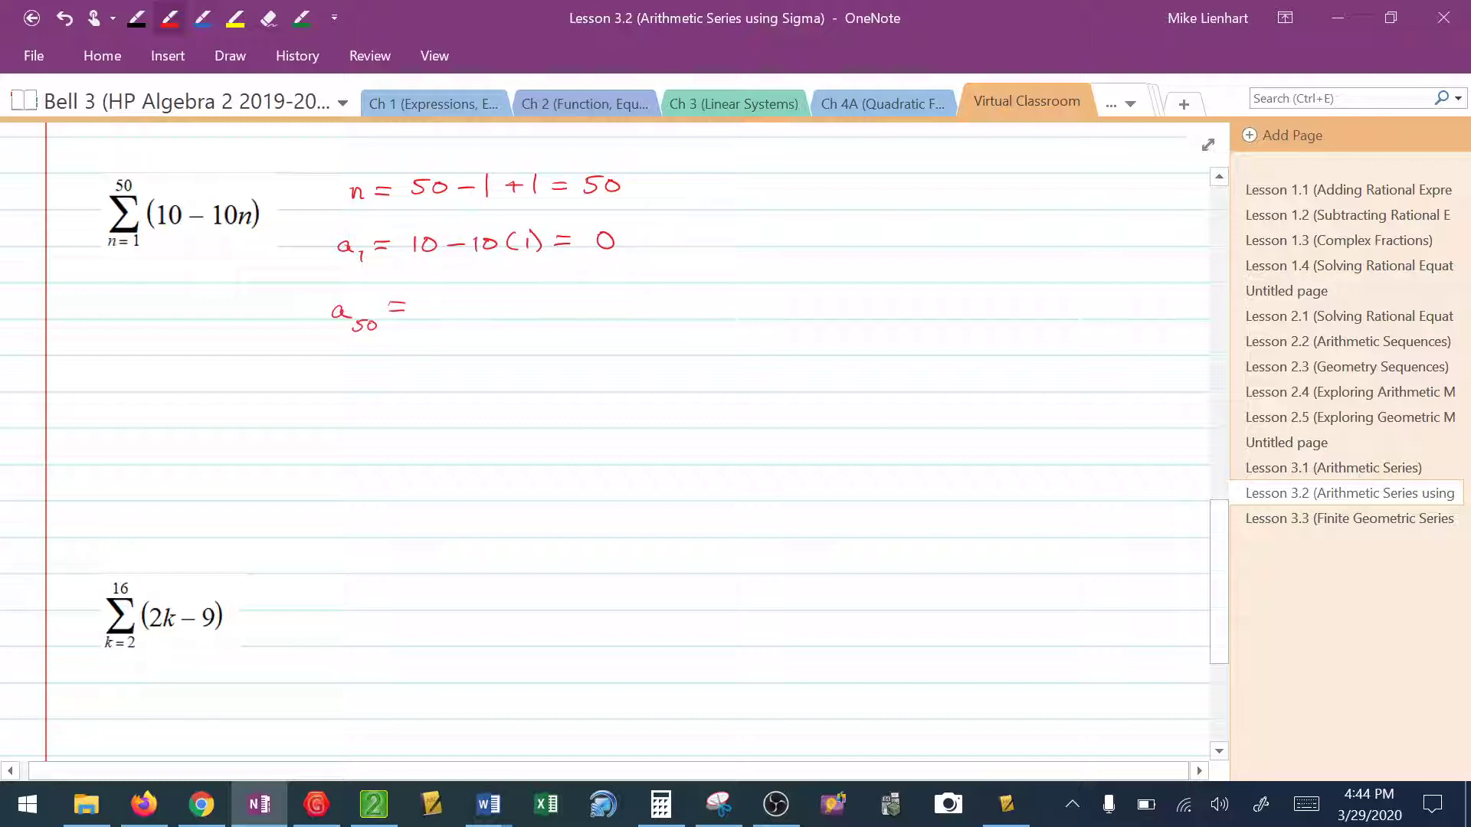
{"action": "left_click_drag", "start_coordinate": [393, 307], "coordinate": [483, 307]}
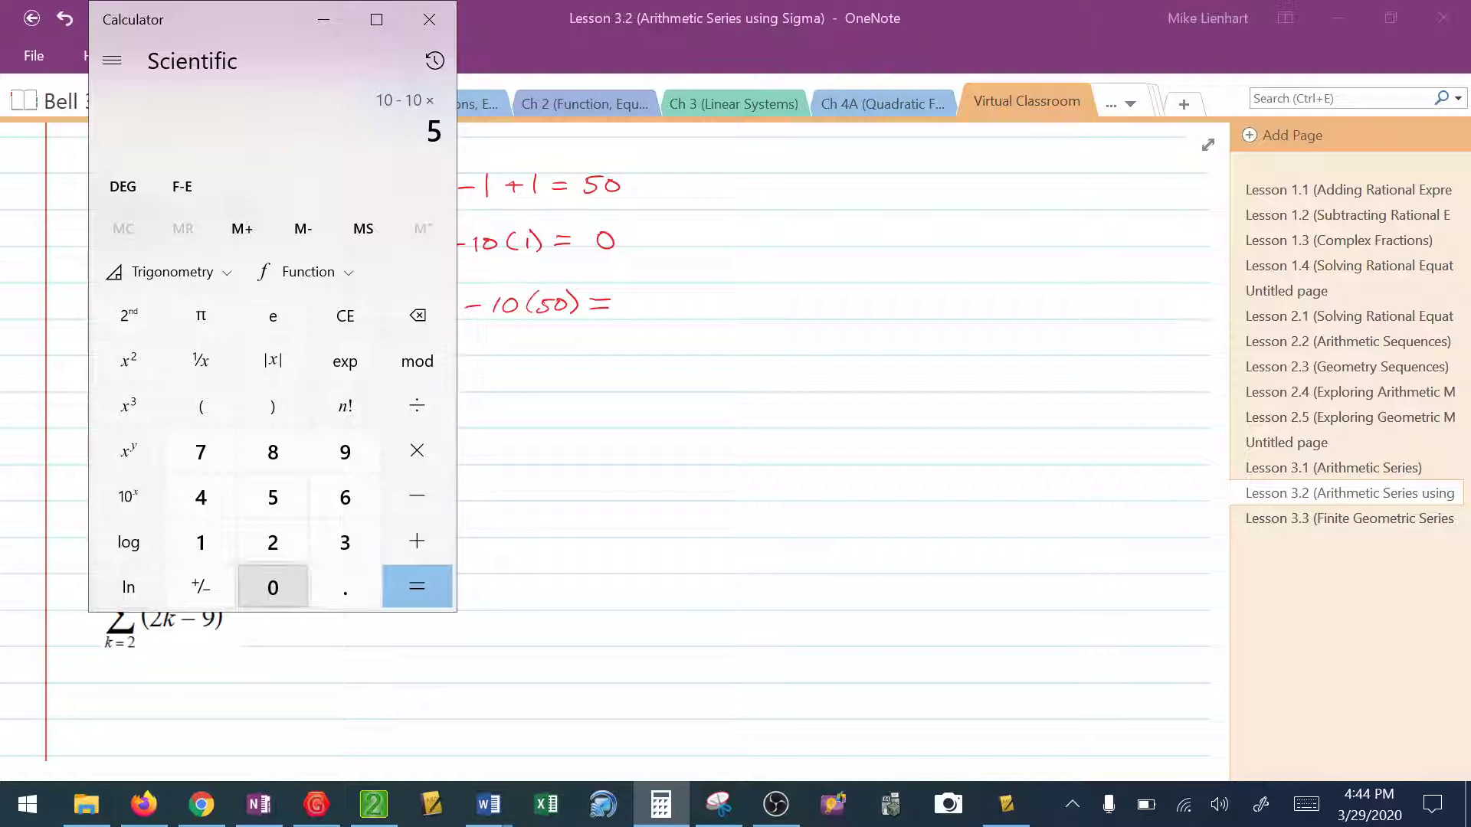
{"action": "left_click", "coordinate": [416, 587]}
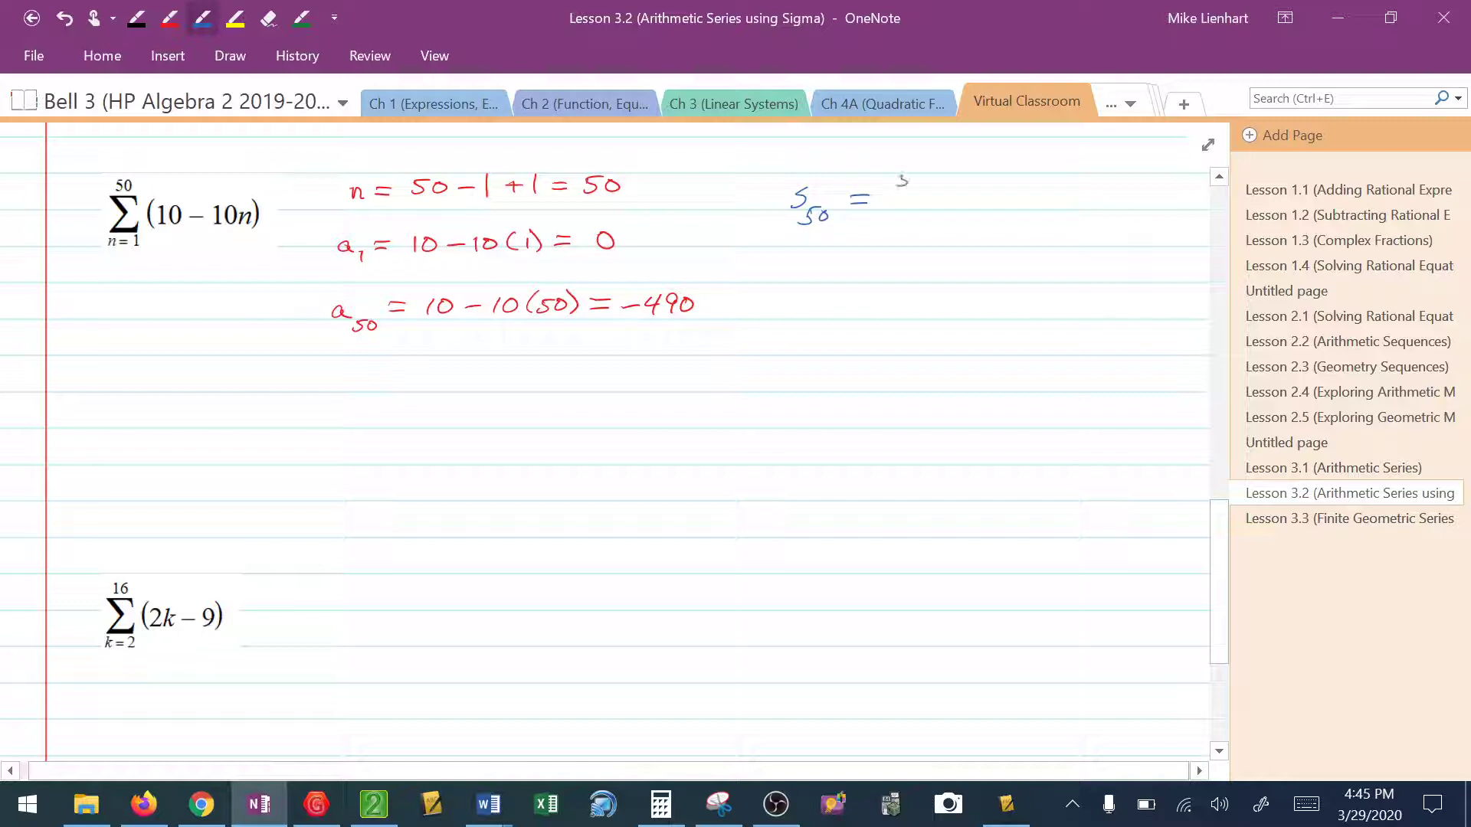
Write S50 = 50/2(0 + −490) = 25(−490) and compute 25 × −490 in Calculator.
{"action": "left_click_drag", "start_coordinate": [896, 178], "coordinate": [920, 206]}
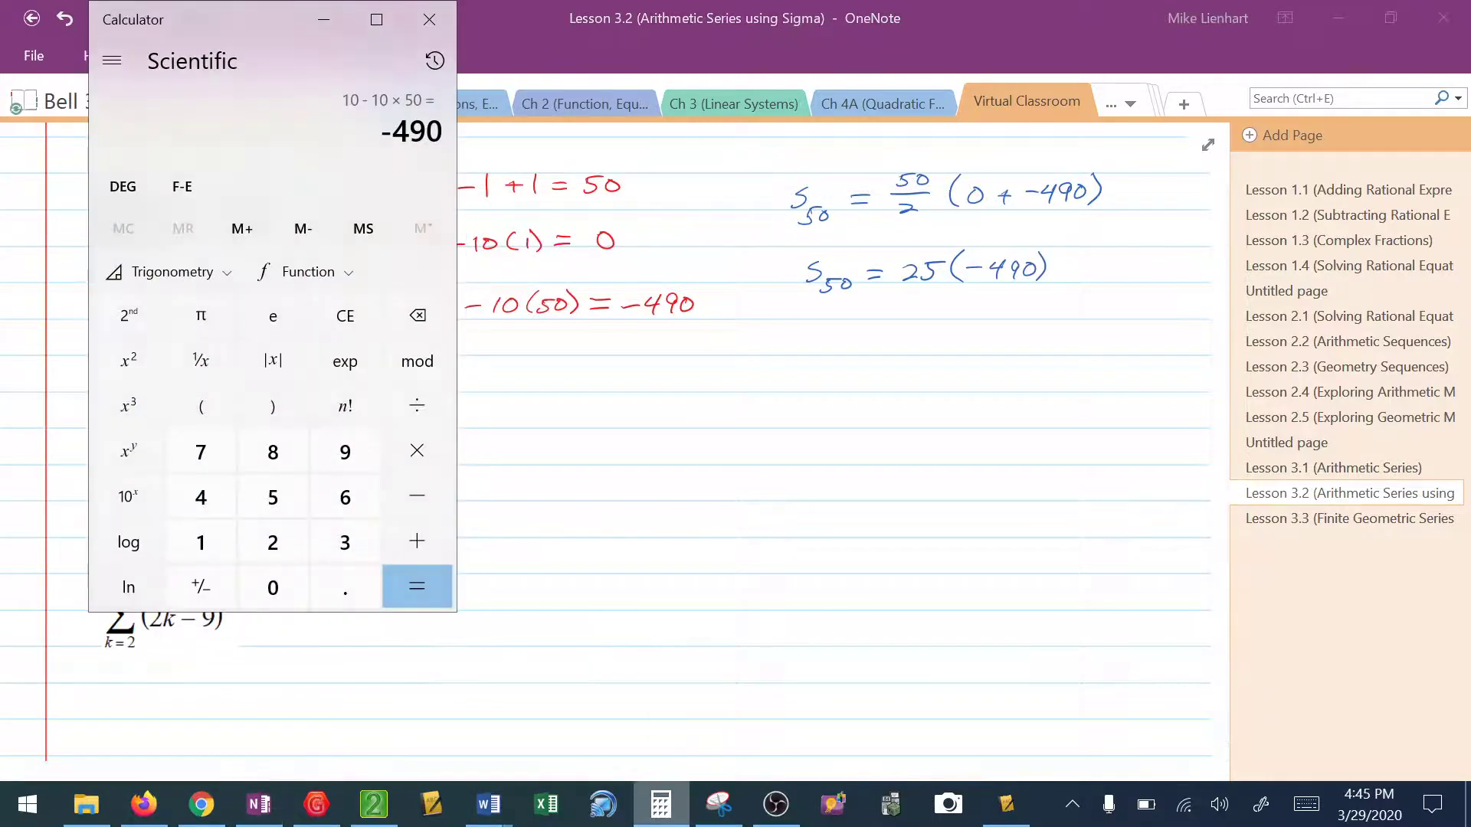
{"action": "left_click", "coordinate": [273, 496]}
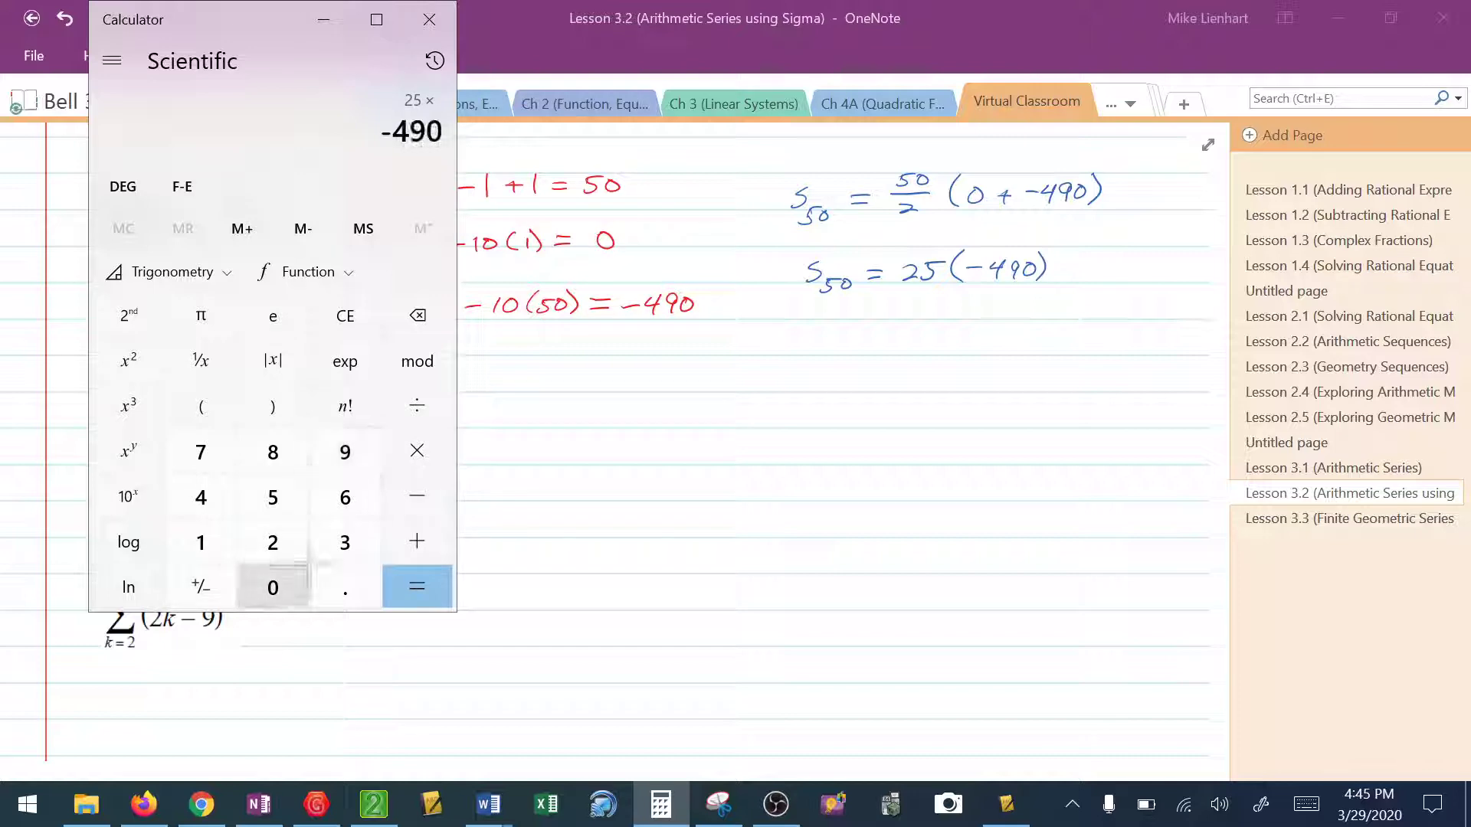
{"action": "left_click", "coordinate": [417, 587]}
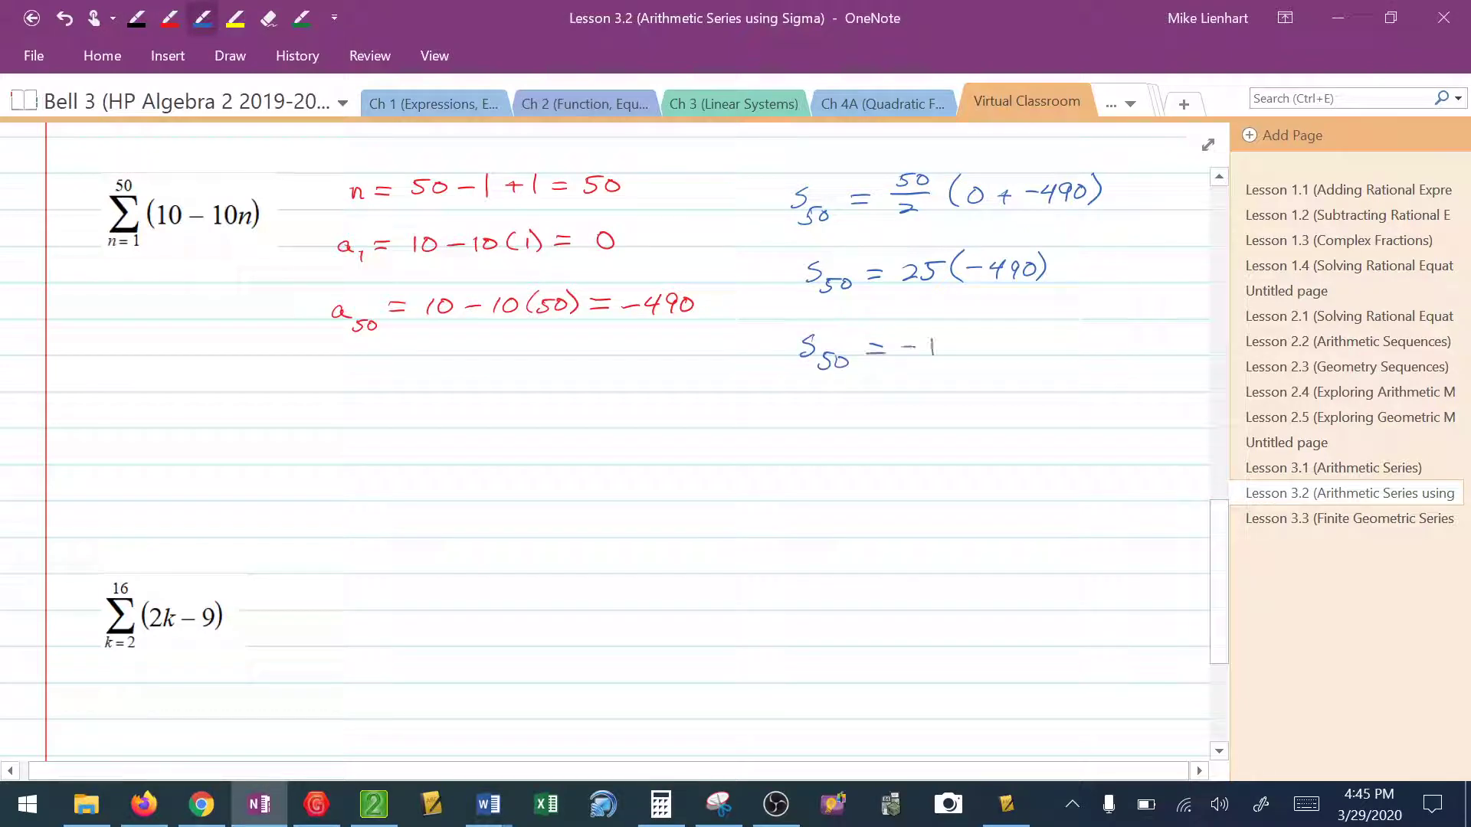
Write the final sum S50 = −12,250 and box it.
{"action": "left_click", "coordinate": [659, 804]}
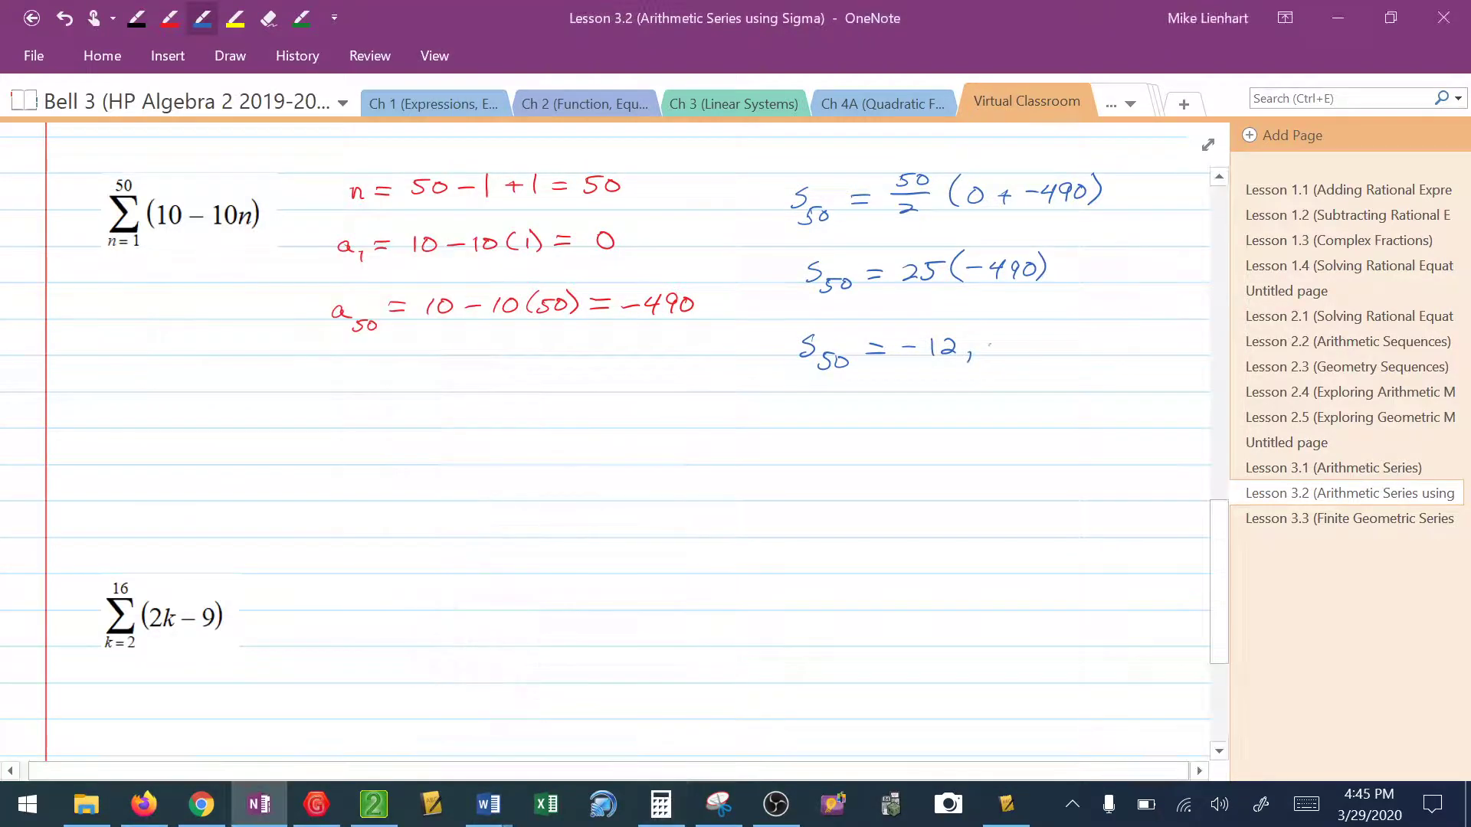
{"action": "type", "text": "250"}
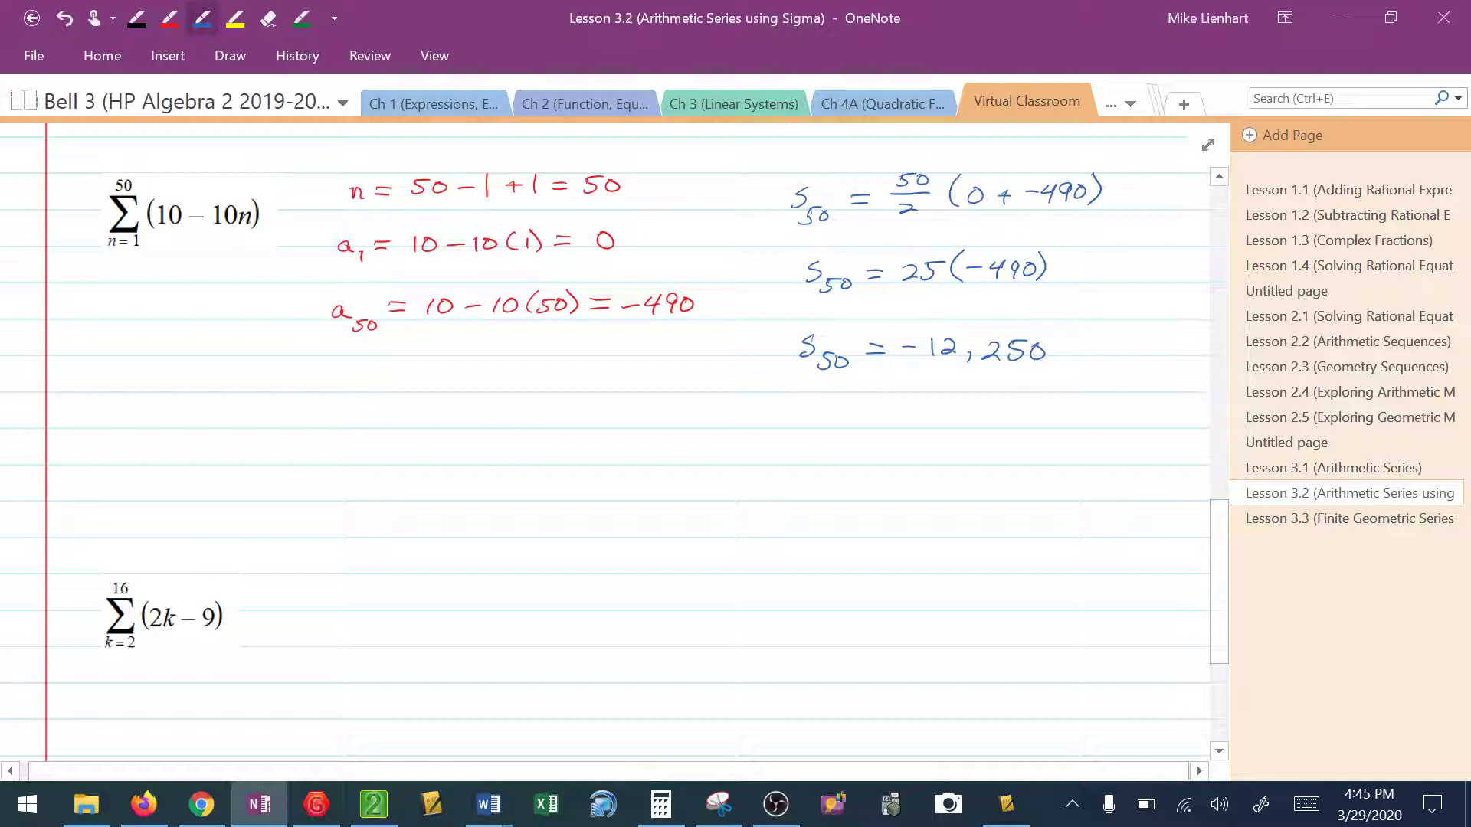
{"action": "left_click_drag", "start_coordinate": [774, 328], "coordinate": [1070, 375]}
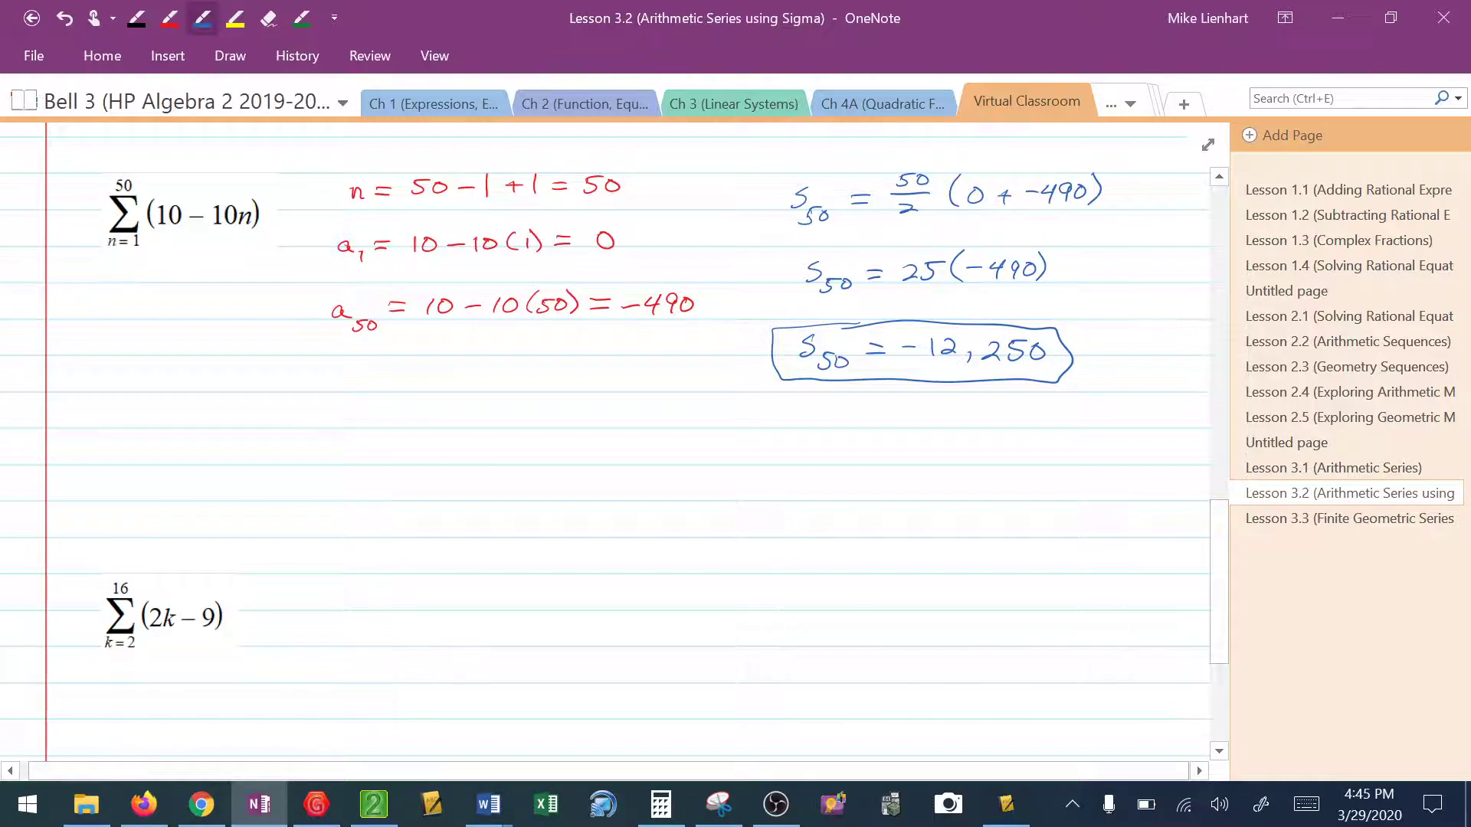
For Σ(2k−9), write the term count n = 16 − 2 + 1 = 15.
{"action": "scroll", "scroll_direction": "down", "scroll_amount": 3}
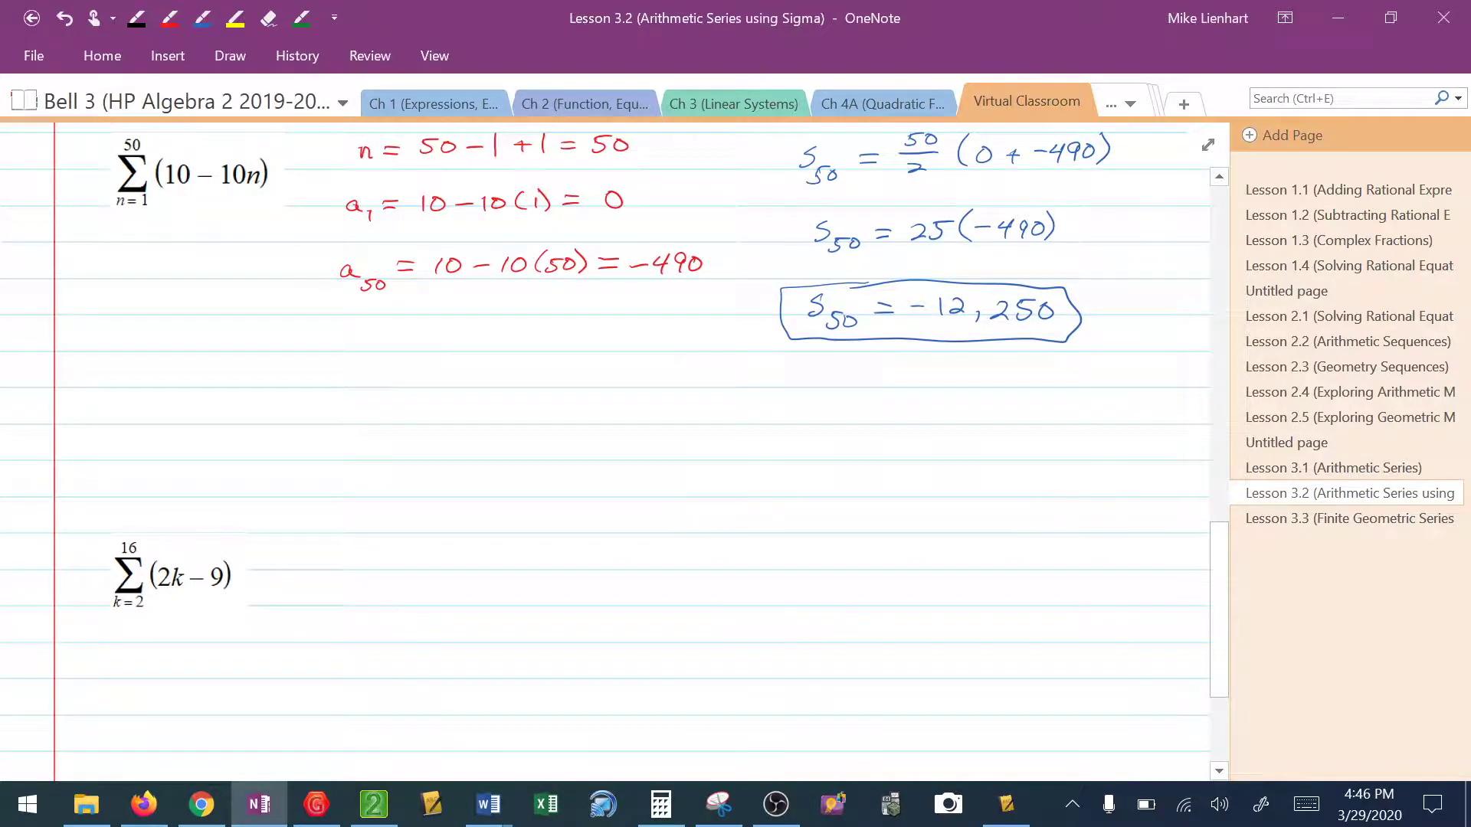
{"action": "scroll", "scroll_direction": "down", "scroll_amount": 3}
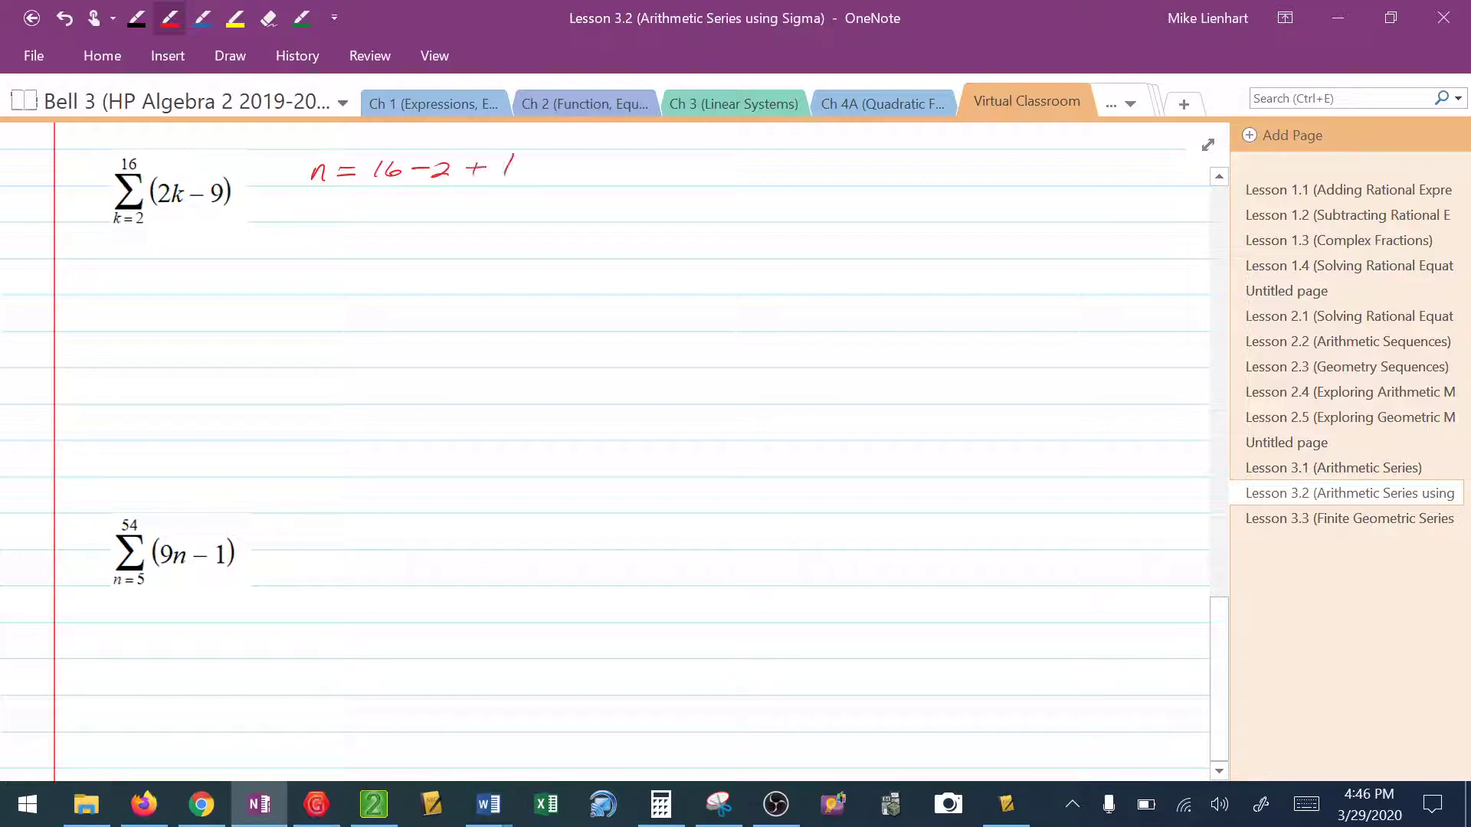
{"action": "left_click_drag", "start_coordinate": [526, 164], "coordinate": [553, 169]}
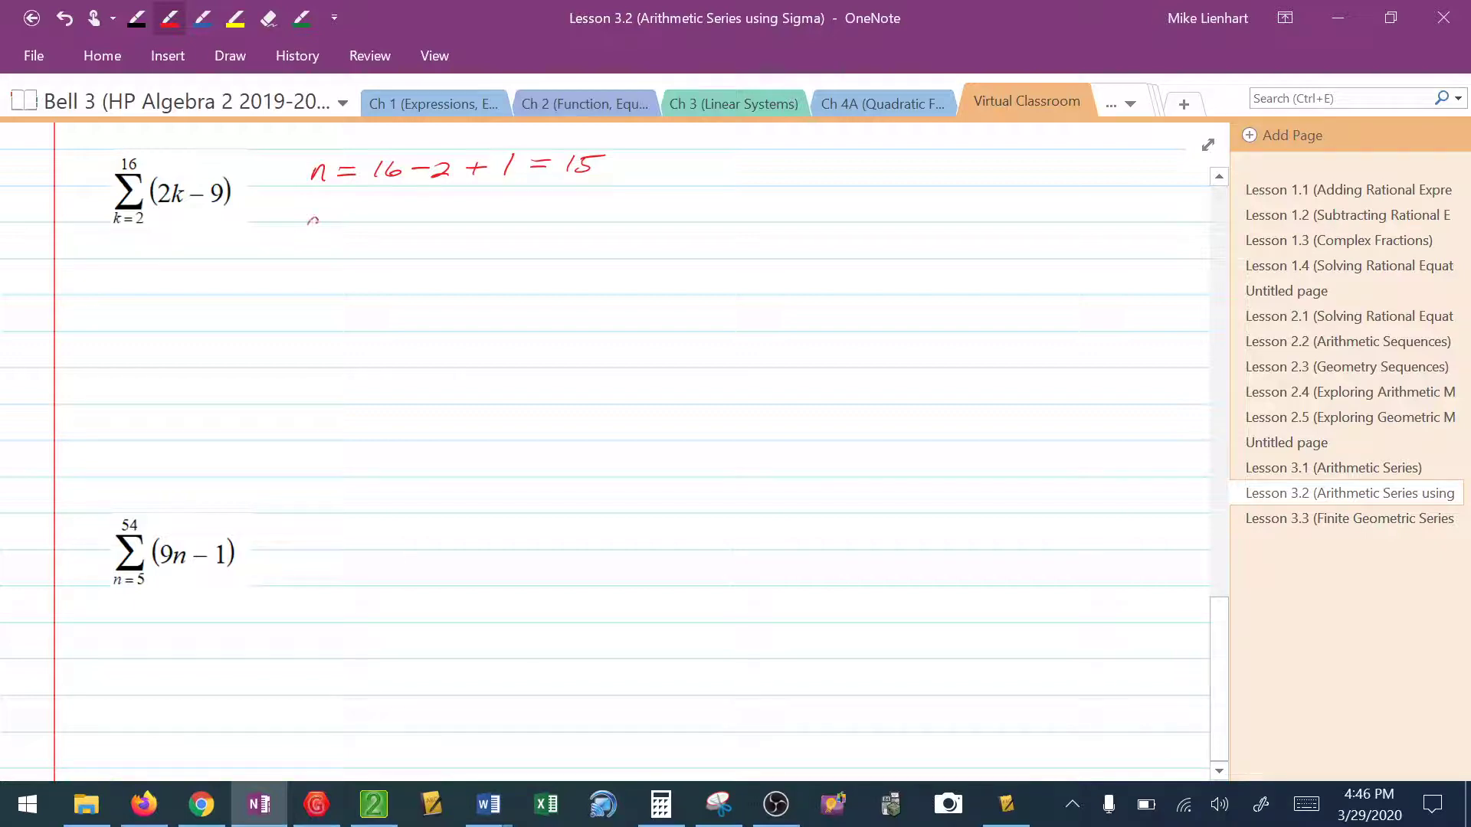
Write a2 = 2(15) − 9 = 21 and begin the a16 line.
{"action": "left_click_drag", "start_coordinate": [312, 224], "coordinate": [371, 224]}
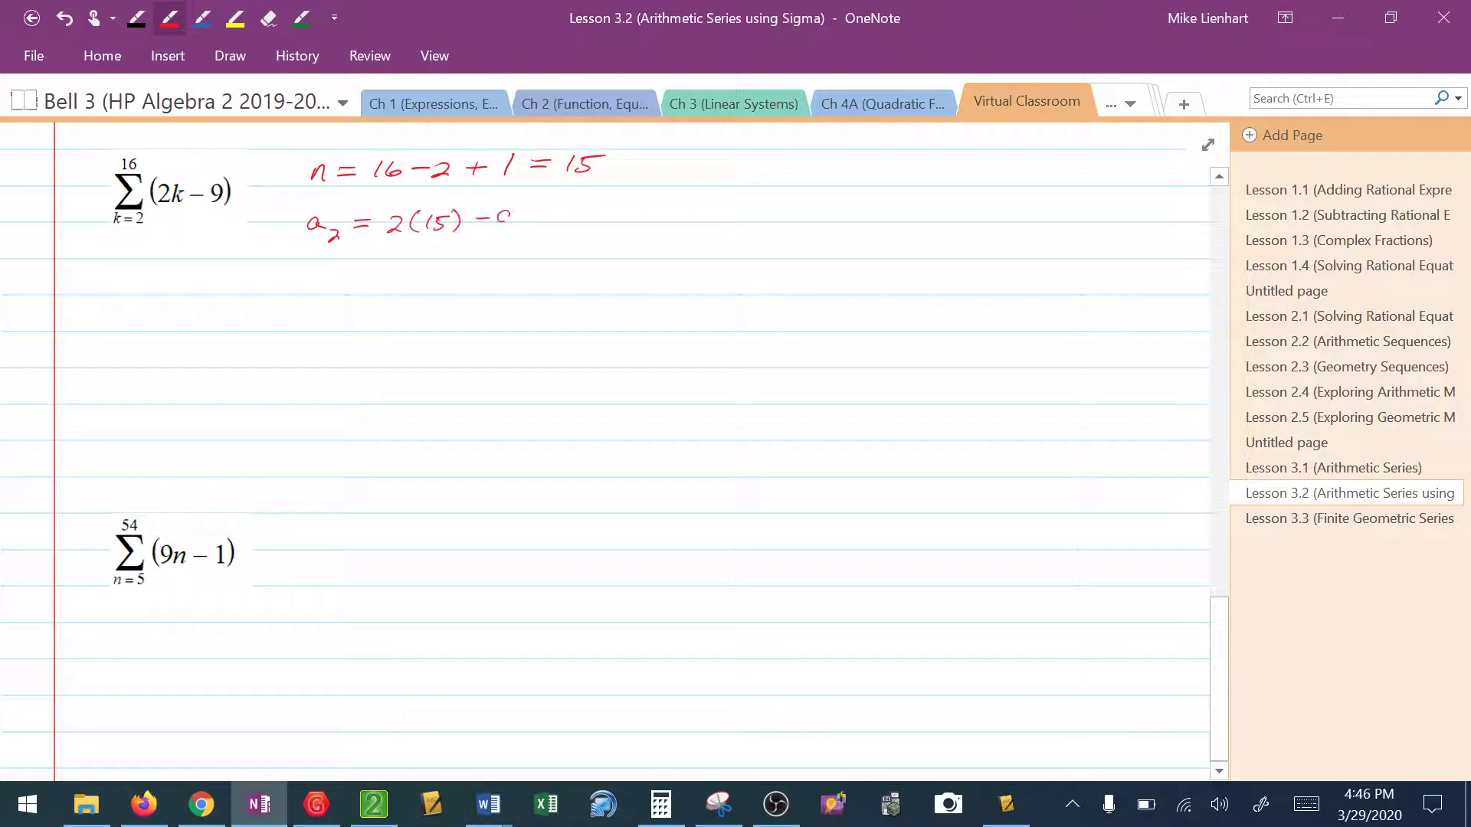
{"action": "type", "text": "-9 = 21"}
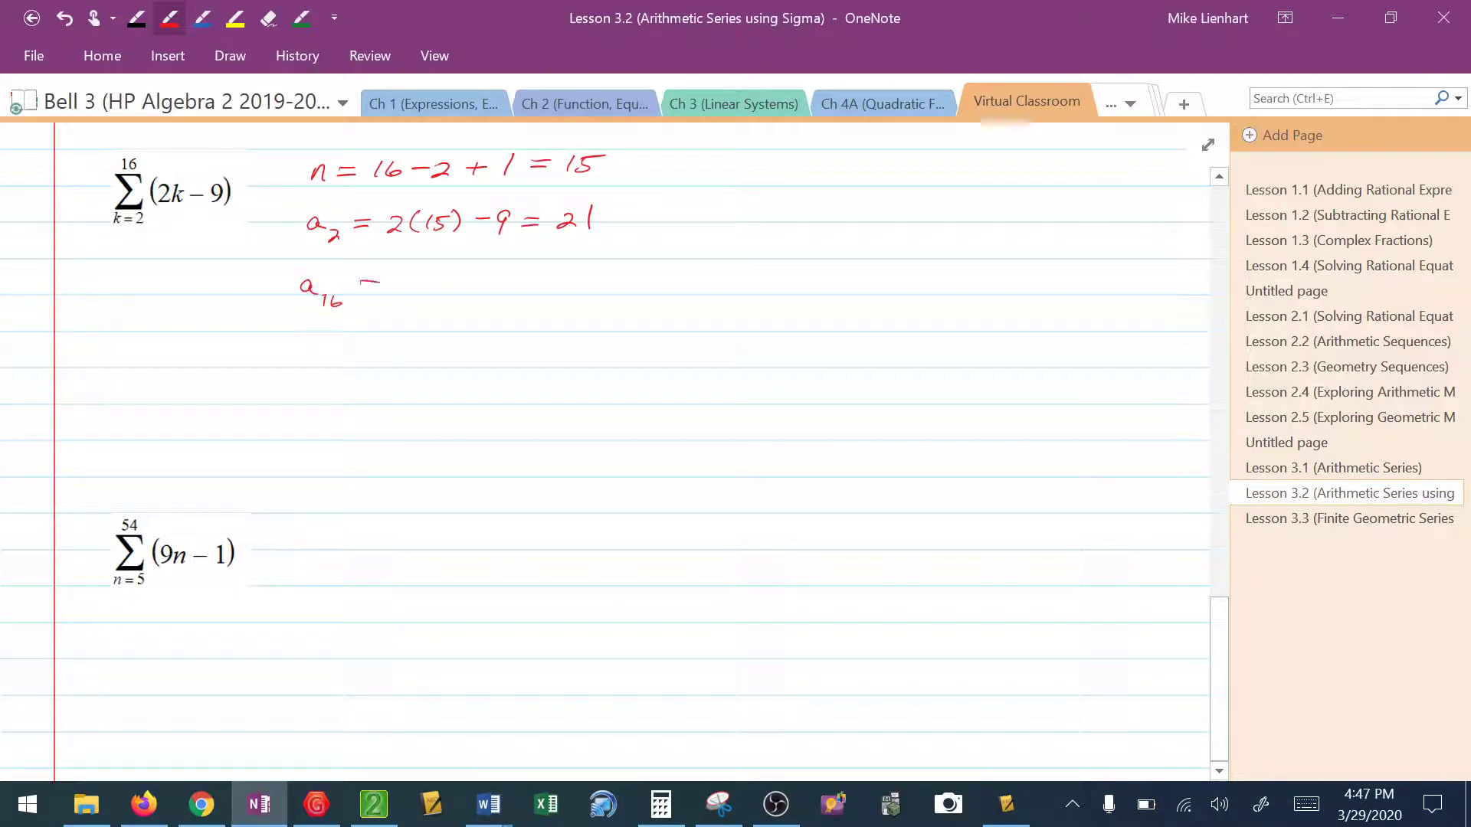
{"action": "left_click_drag", "start_coordinate": [362, 286], "coordinate": [413, 287]}
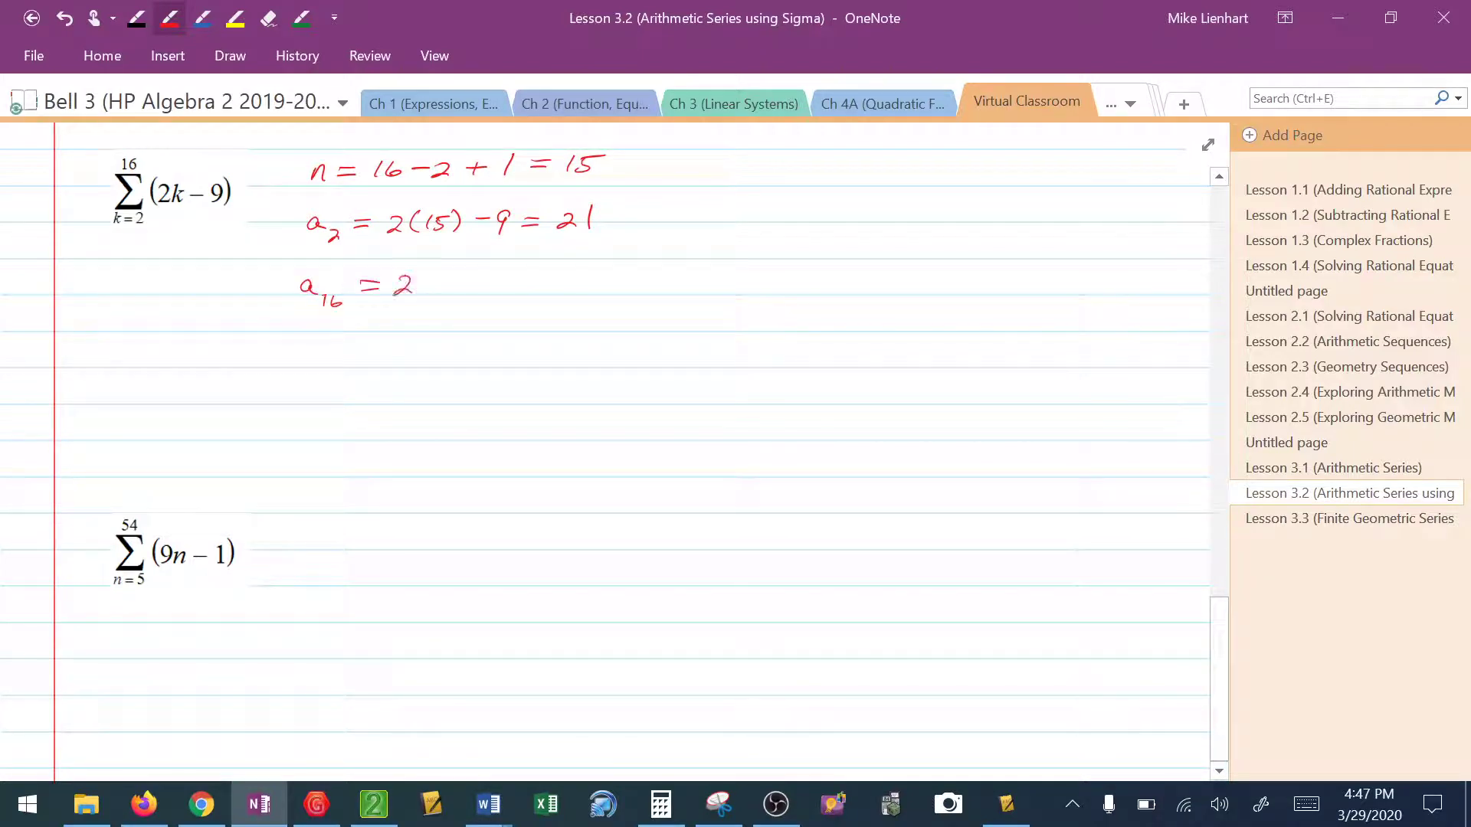
{"action": "left_click_drag", "start_coordinate": [427, 282], "coordinate": [433, 296]}
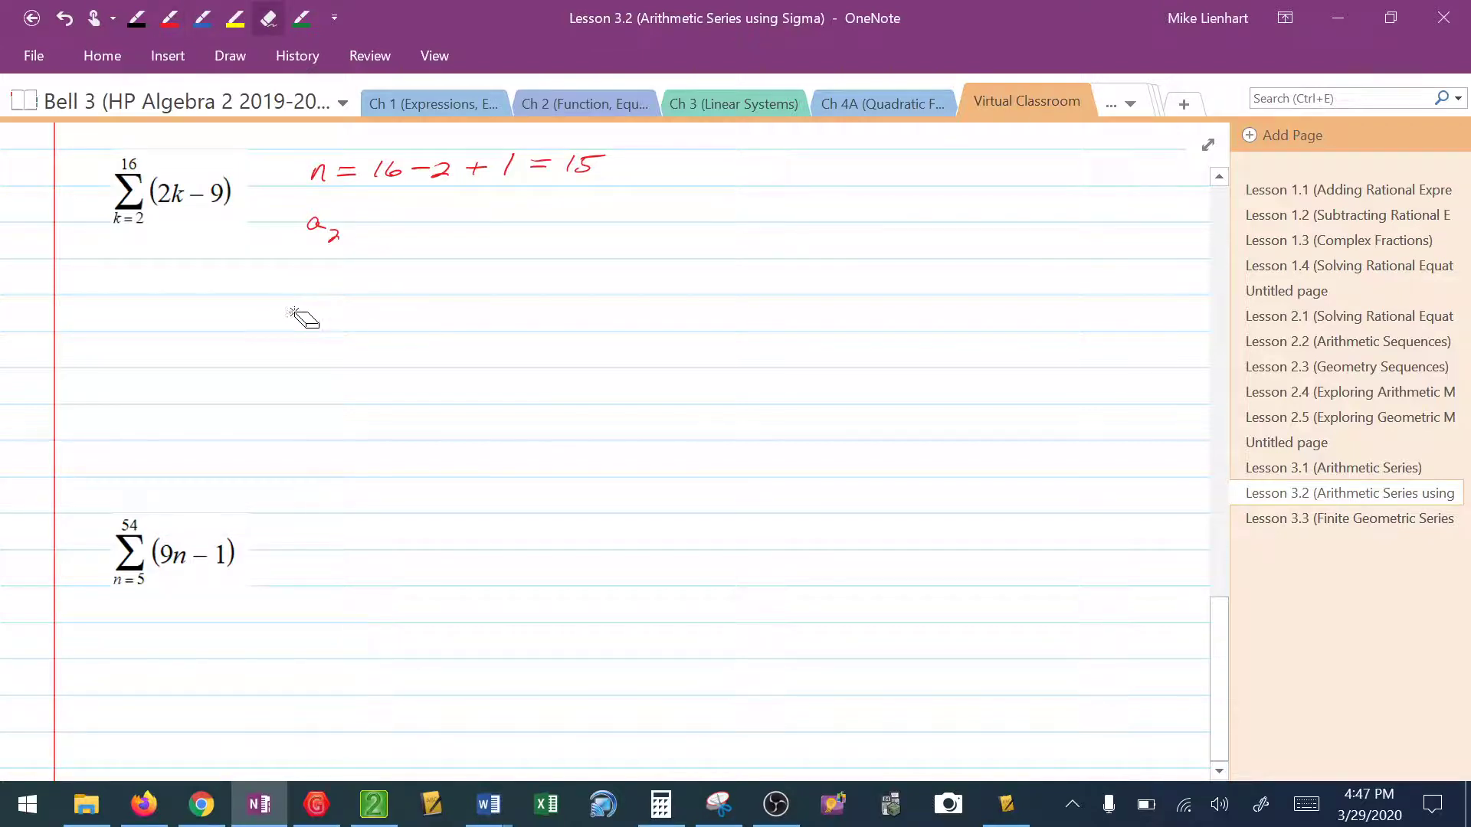
Correct to a₂ = 2(2) − 9 = −5 and write a₁₆ = 2(16) − 9 = 23 in red.
{"action": "left_click", "coordinate": [170, 18]}
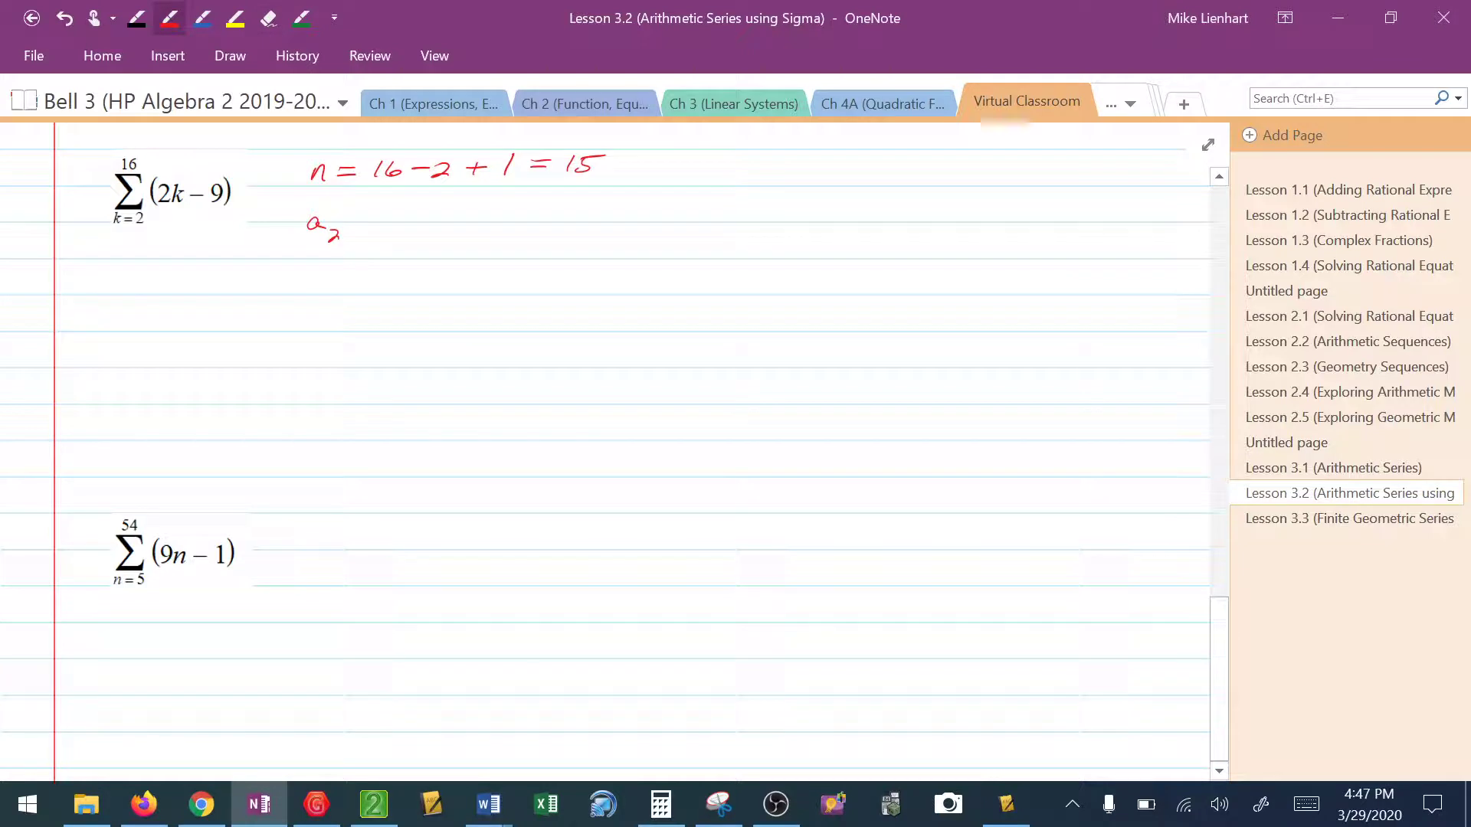
{"action": "type", "text": "= 2(2) - 9"}
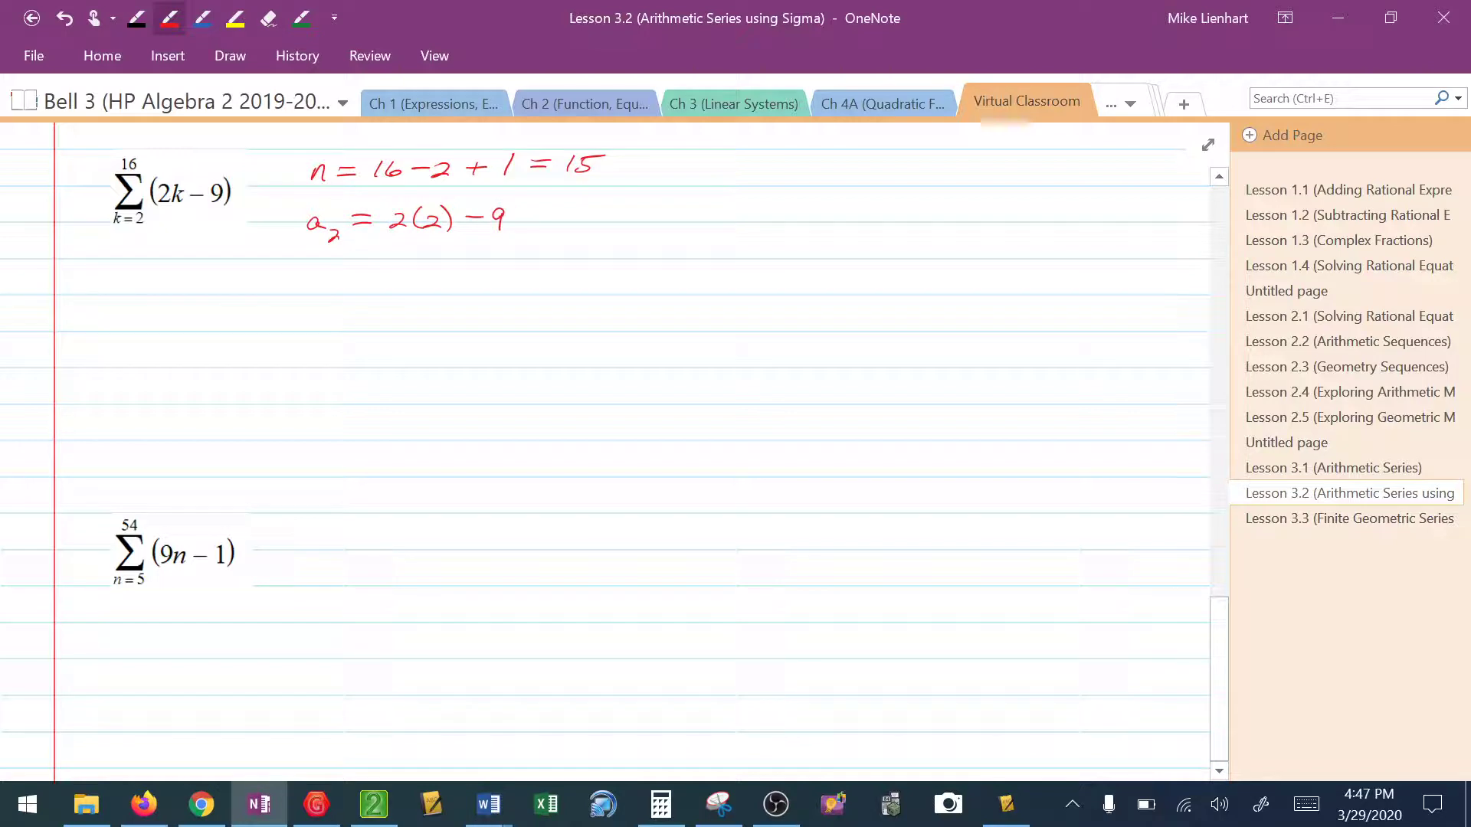
{"action": "left_click_drag", "start_coordinate": [532, 220], "coordinate": [547, 221]}
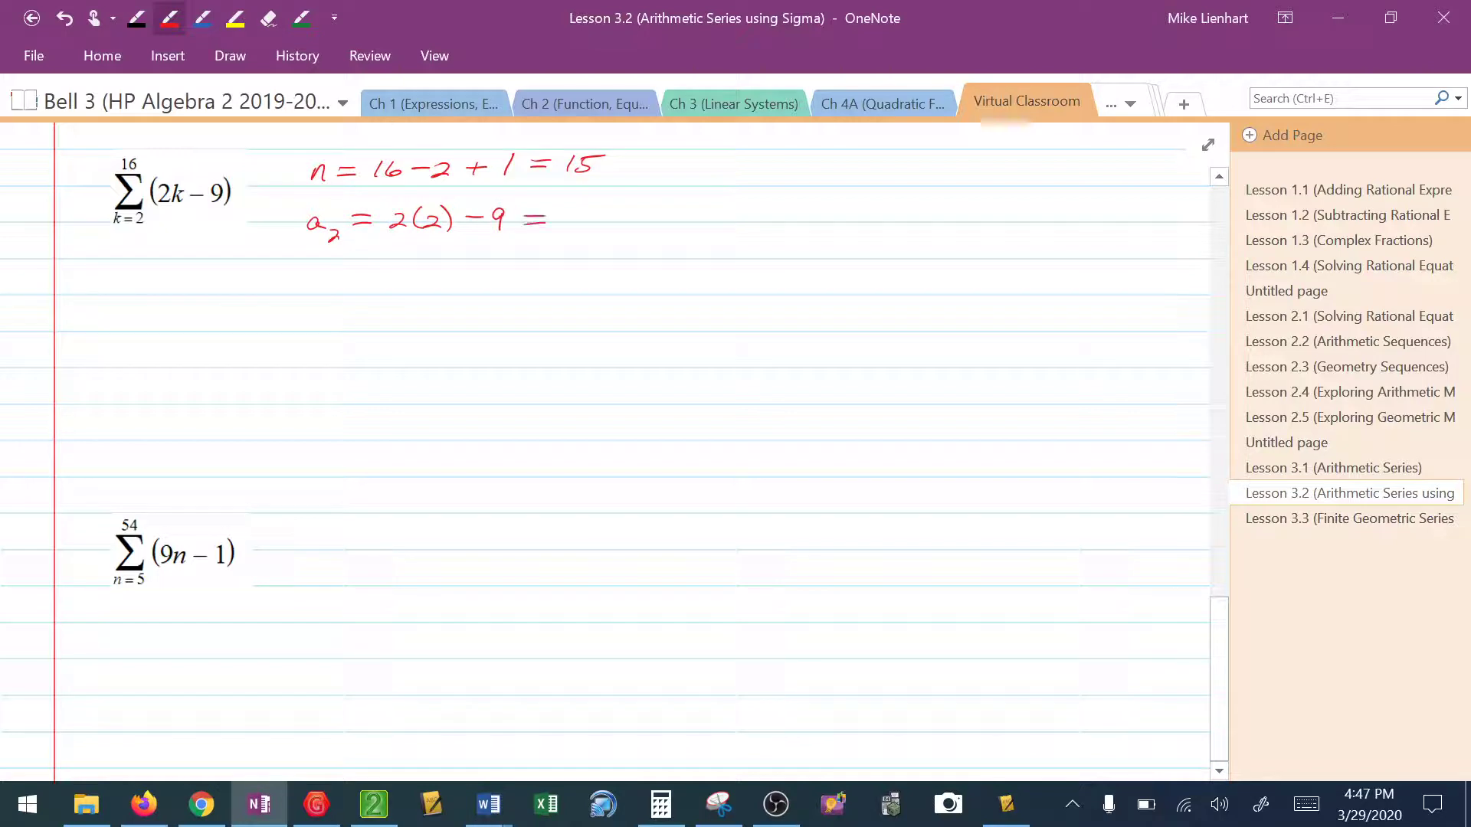
{"action": "left_click_drag", "start_coordinate": [563, 217], "coordinate": [610, 218]}
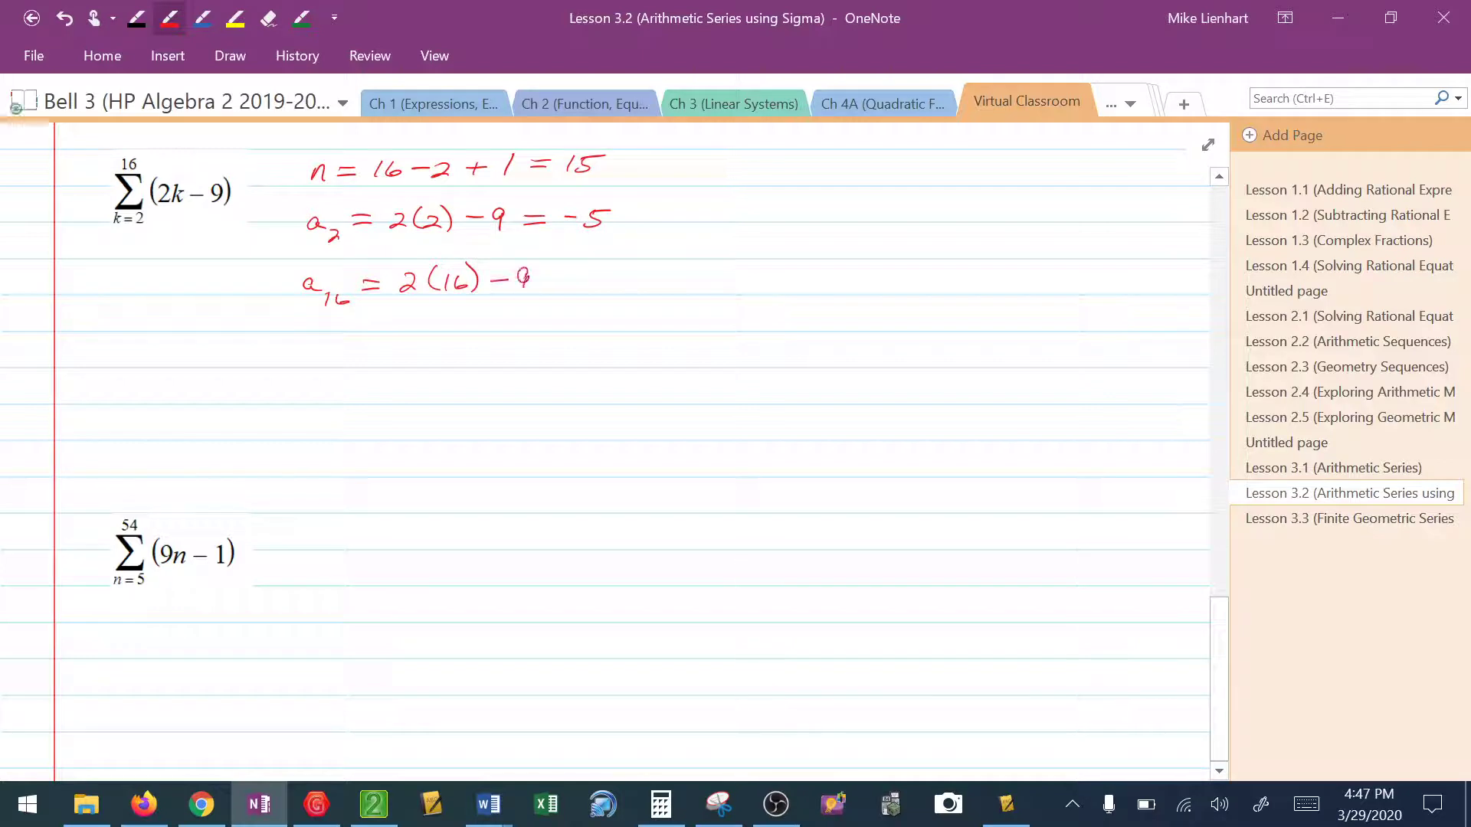
{"action": "left_click_drag", "start_coordinate": [538, 279], "coordinate": [570, 279]}
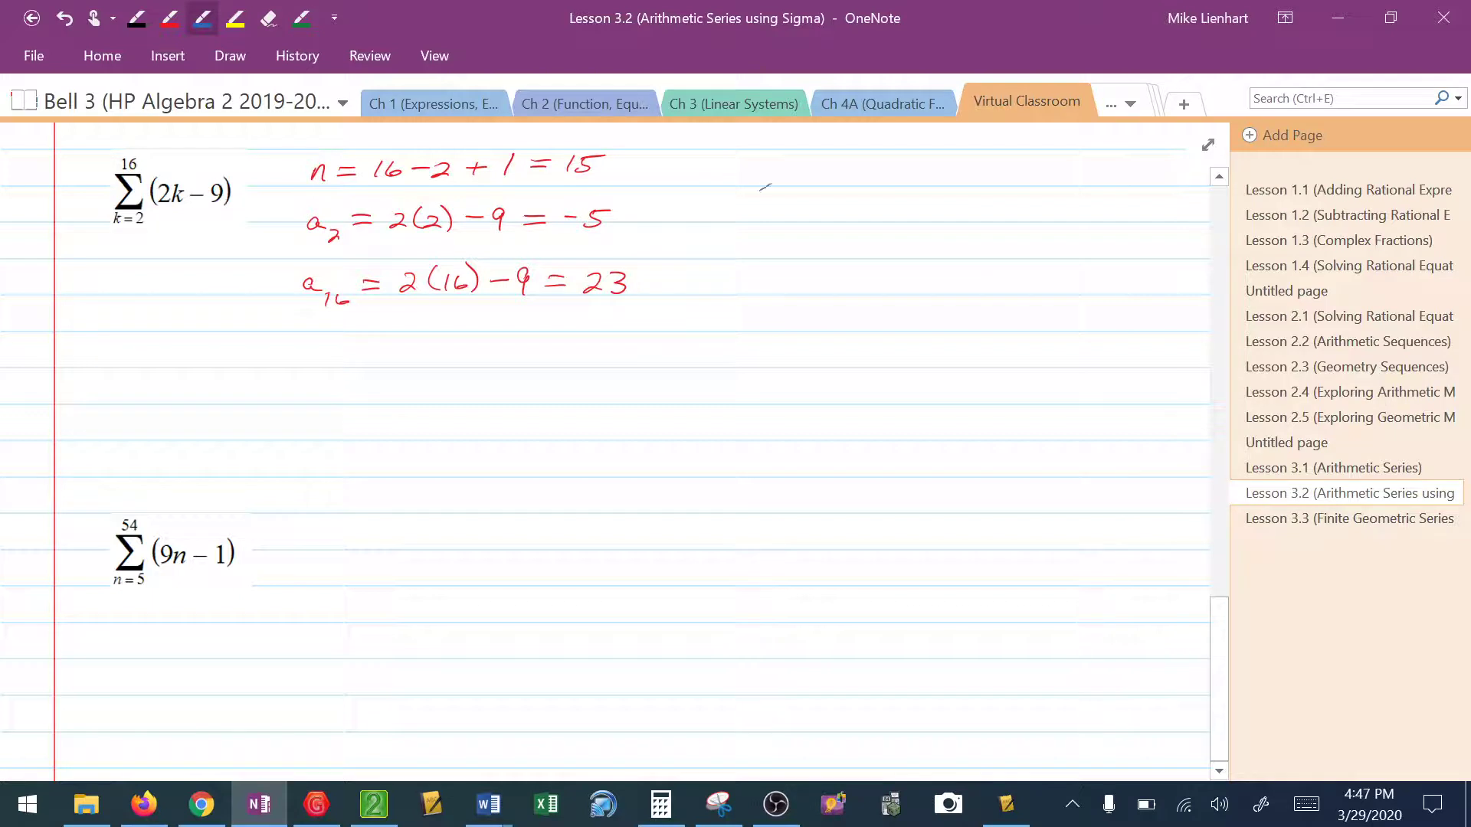
Write S₁₅ = 15/2(−5+23) = 7.5(18) in blue and check 7.5 × 18 in Calculator.
{"action": "left_click_drag", "start_coordinate": [756, 203], "coordinate": [830, 198]}
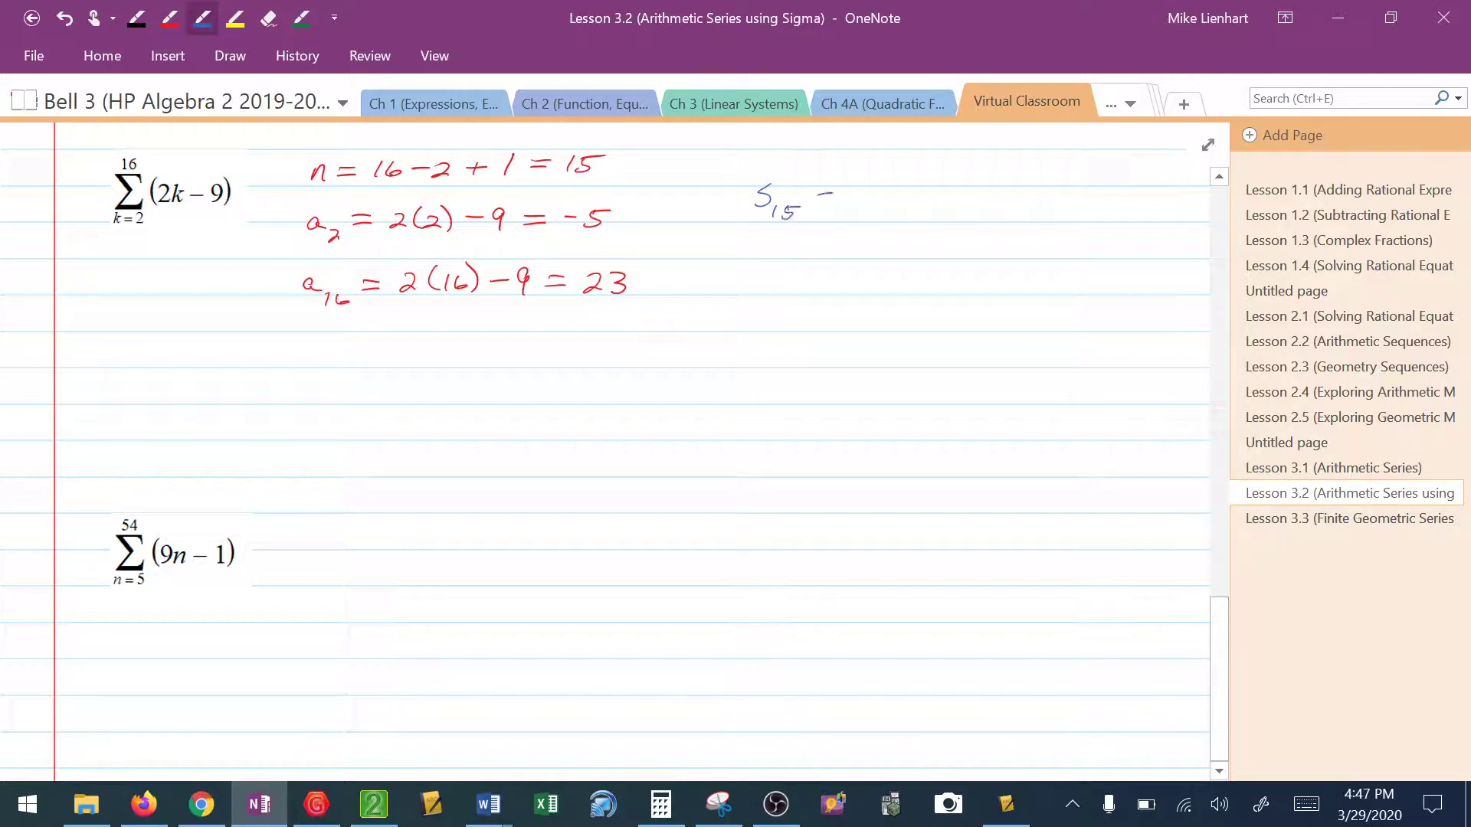
{"action": "left_click_drag", "start_coordinate": [809, 199], "coordinate": [830, 199]}
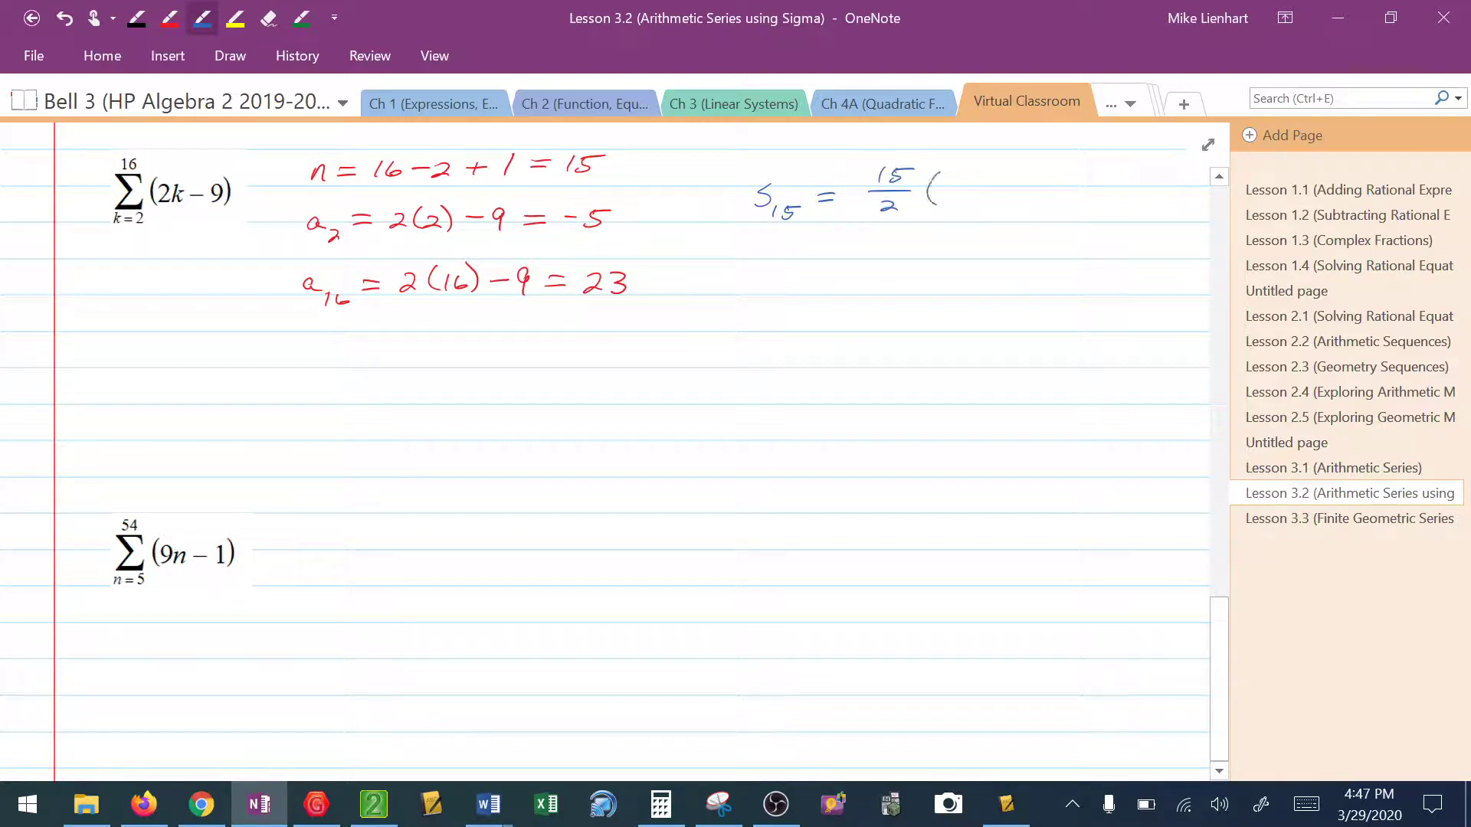
{"action": "left_click_drag", "start_coordinate": [933, 193], "coordinate": [1008, 193]}
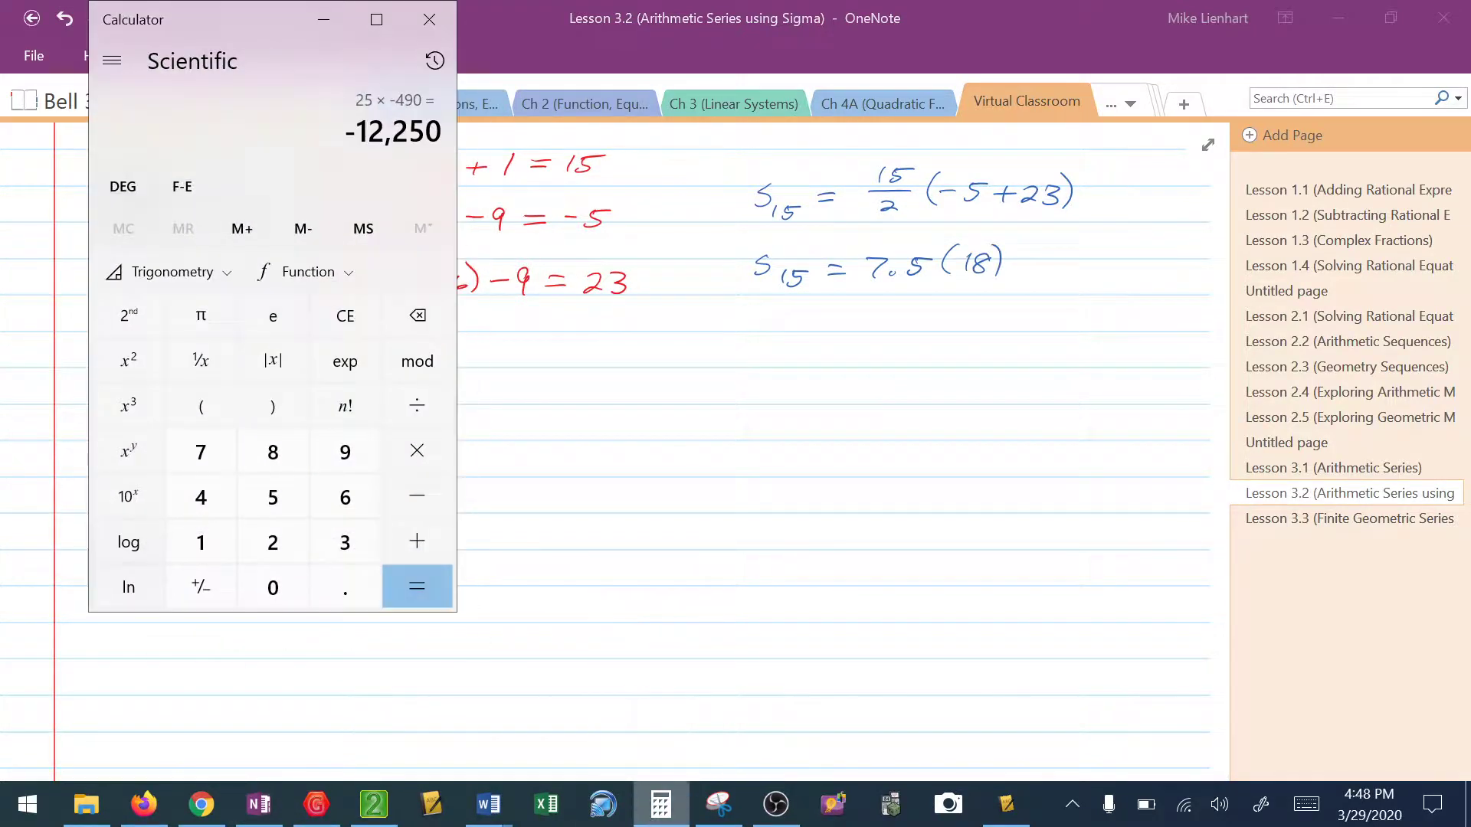
{"action": "left_click", "coordinate": [273, 497]}
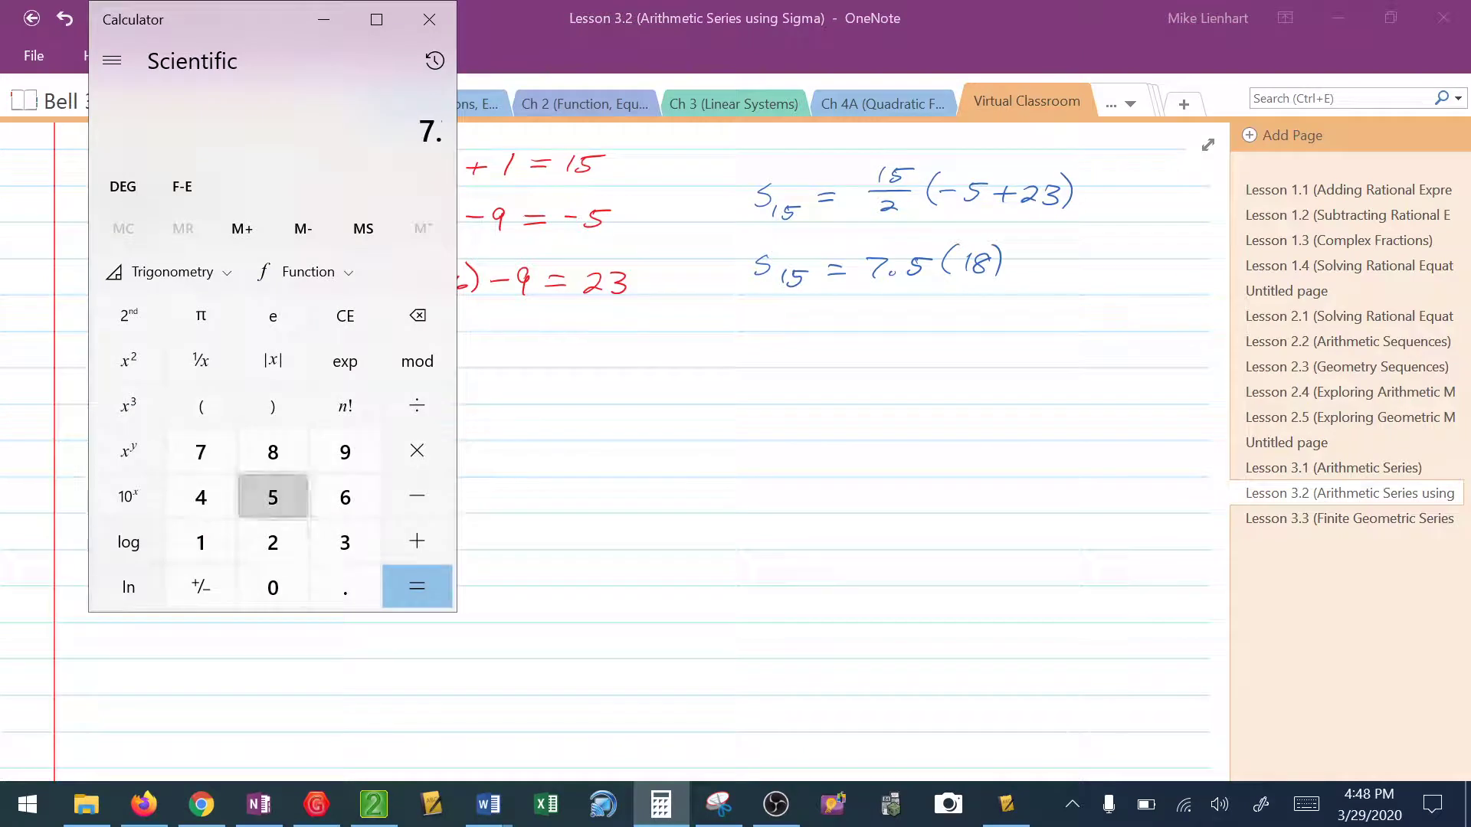
{"action": "left_click", "coordinate": [416, 587]}
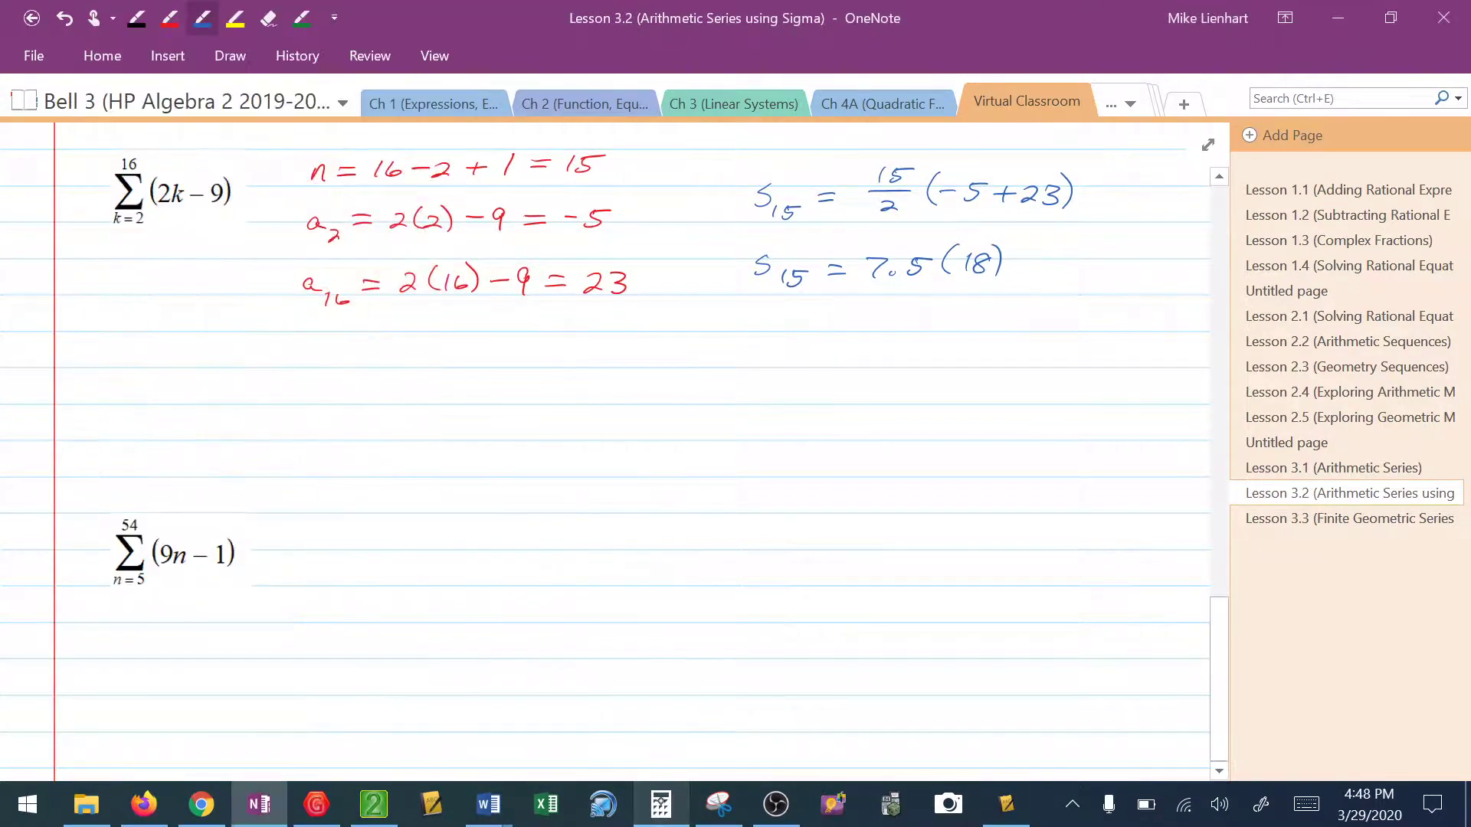
Write the final answer S₁₅ = 135 and box it.
{"action": "type", "text": "S15 = 135"}
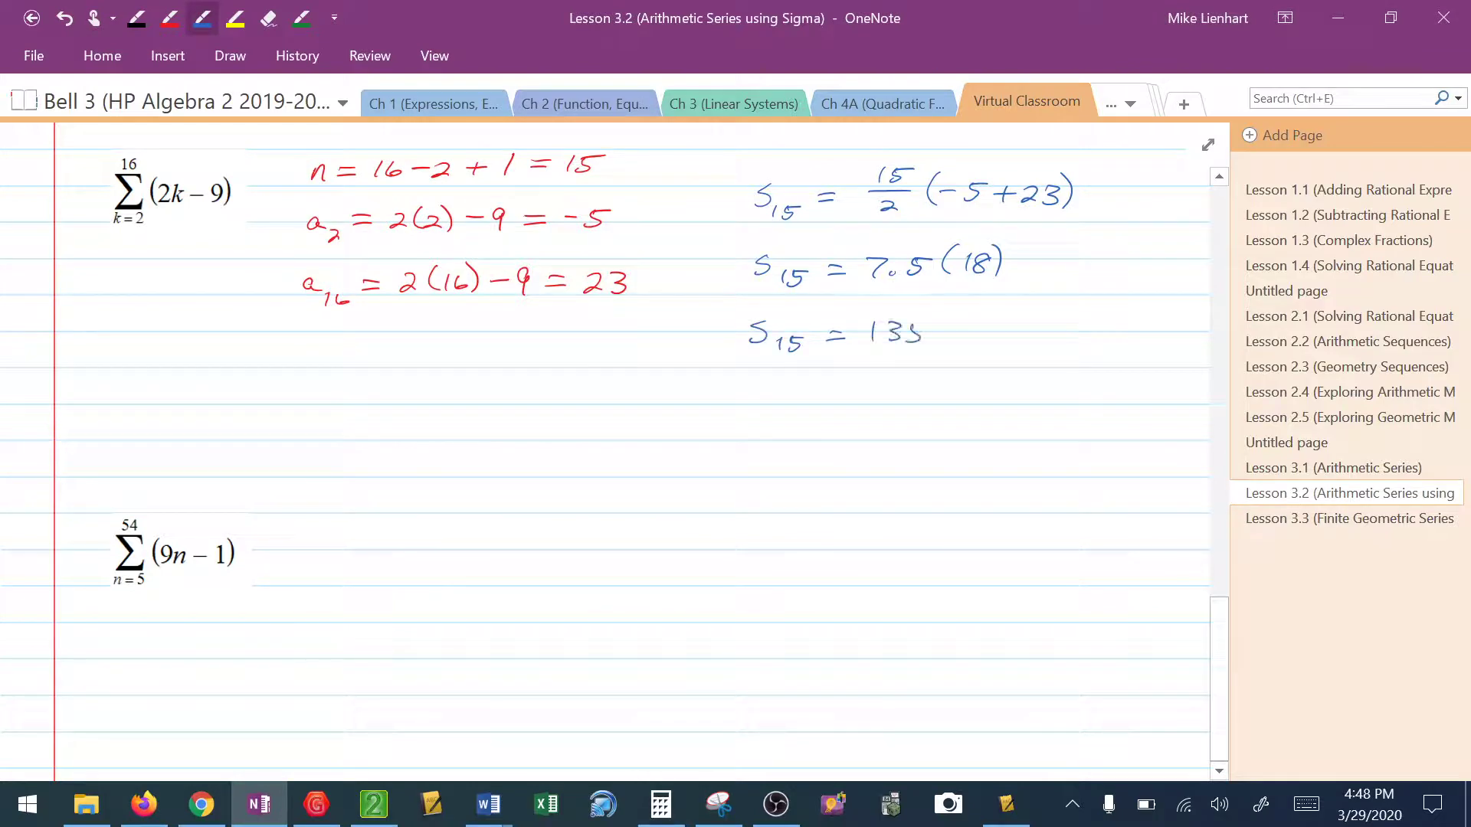
{"action": "left_click_drag", "start_coordinate": [722, 310], "coordinate": [956, 361]}
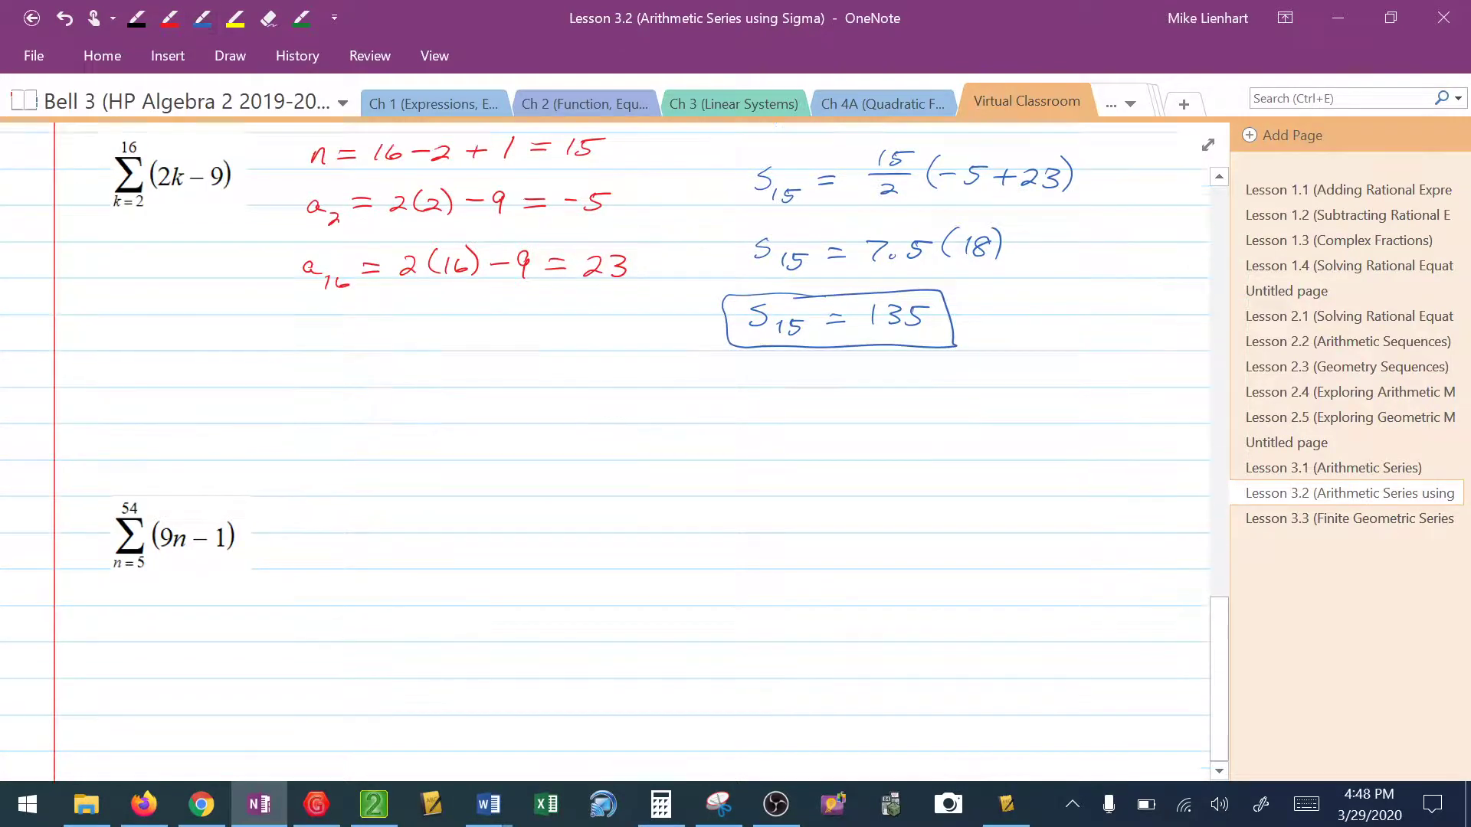
For Σ(9n − 1), write n = 54 − 5 + 1 = 50 and a₅ = 44 in red.
{"action": "scroll", "scroll_direction": "down", "scroll_amount": 3}
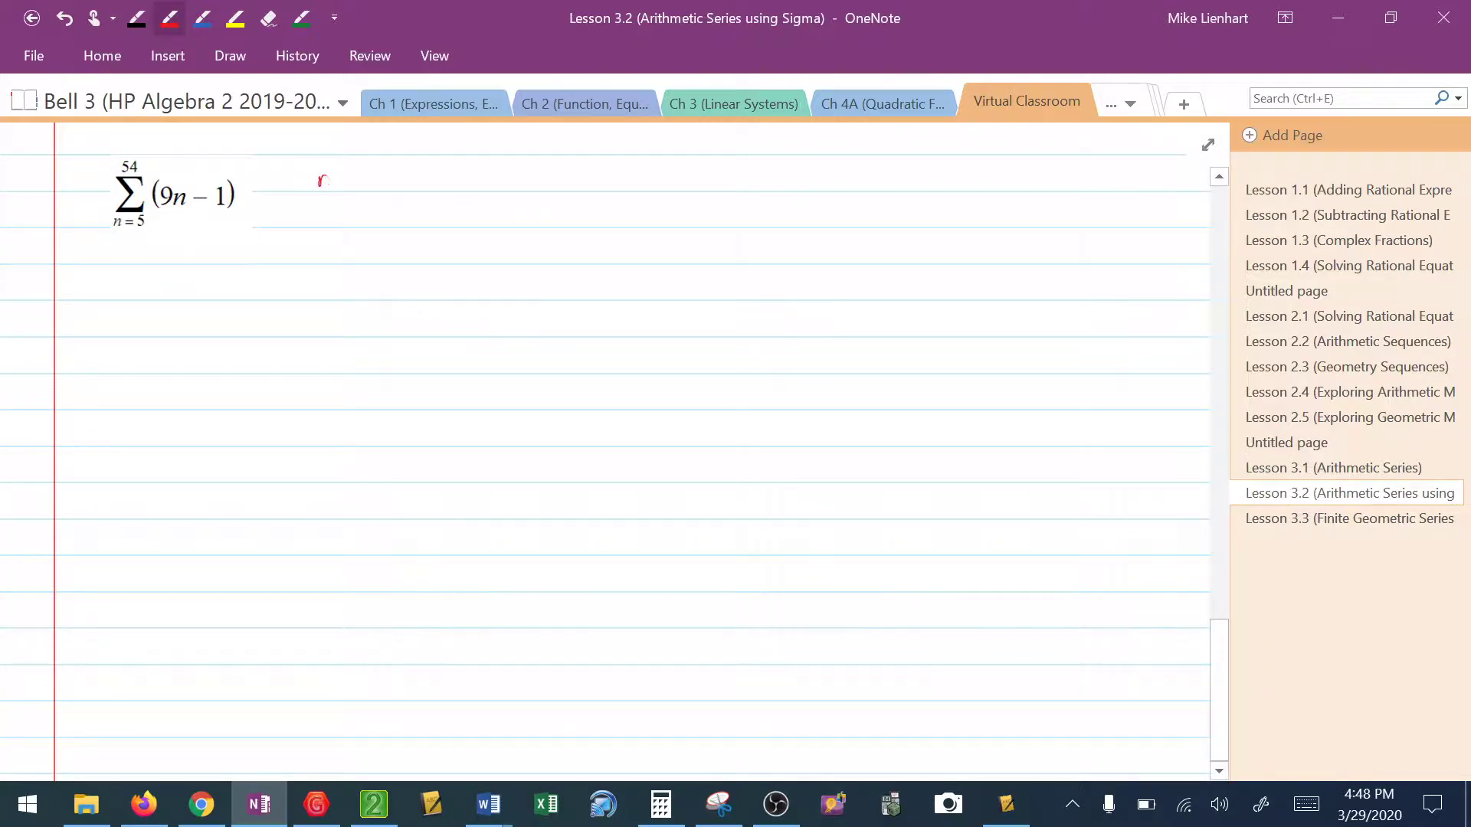
{"action": "left_click_drag", "start_coordinate": [319, 181], "coordinate": [366, 181]}
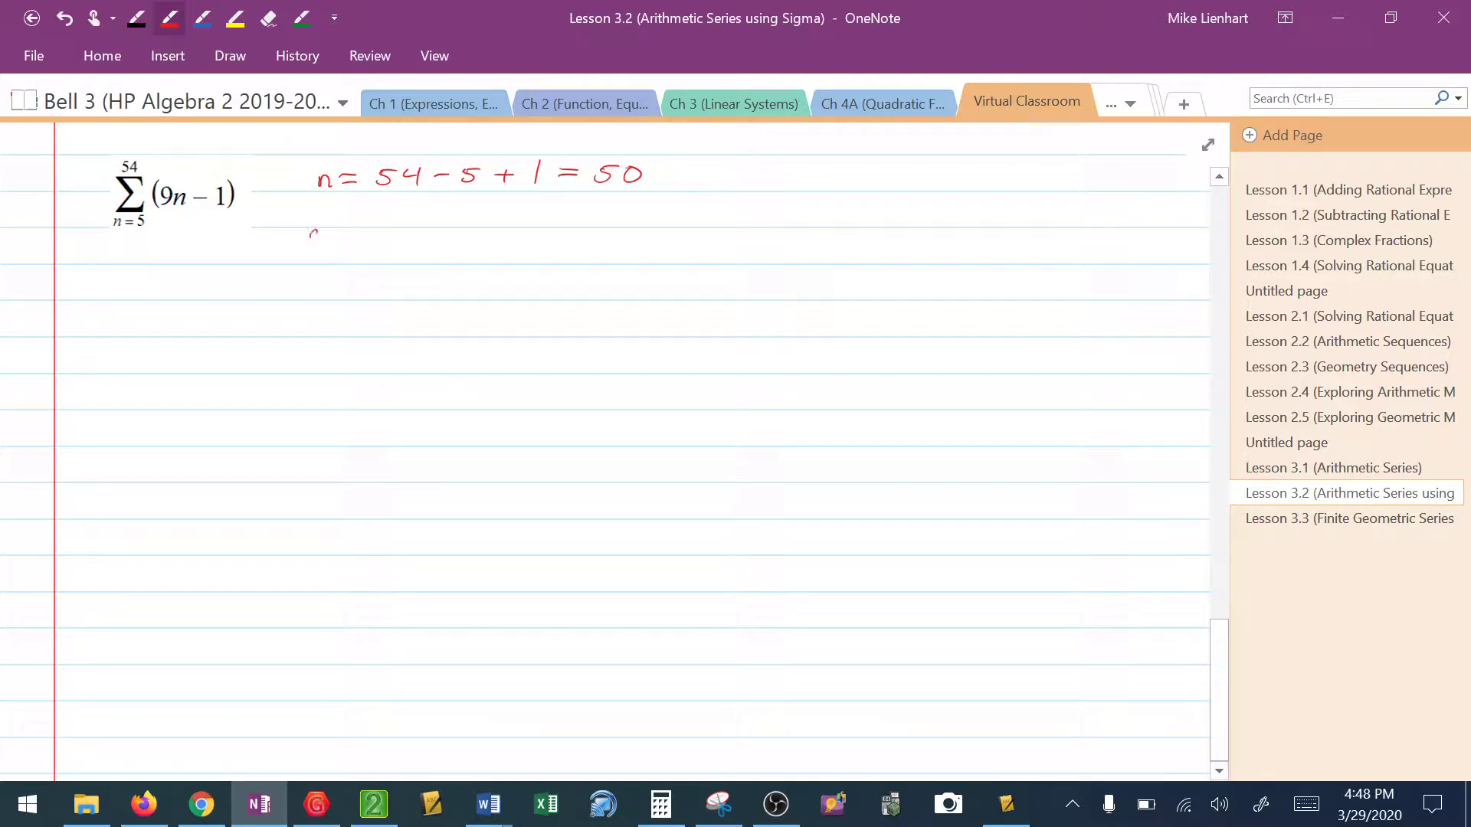
{"action": "left_click_drag", "start_coordinate": [310, 234], "coordinate": [371, 239]}
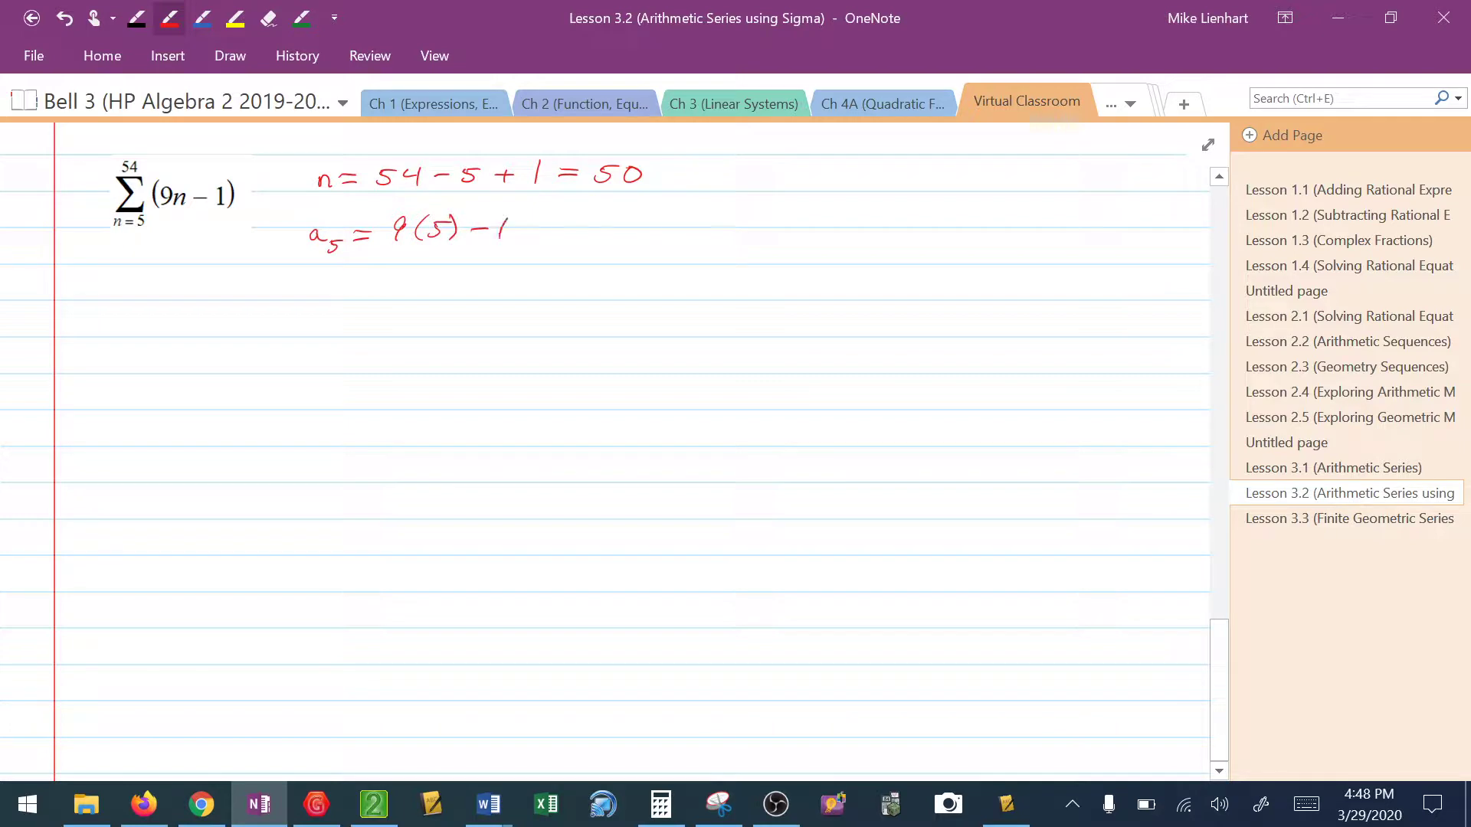
{"action": "left_click_drag", "start_coordinate": [526, 230], "coordinate": [610, 230]}
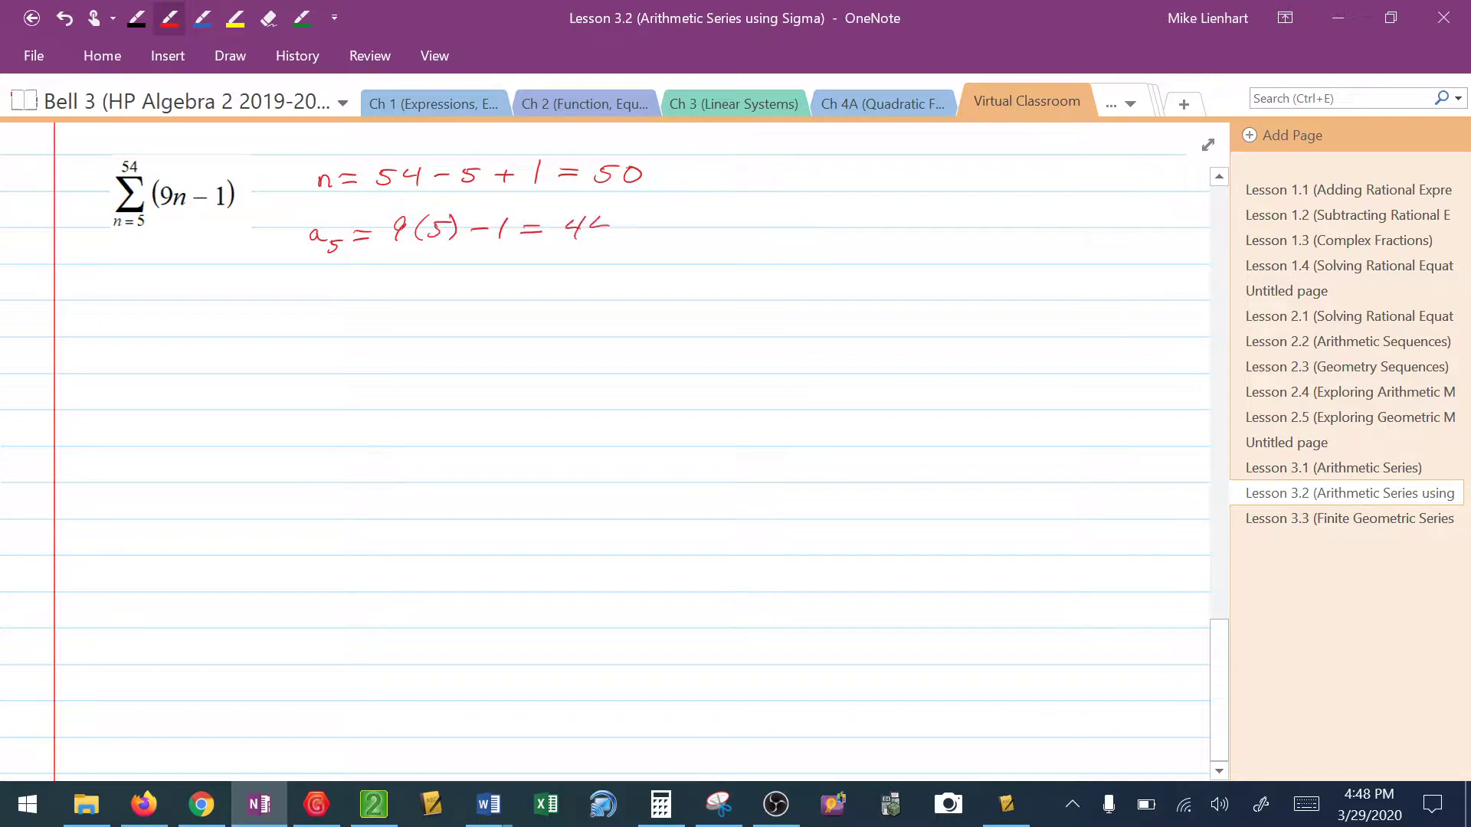
{"action": "left_click_drag", "start_coordinate": [582, 225], "coordinate": [610, 234]}
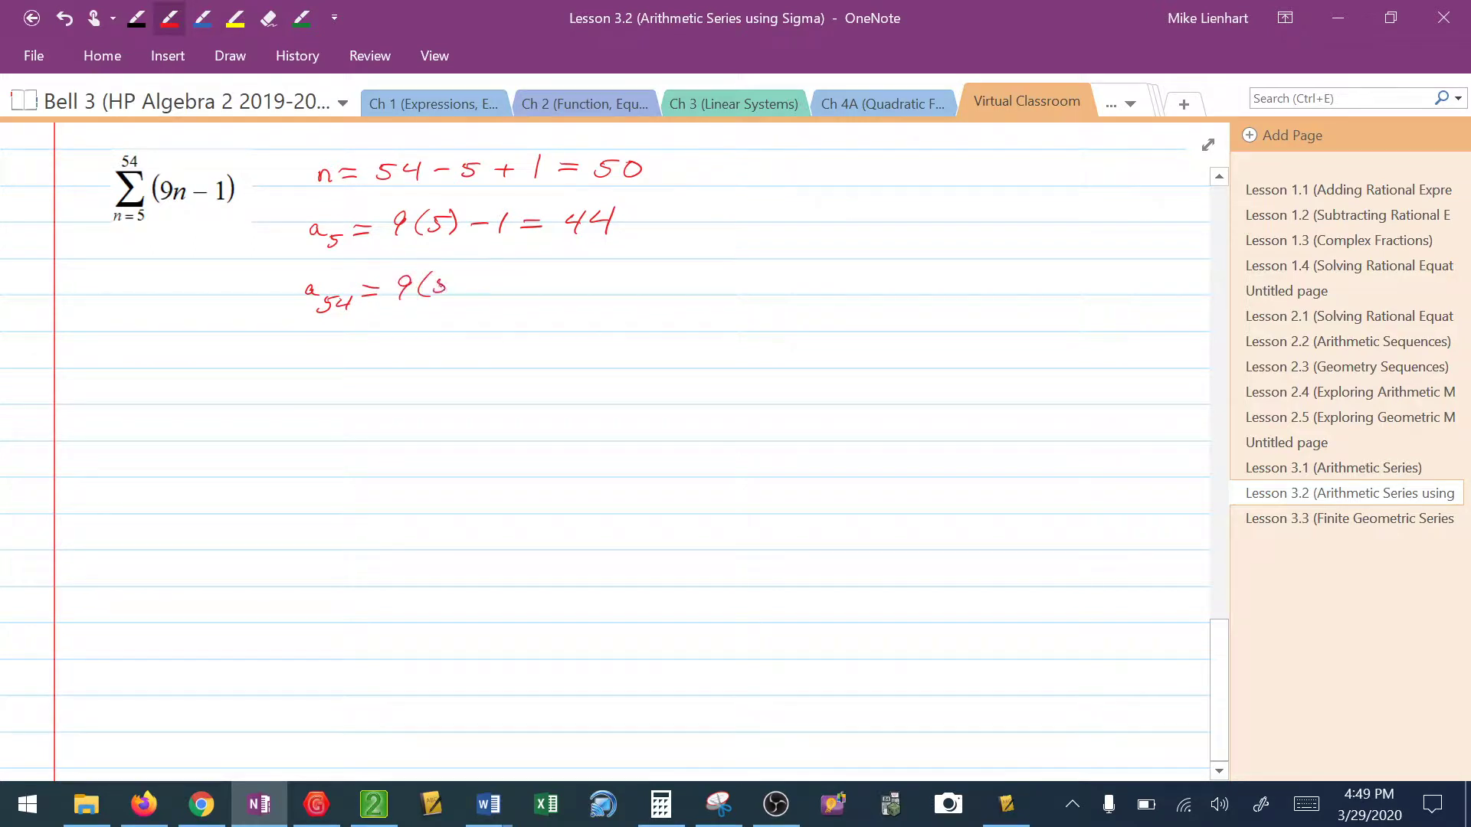
Write a₅₄ = 9(54) − 1 = 485 and begin S₅₀ in blue.
{"action": "left_click_drag", "start_coordinate": [432, 286], "coordinate": [512, 282]}
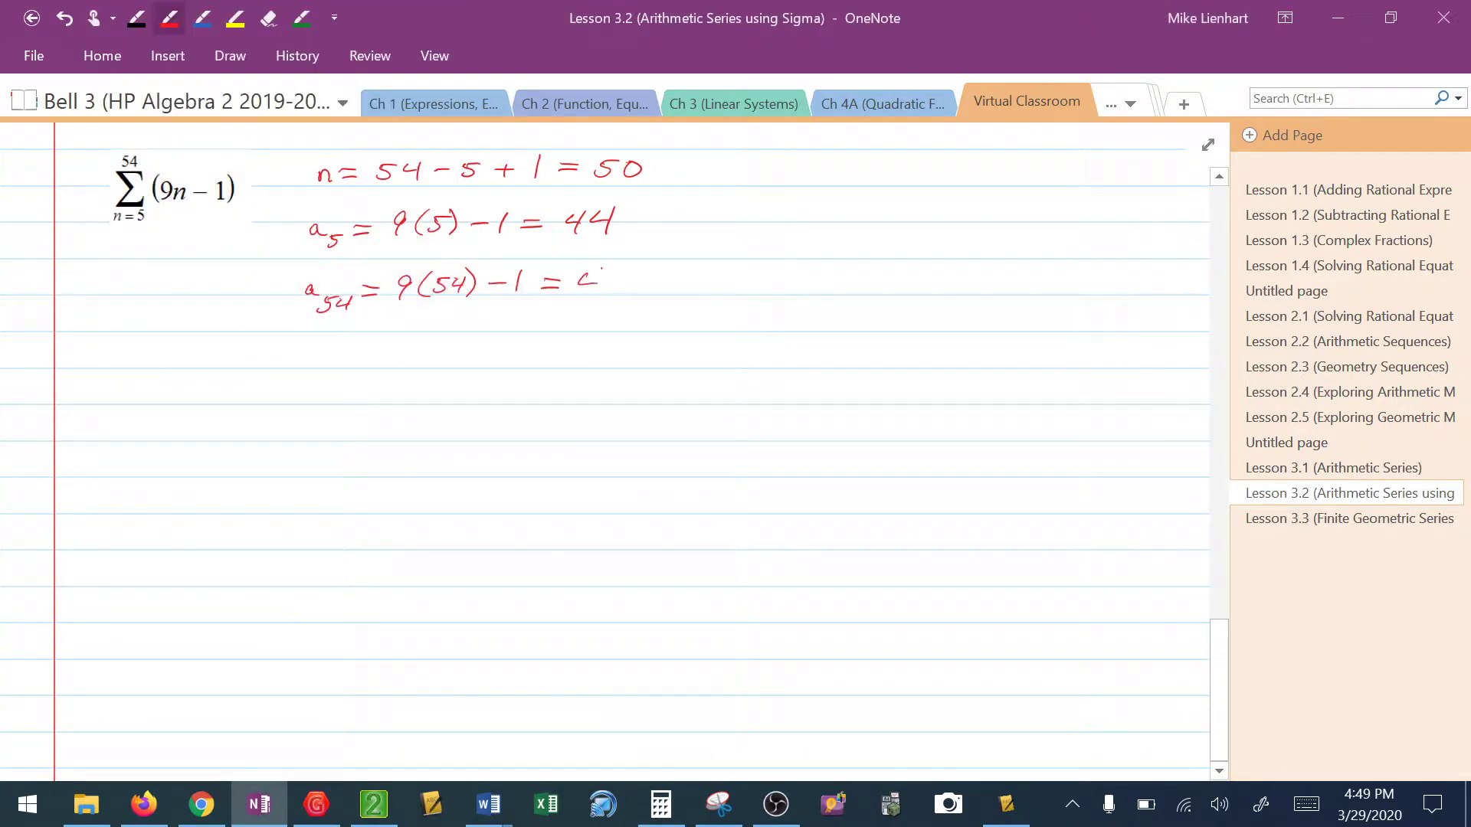
{"action": "left_click_drag", "start_coordinate": [572, 282], "coordinate": [647, 282]}
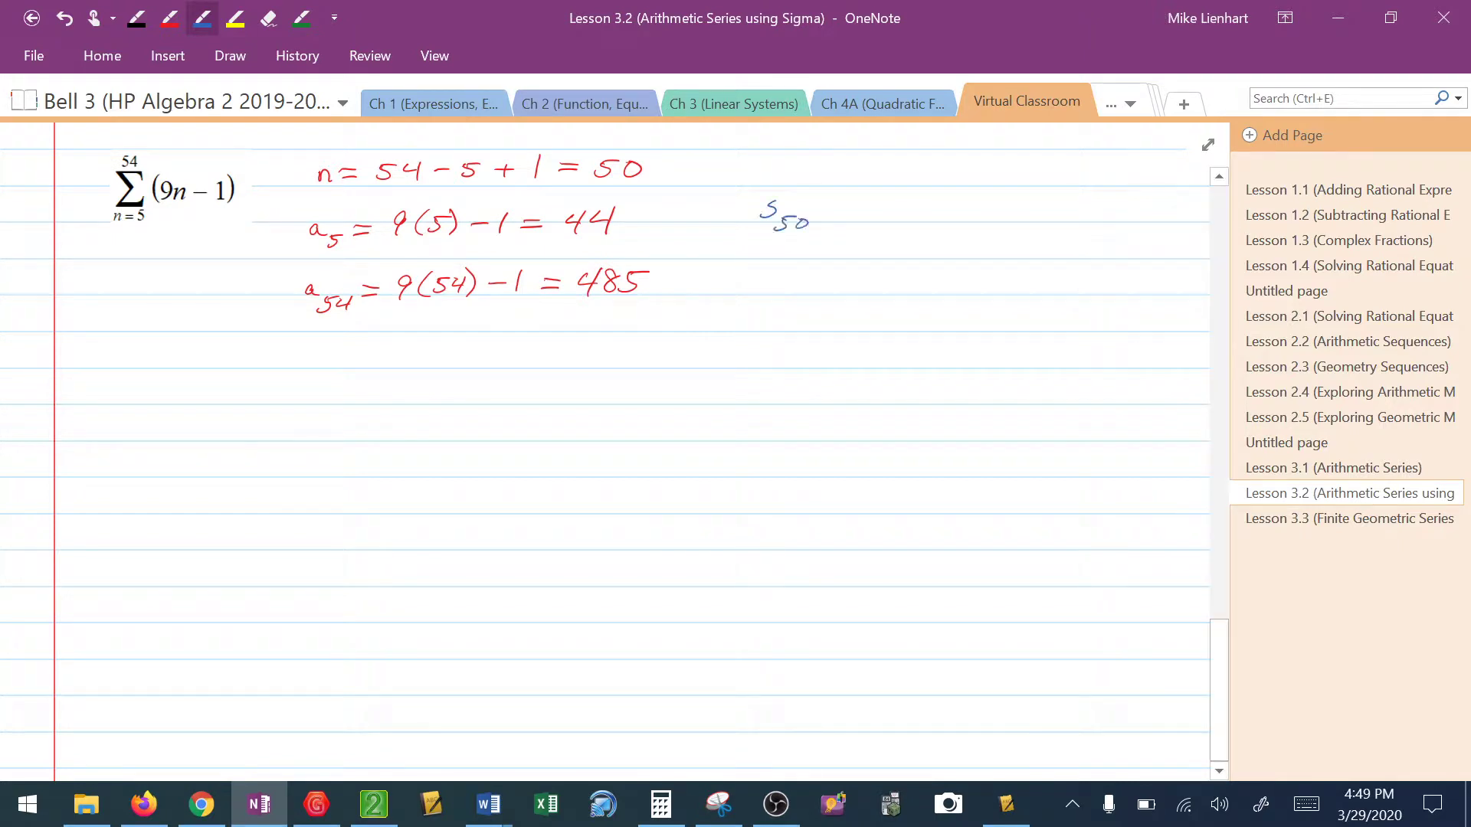
Write S₅₀ = 50/2(44+485) = 25(529), then compute 529 × 25 = 13,225 in Calculator.
{"action": "left_click_drag", "start_coordinate": [835, 212], "coordinate": [877, 197]}
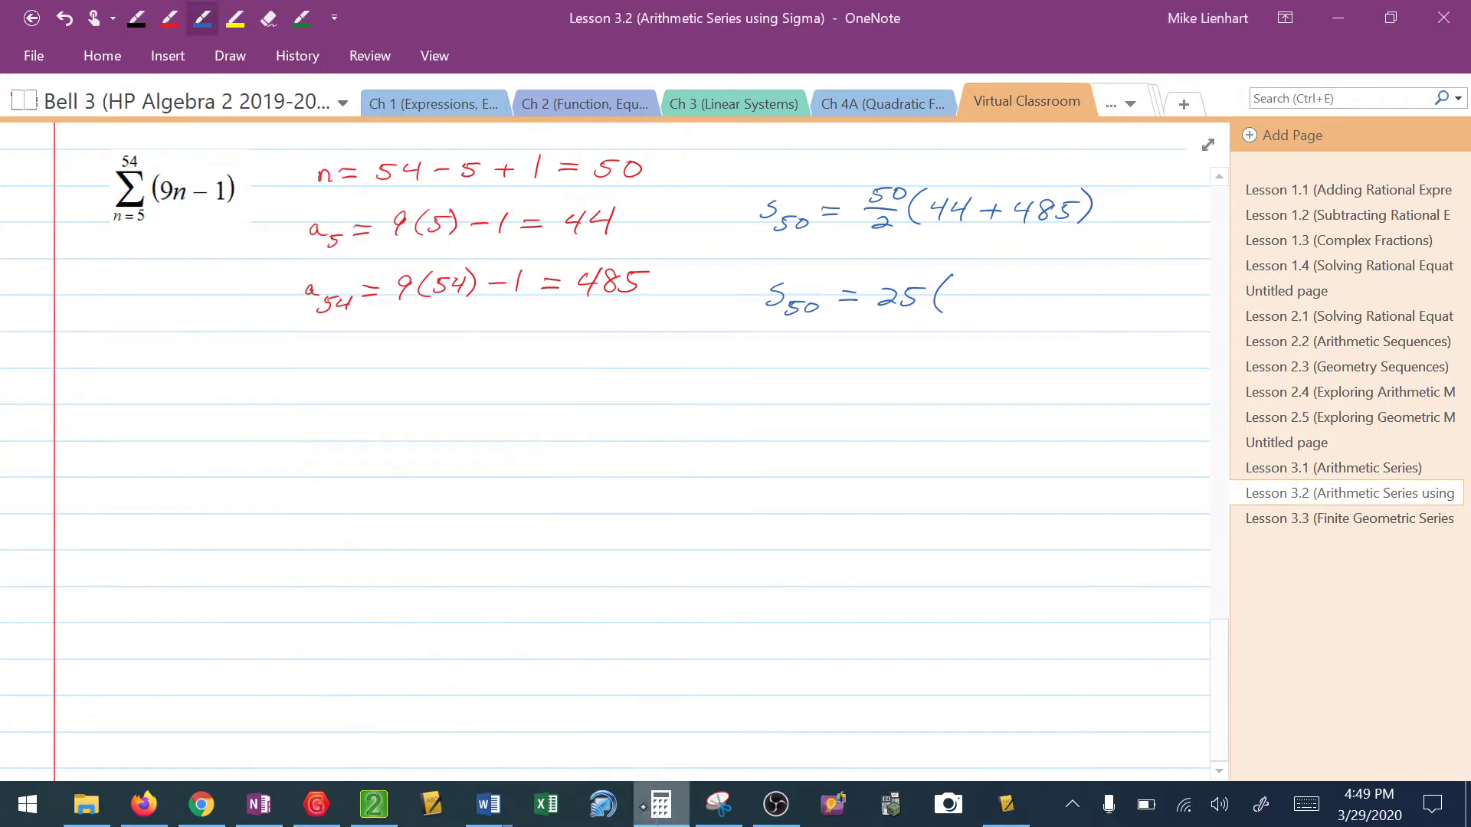
{"action": "type", "text": "529"}
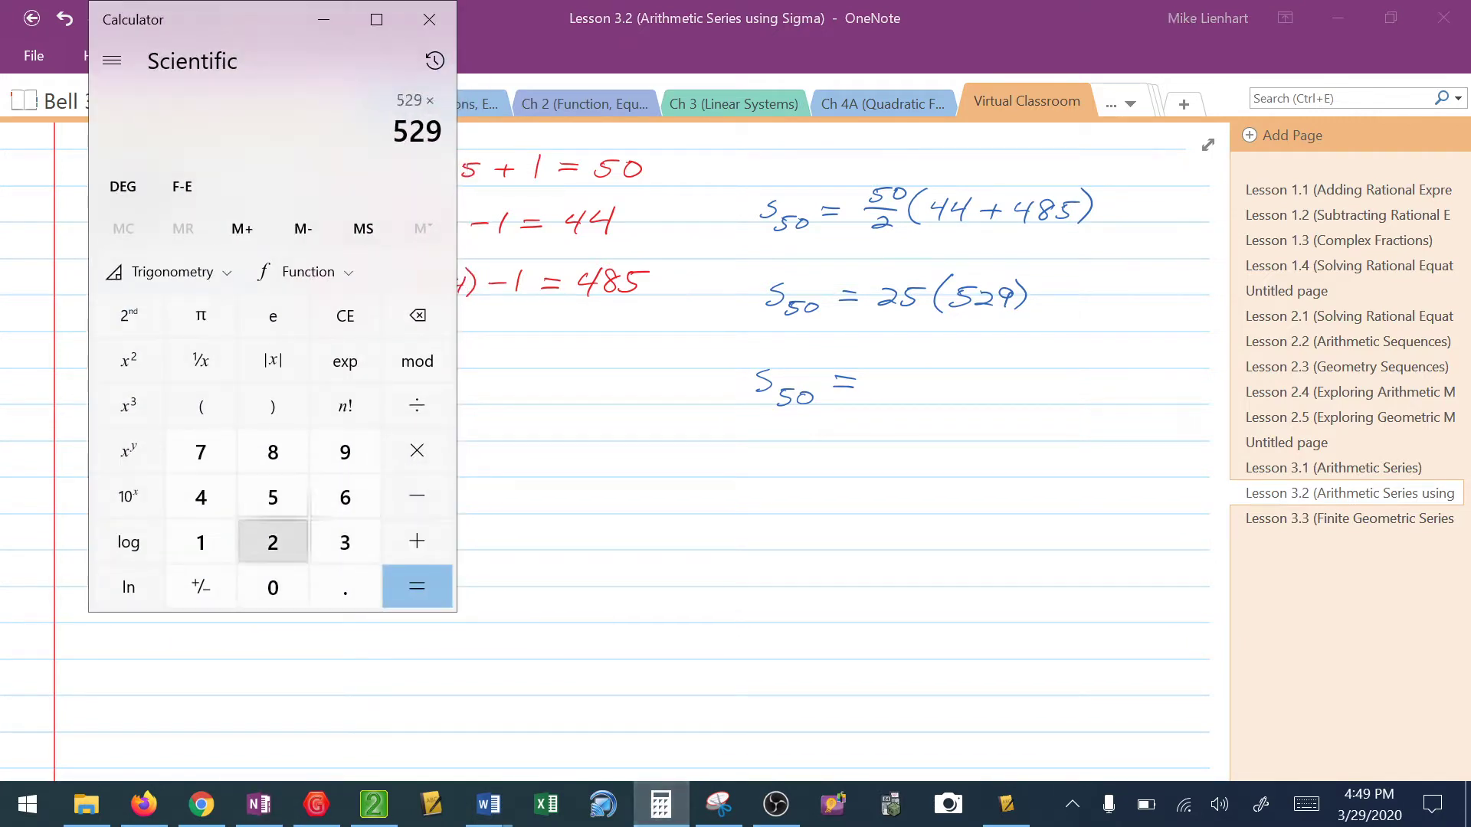
{"action": "left_click", "coordinate": [417, 587]}
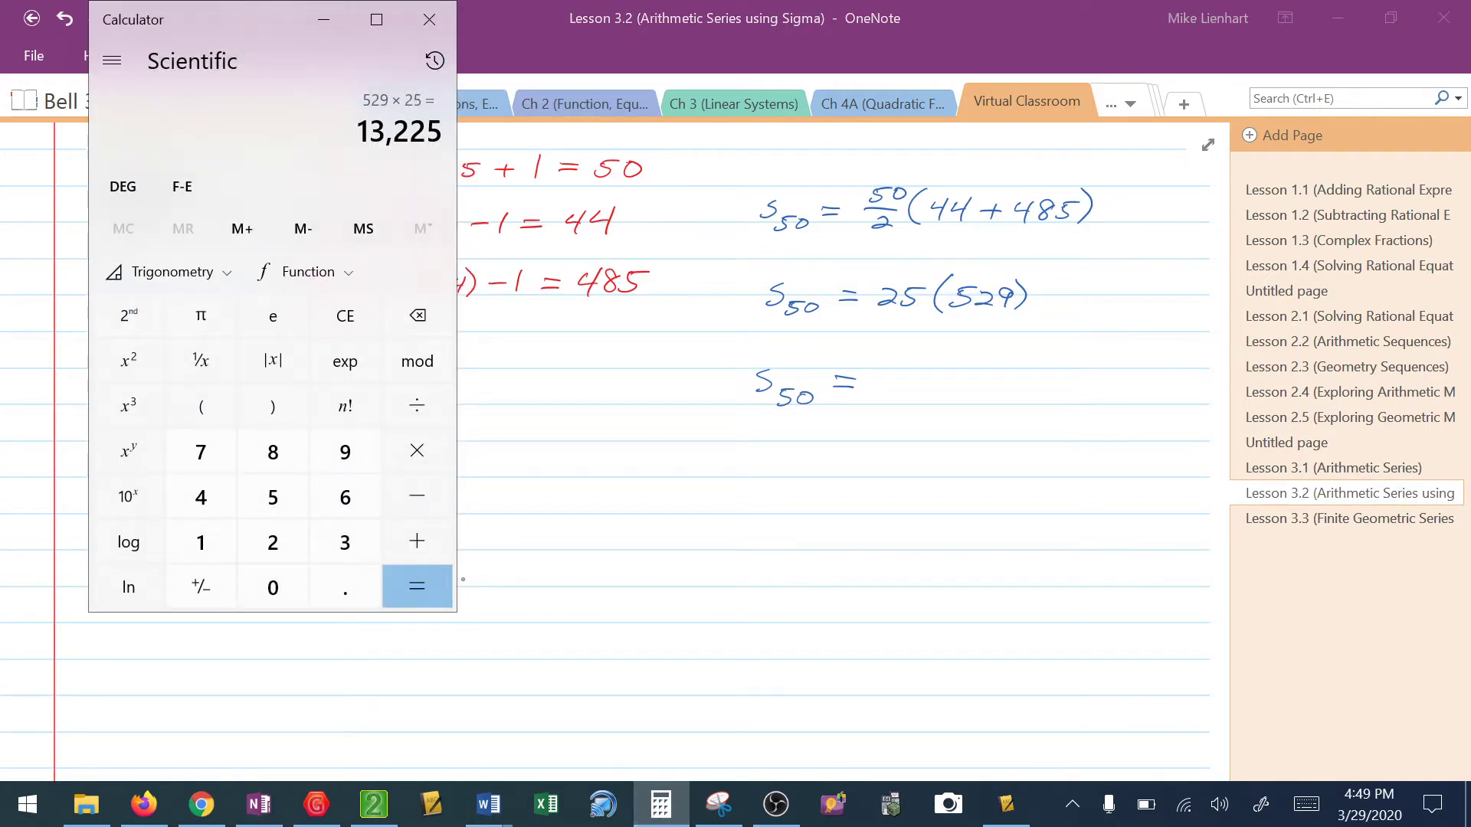